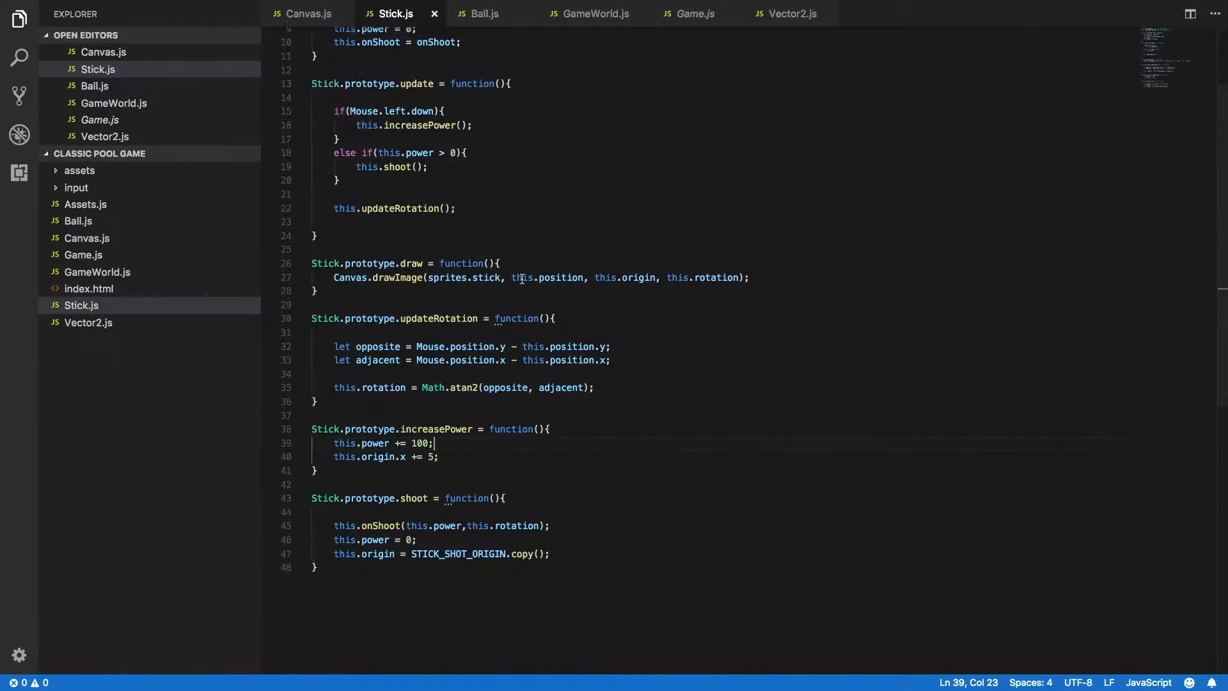
{"action": "mouse_move", "coordinate": [639, 441]}
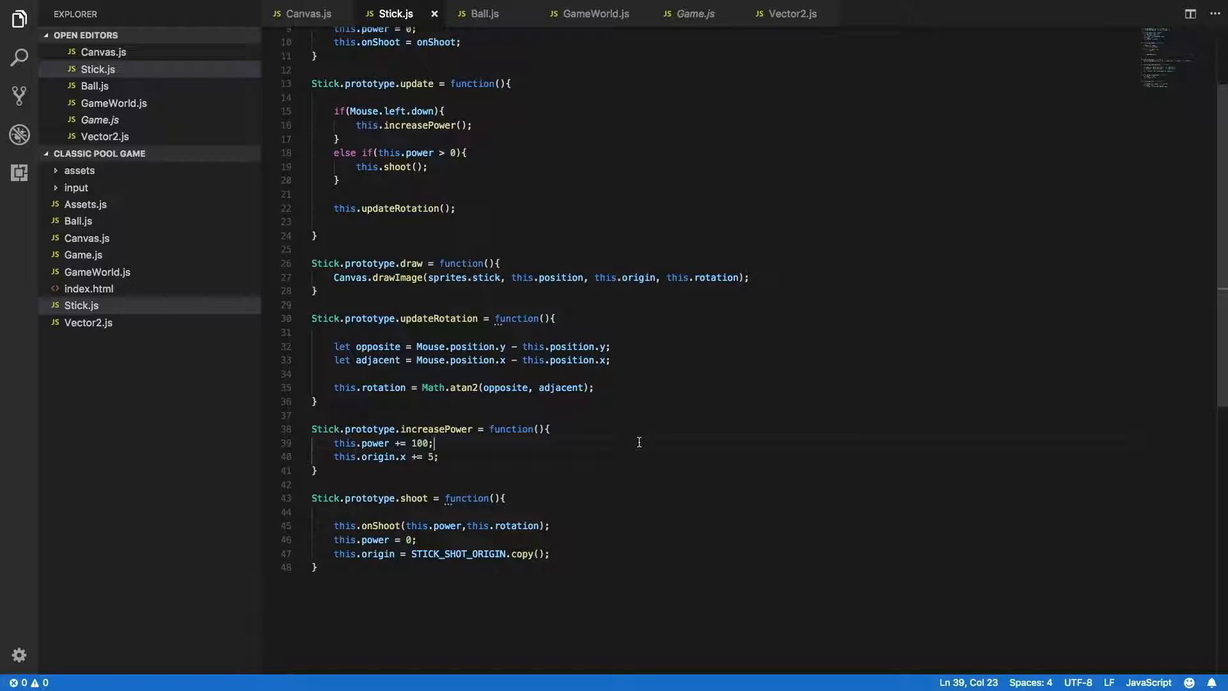
{"action": "mouse_move", "coordinate": [457, 181]}
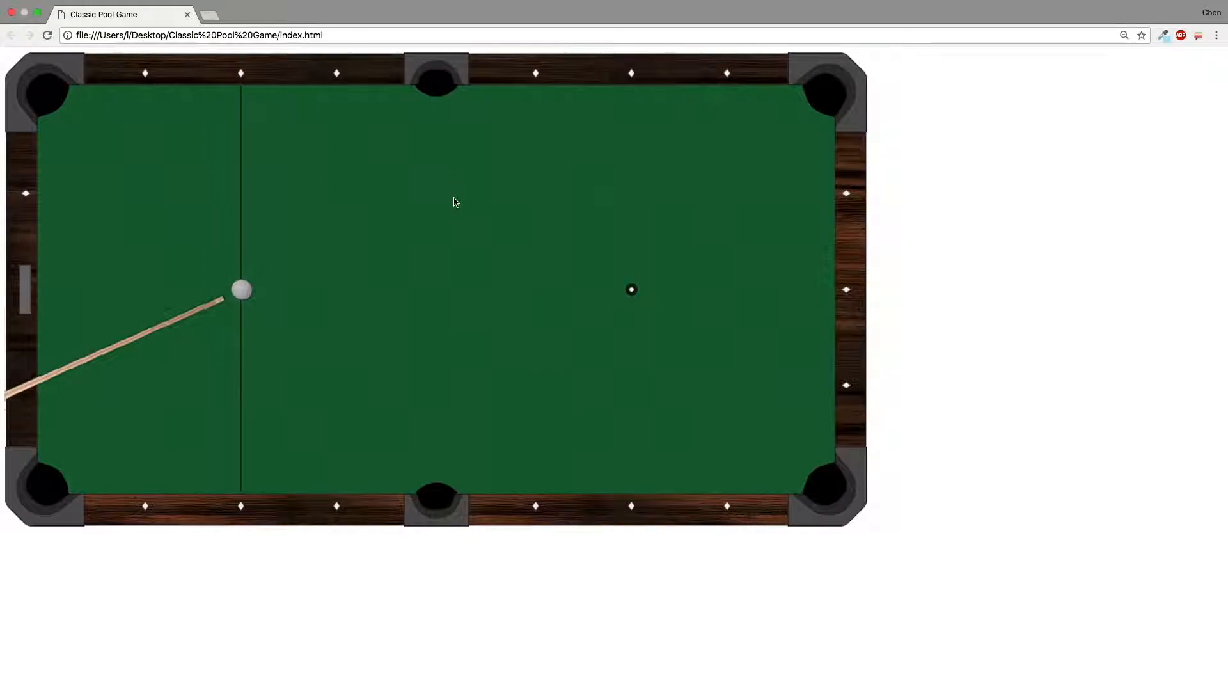
{"action": "mouse_move", "coordinate": [626, 252]}
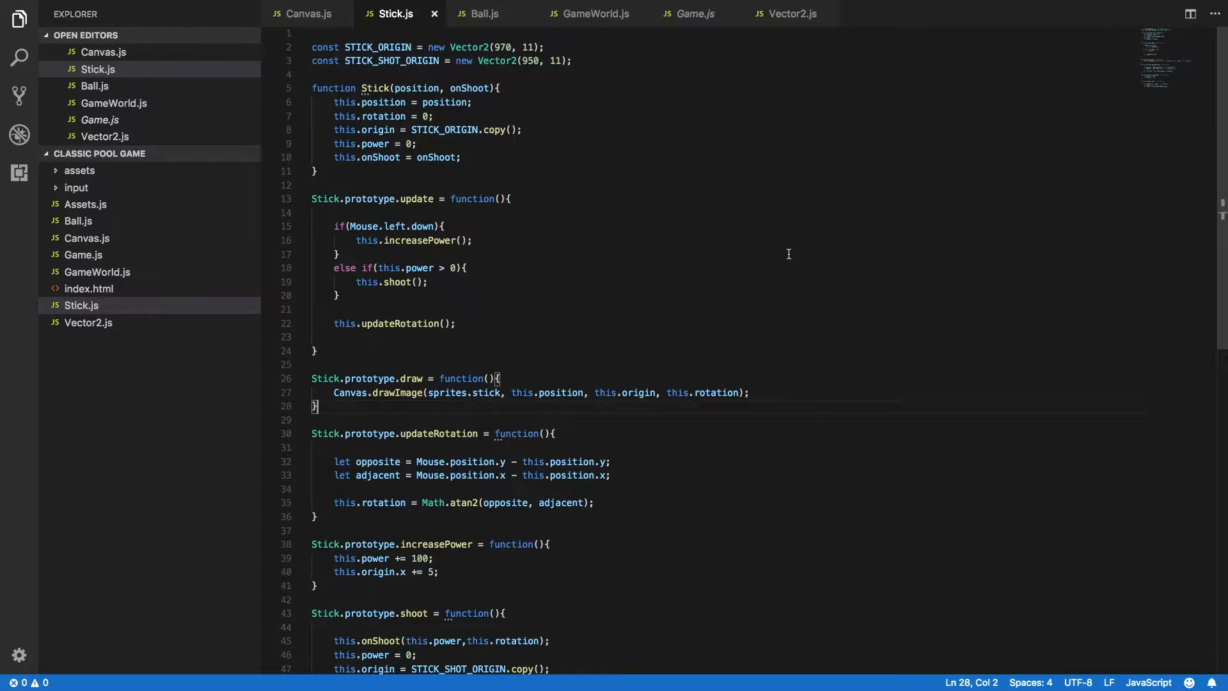
{"action": "mouse_move", "coordinate": [799, 14]}
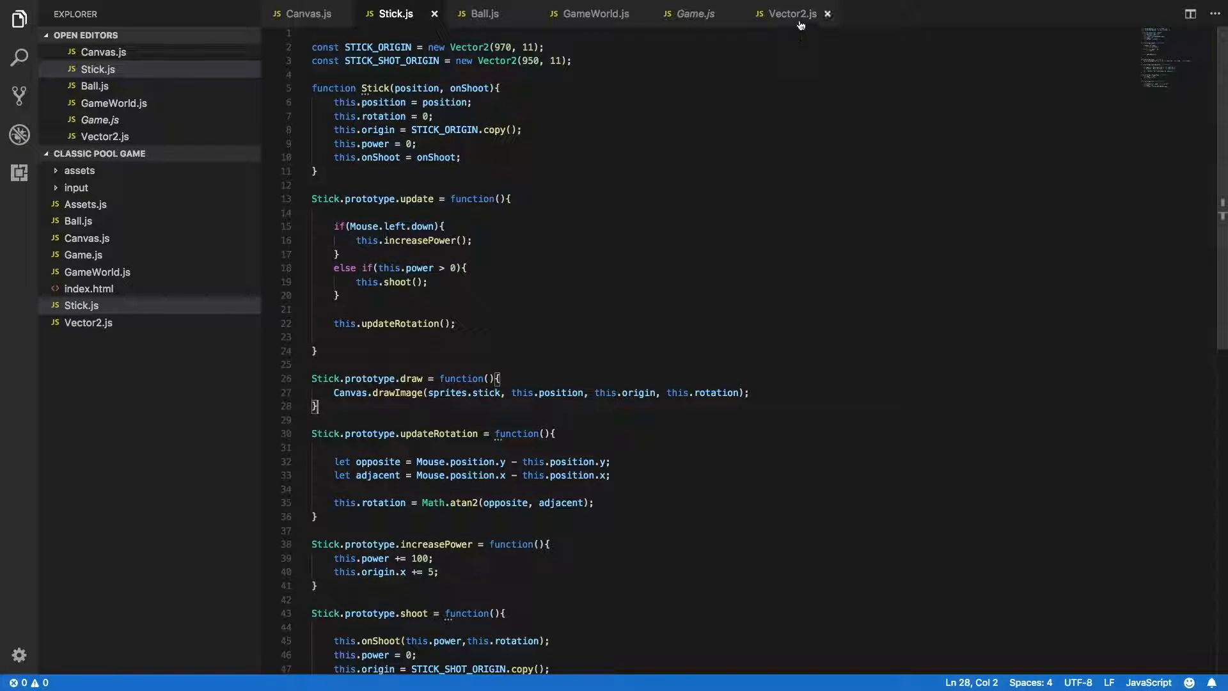
Declare Vector2.prototype.length in Vector2.js.
{"action": "left_click", "coordinate": [791, 14]}
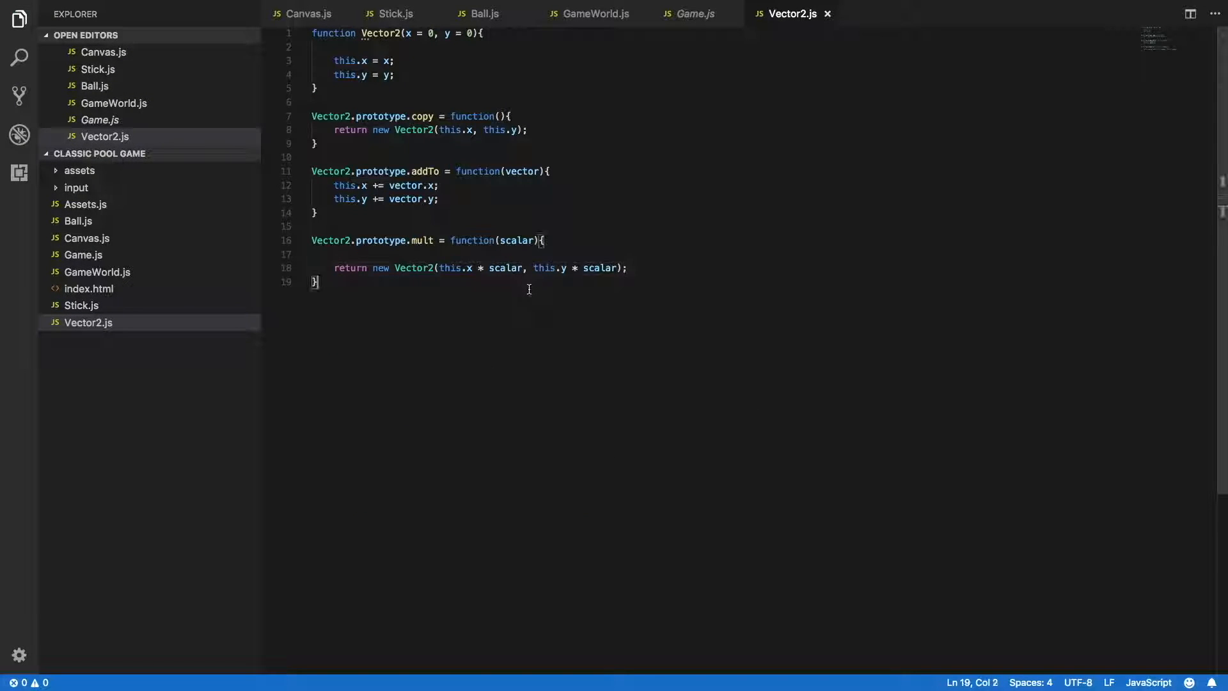
{"action": "type", "text": "Ve"}
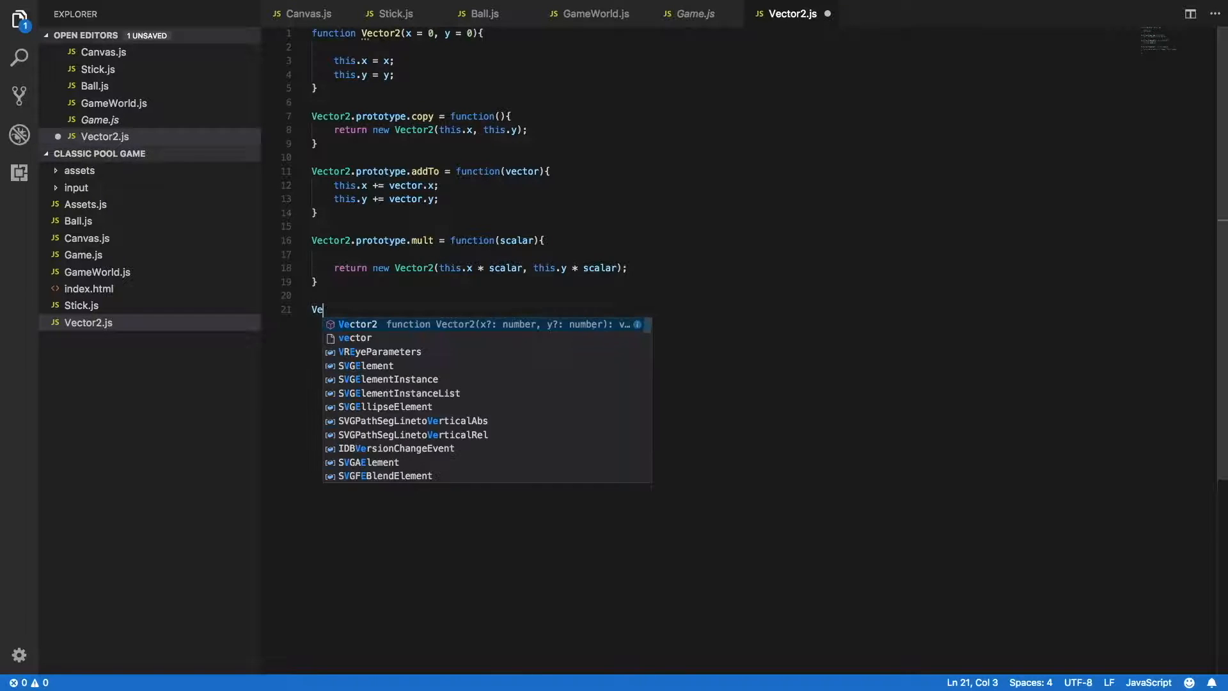
{"action": "type", "text": "ctor2."}
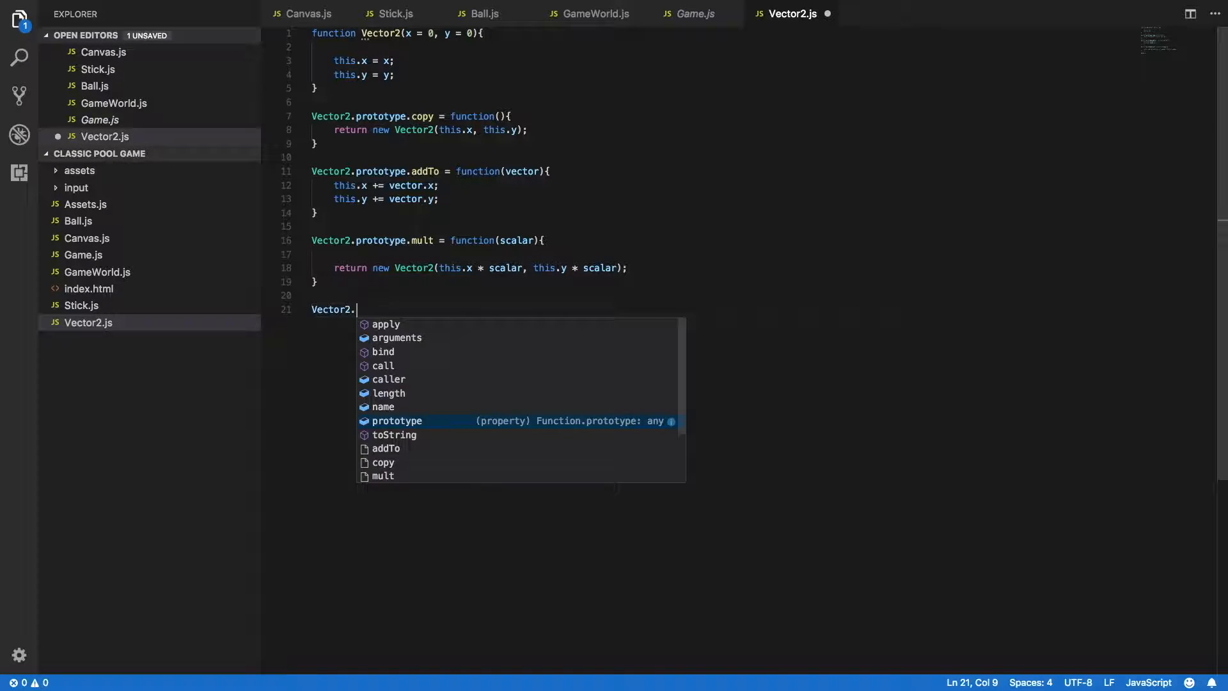
{"action": "type", "text": "prototype.l"}
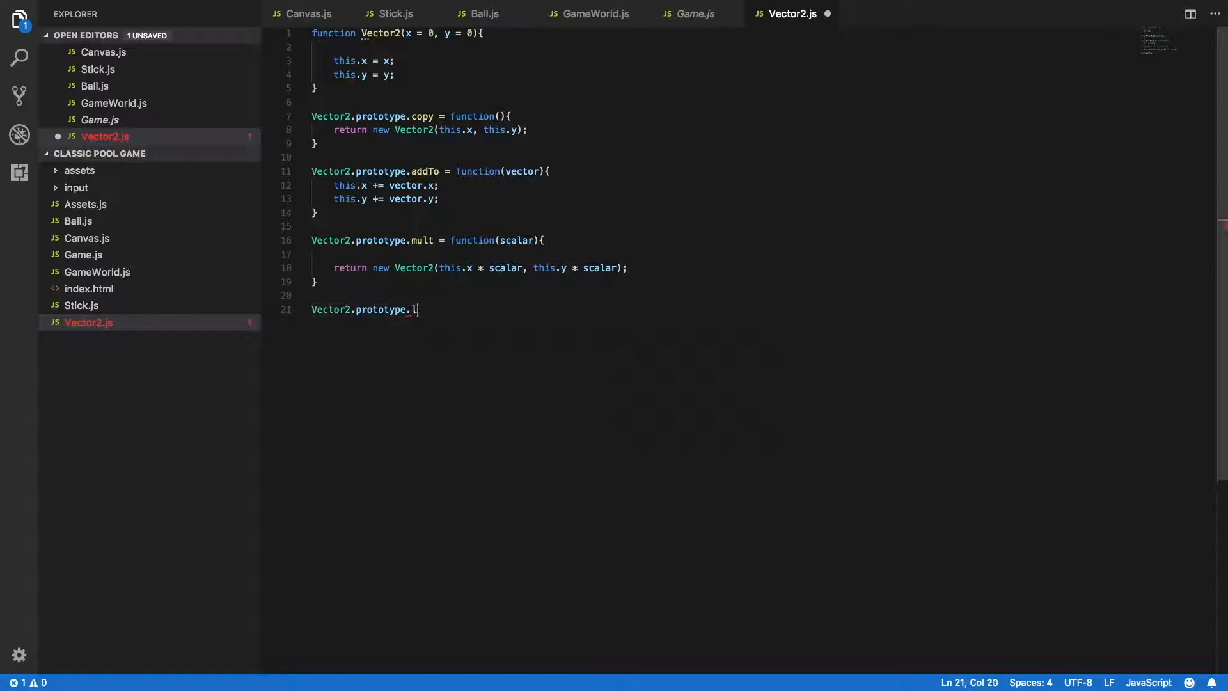
{"action": "type", "text": "ength = function(){"}
{"action": "type", "text": "return"}
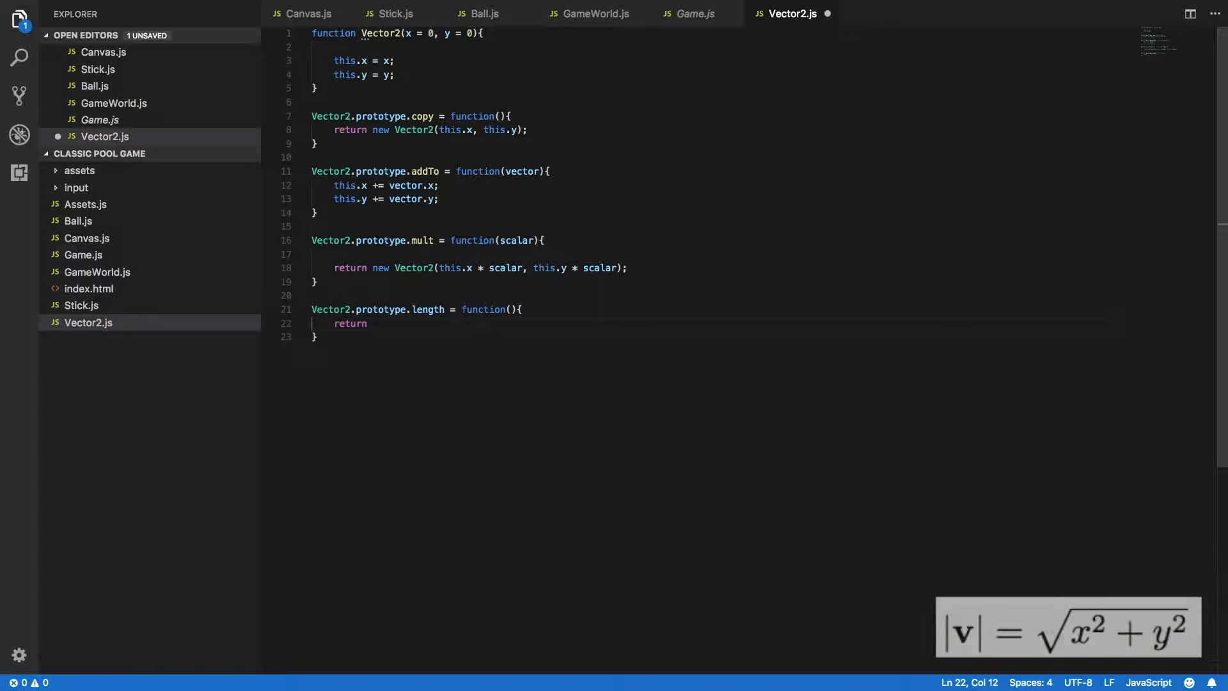
Make length return Math.sqrt(Math.pow(this.x, 2) + Math.pow(this.y, 2)).
{"action": "type", "text": "Math.sqrt("}
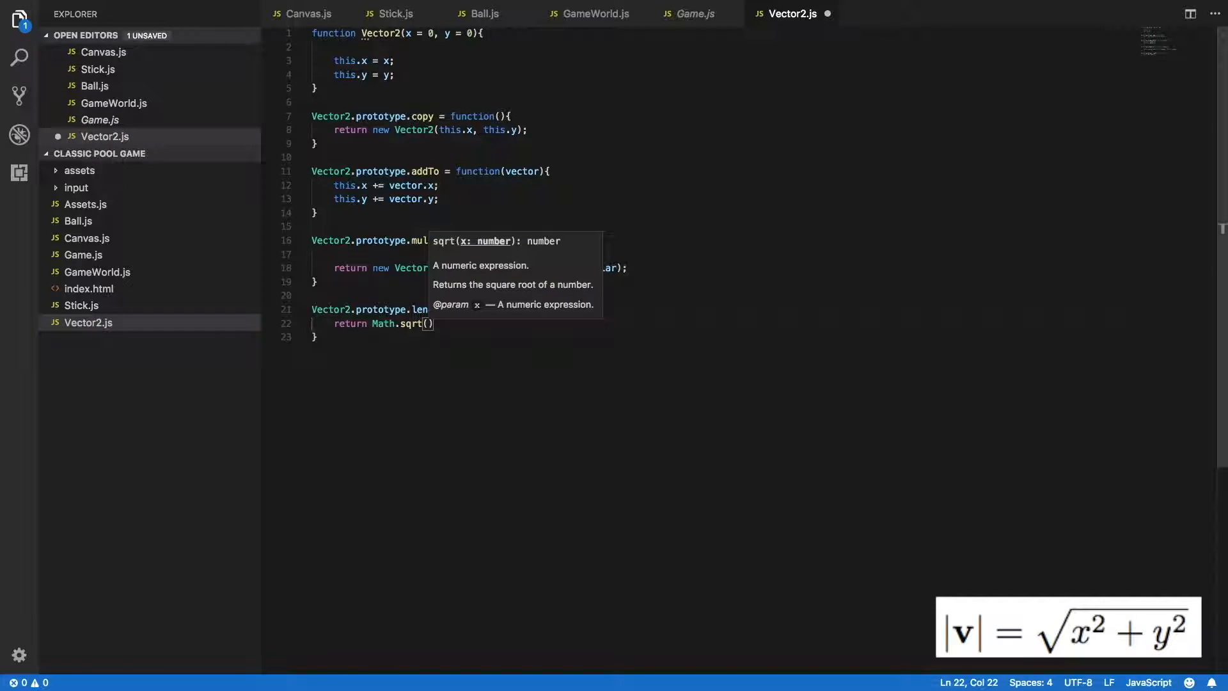
{"action": "type", "text": "Math.pow("}
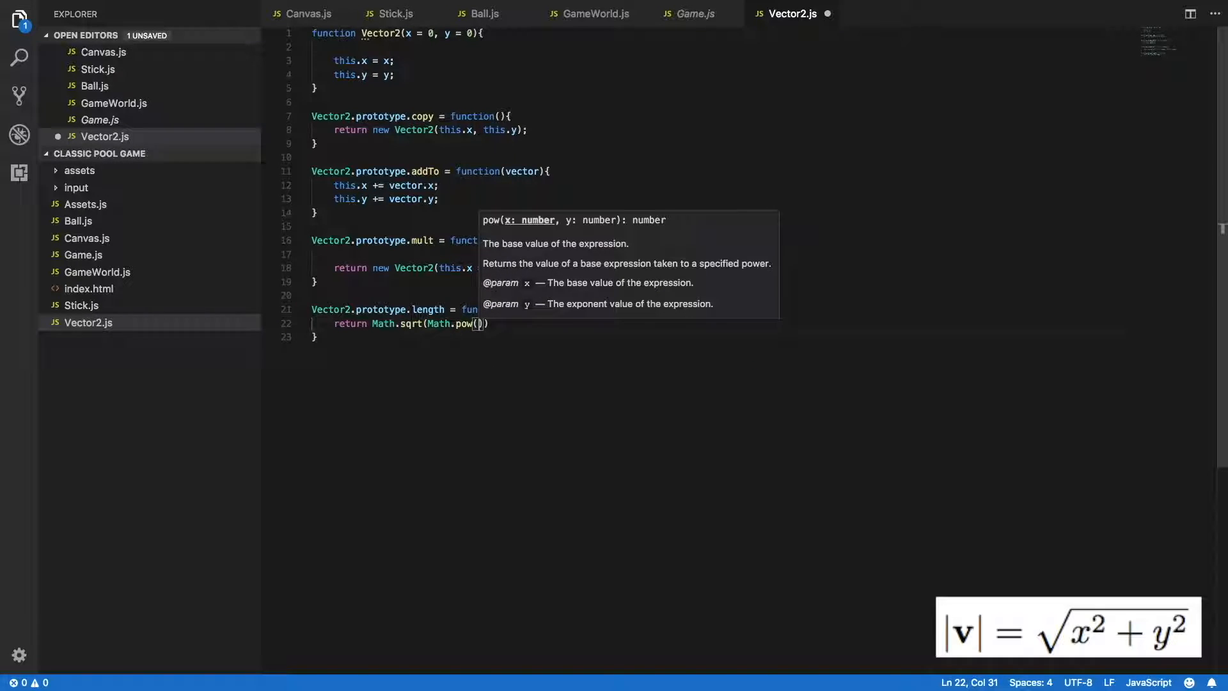
{"action": "type", "text": "this.x"}
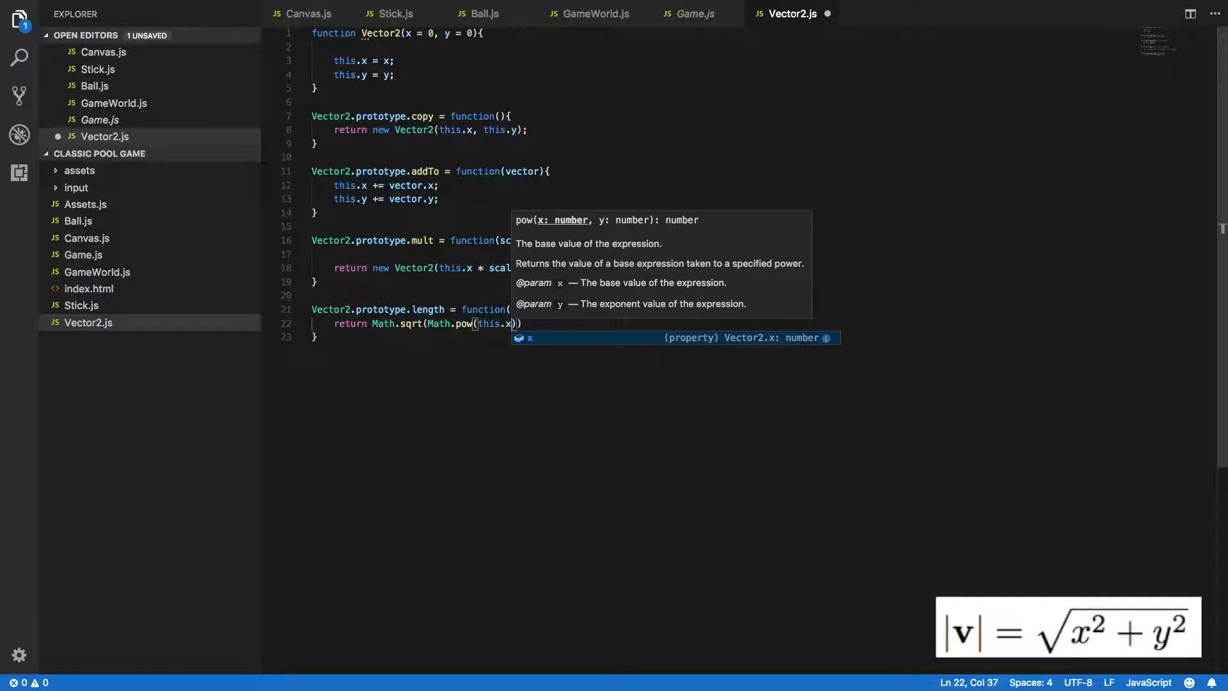
{"action": "type", "text": ", 2"}
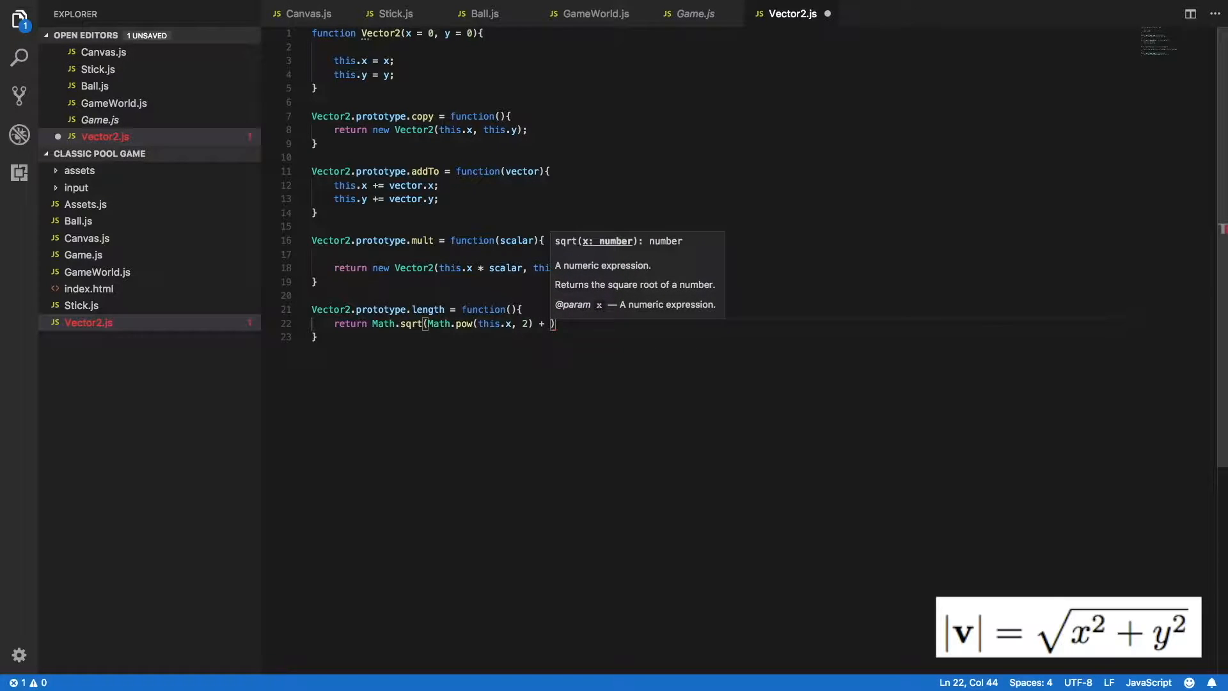
{"action": "type", "text": "Math.pow("}
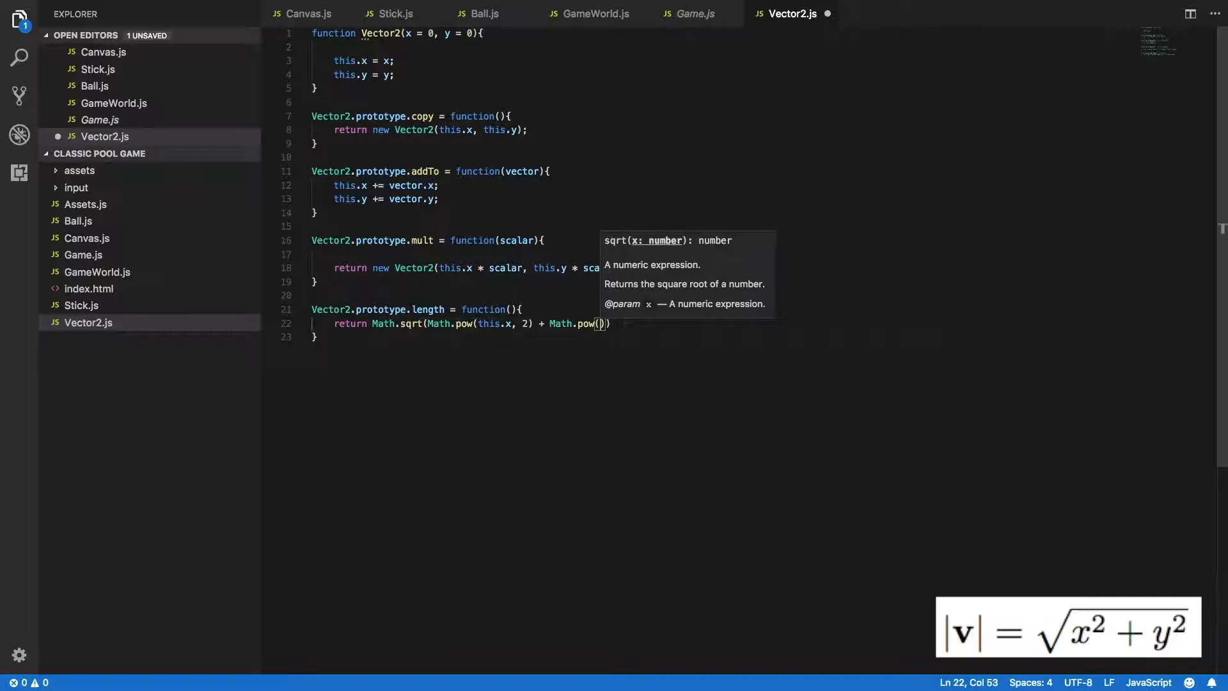
{"action": "type", "text": "this."}
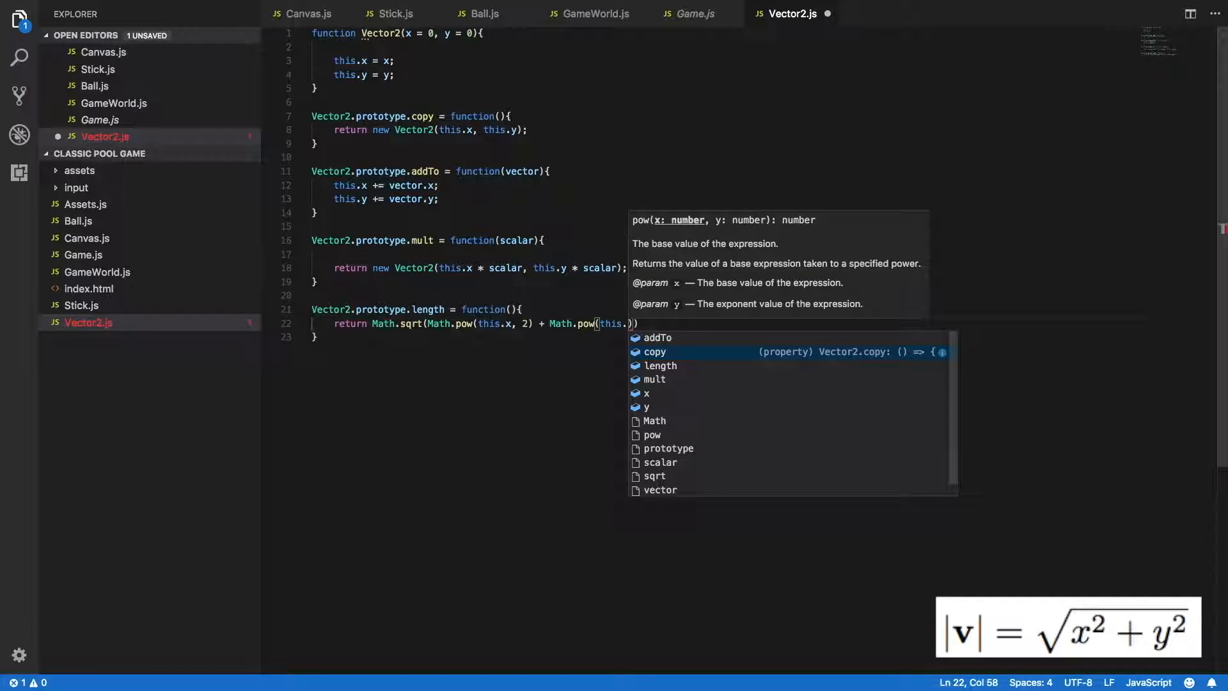
{"action": "type", "text": "y, 2"}
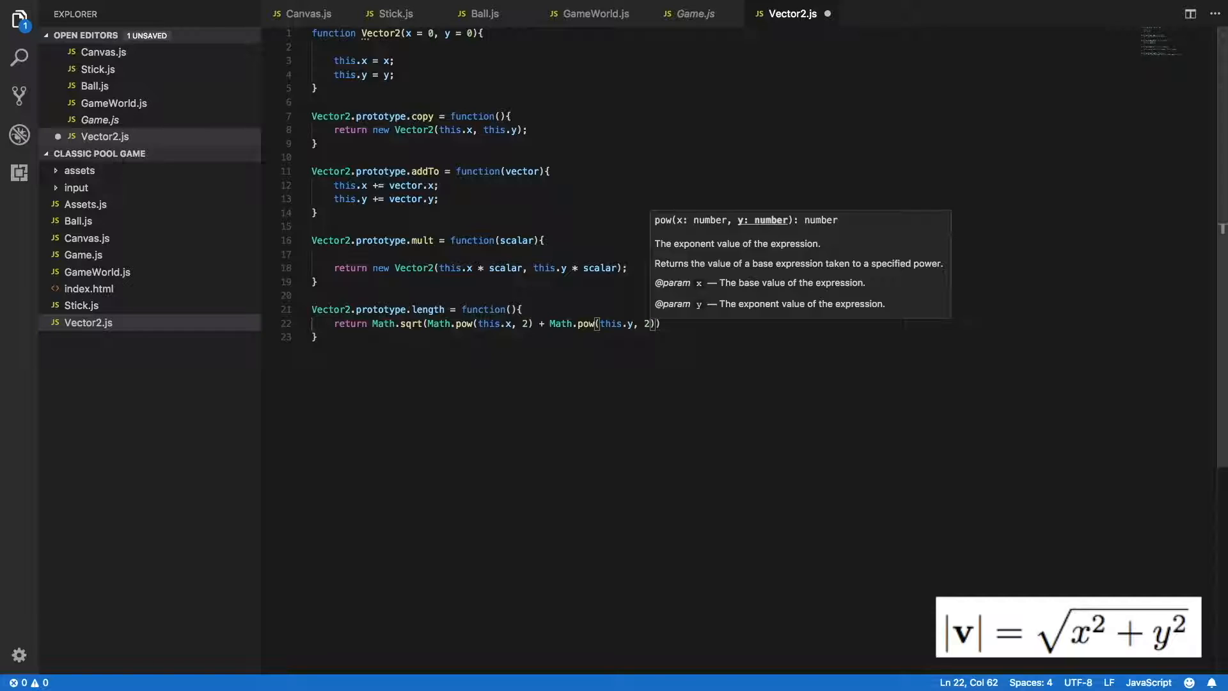
{"action": "type", "text": ");"}
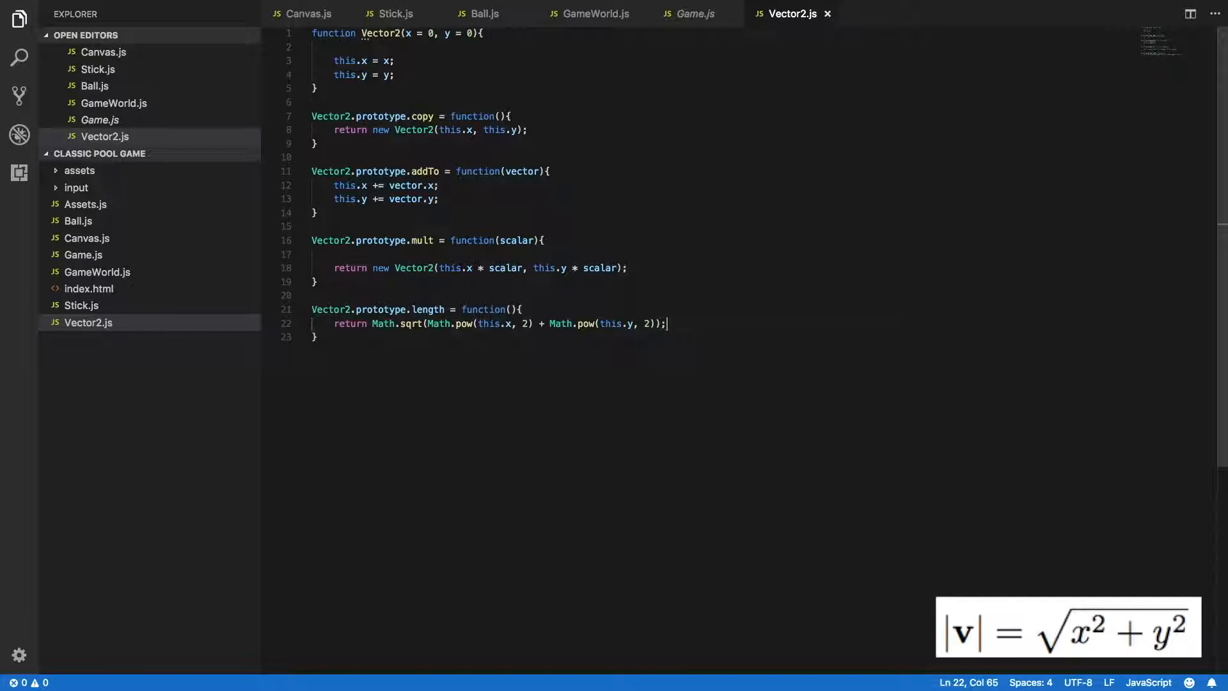
Add a this.moving = false property to the ball in Ball.js.
{"action": "left_click", "coordinate": [483, 14]}
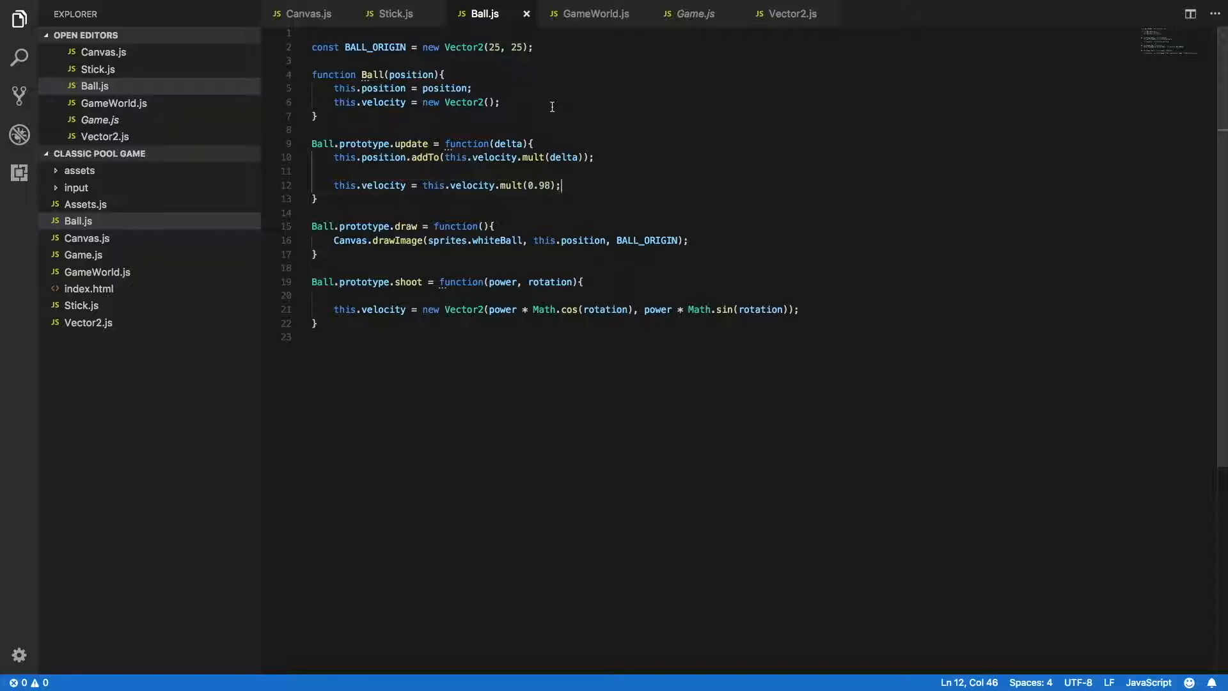
{"action": "type", "text": "this"}
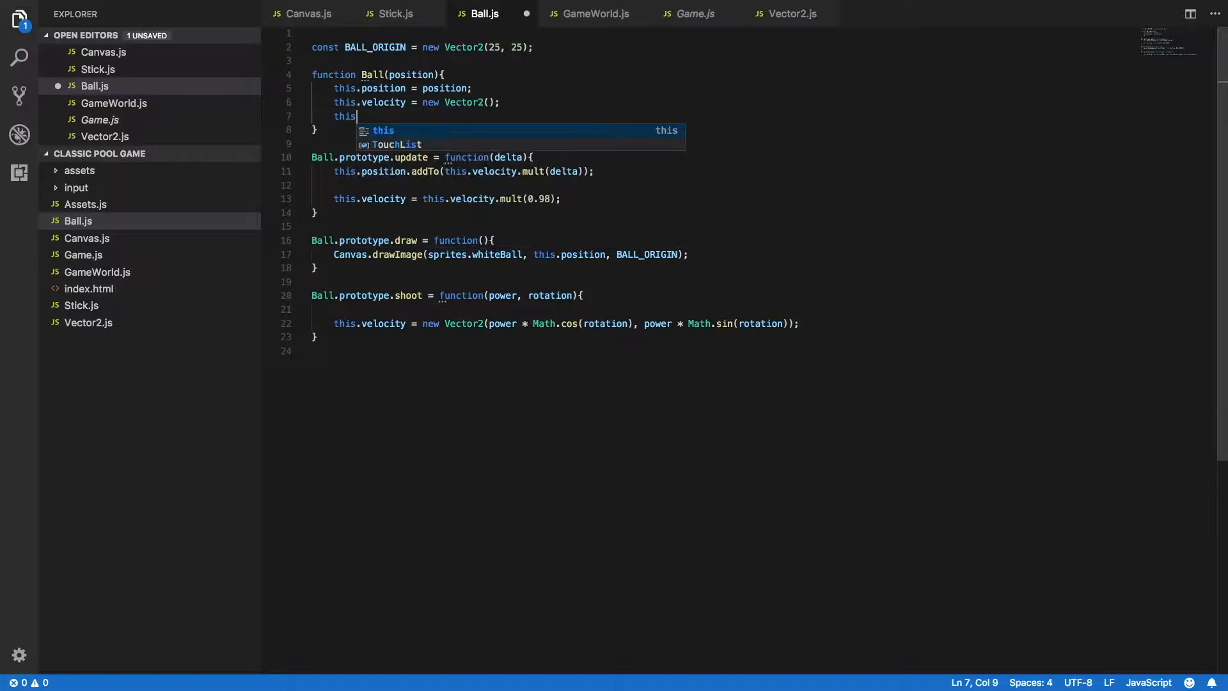
{"action": "type", "text": ".moving"}
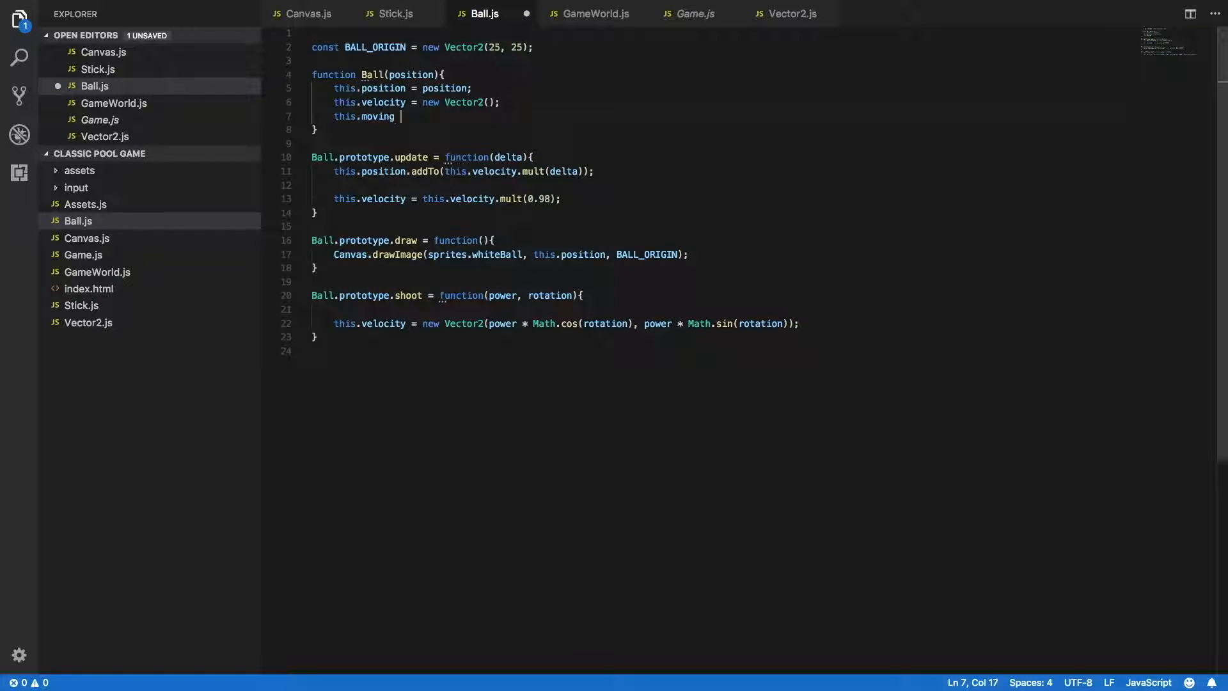
{"action": "type", "text": "= false;"}
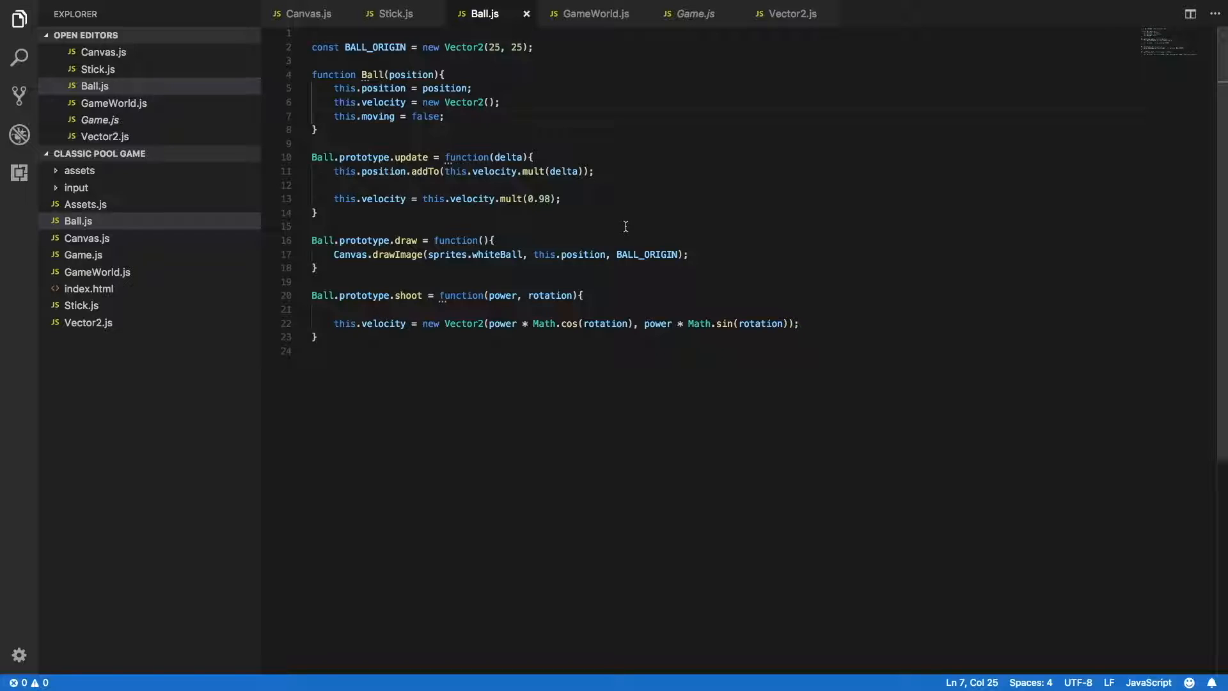
In update, set moving to false when the velocity length drops below 5.
{"action": "key", "text": "Enter"}
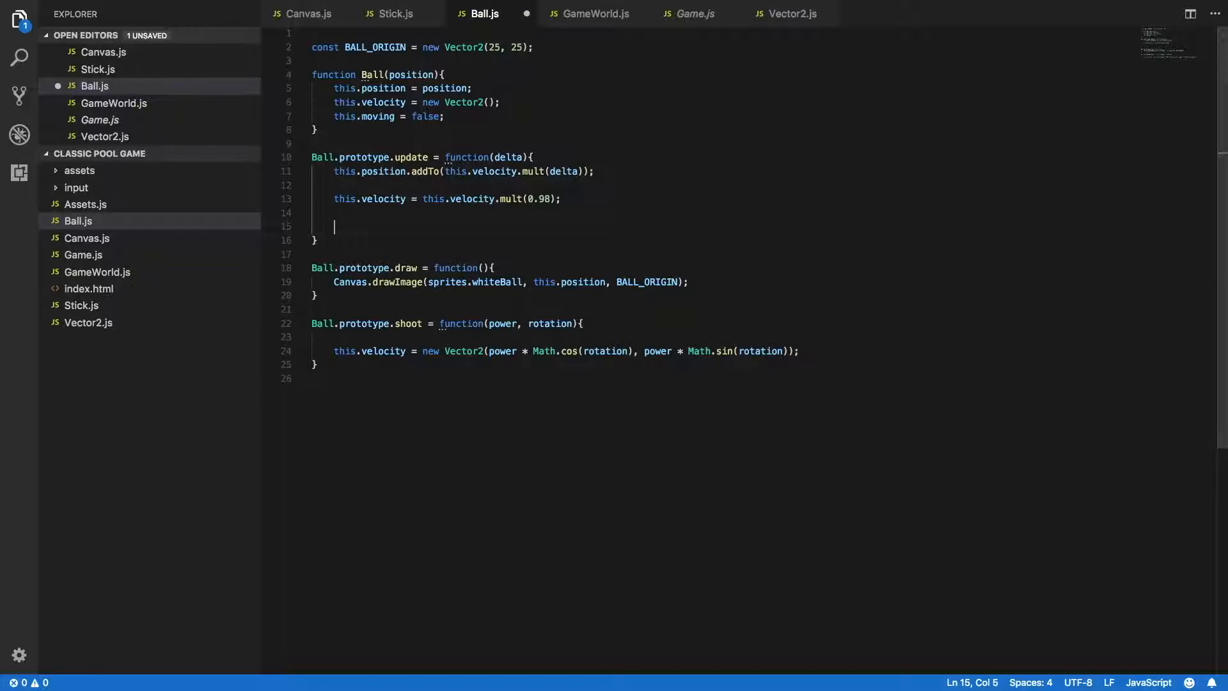
{"action": "type", "text": "if(this.velocity"}
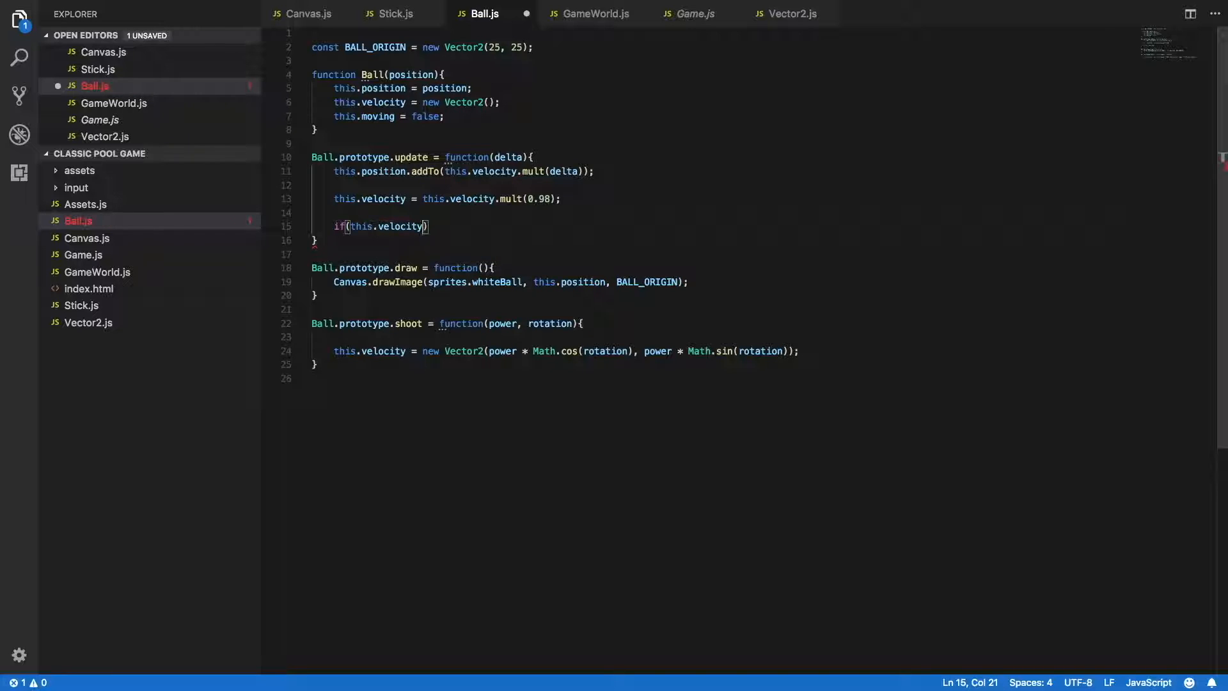
{"action": "type", "text": ".length("}
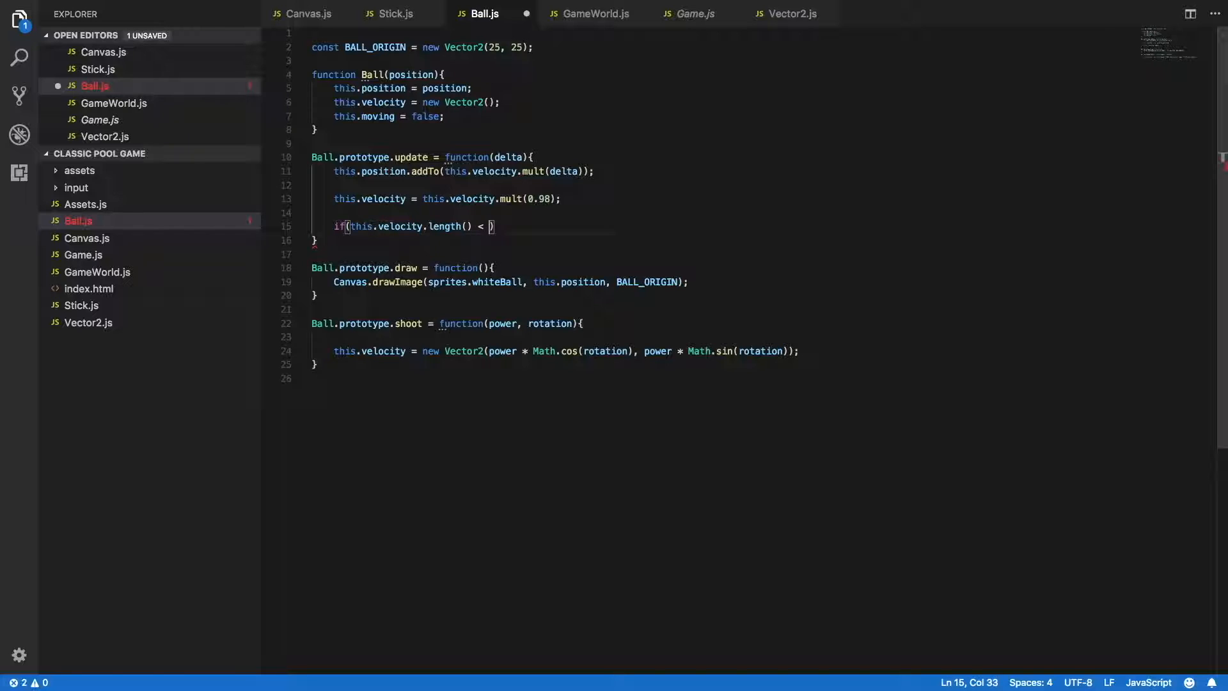
{"action": "type", "text": "5"}
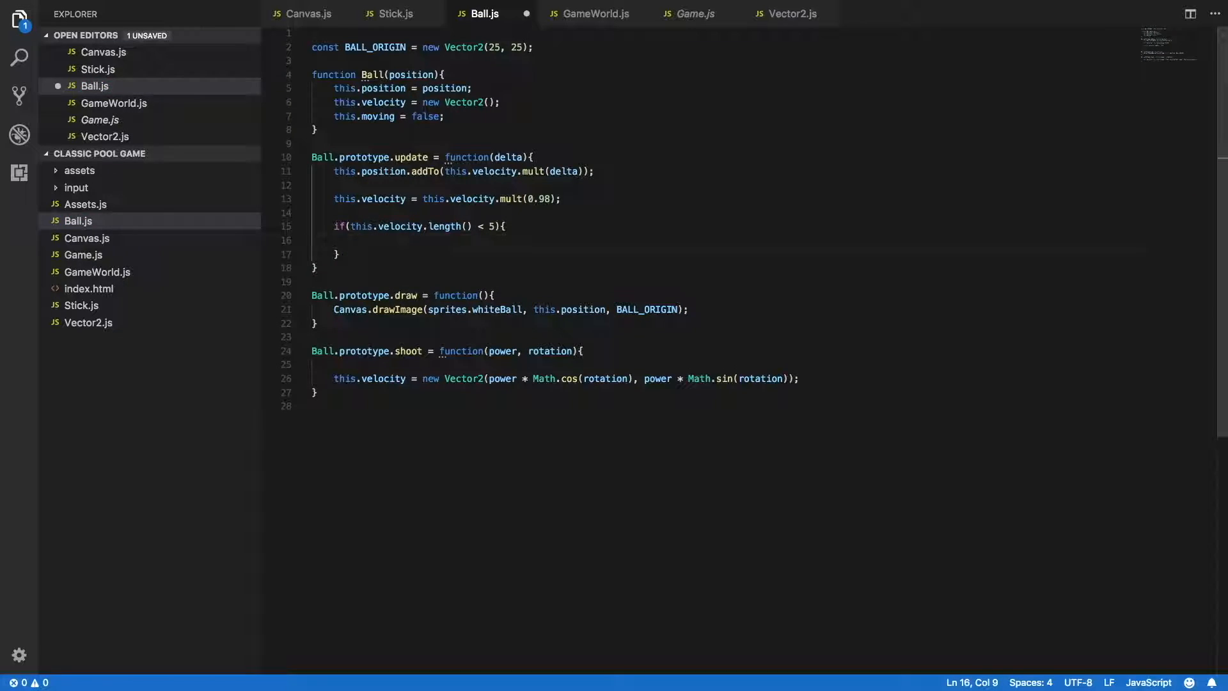
{"action": "type", "text": "this.movi"}
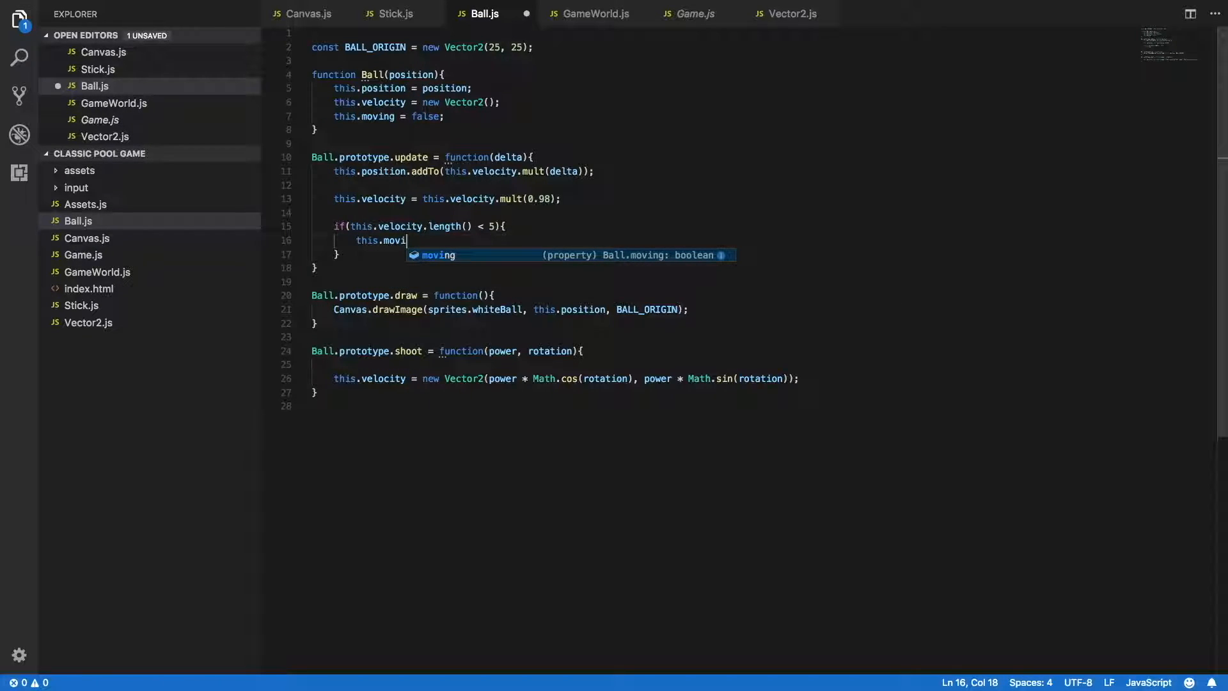
{"action": "type", "text": "ng = false;"}
{"action": "type", "text": "t"}
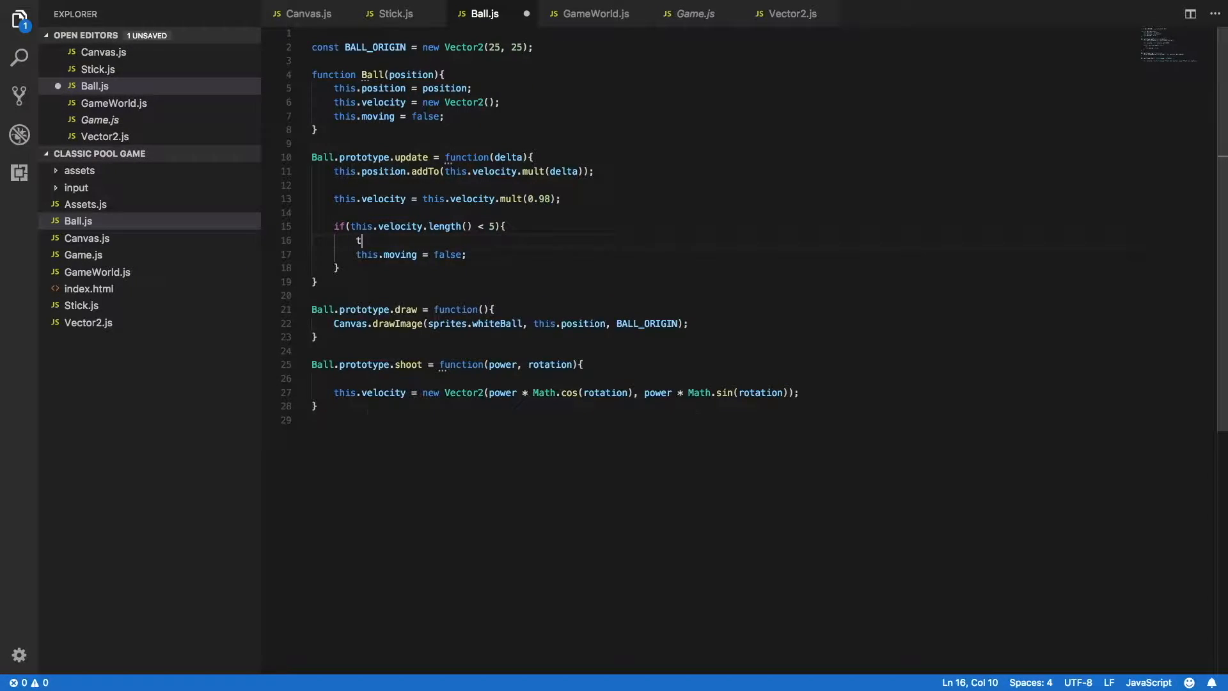
Make shoot set this.velocity and mark the ball moving with this.moving = true.
{"action": "type", "text": "his.velocity = new Vector2();"}
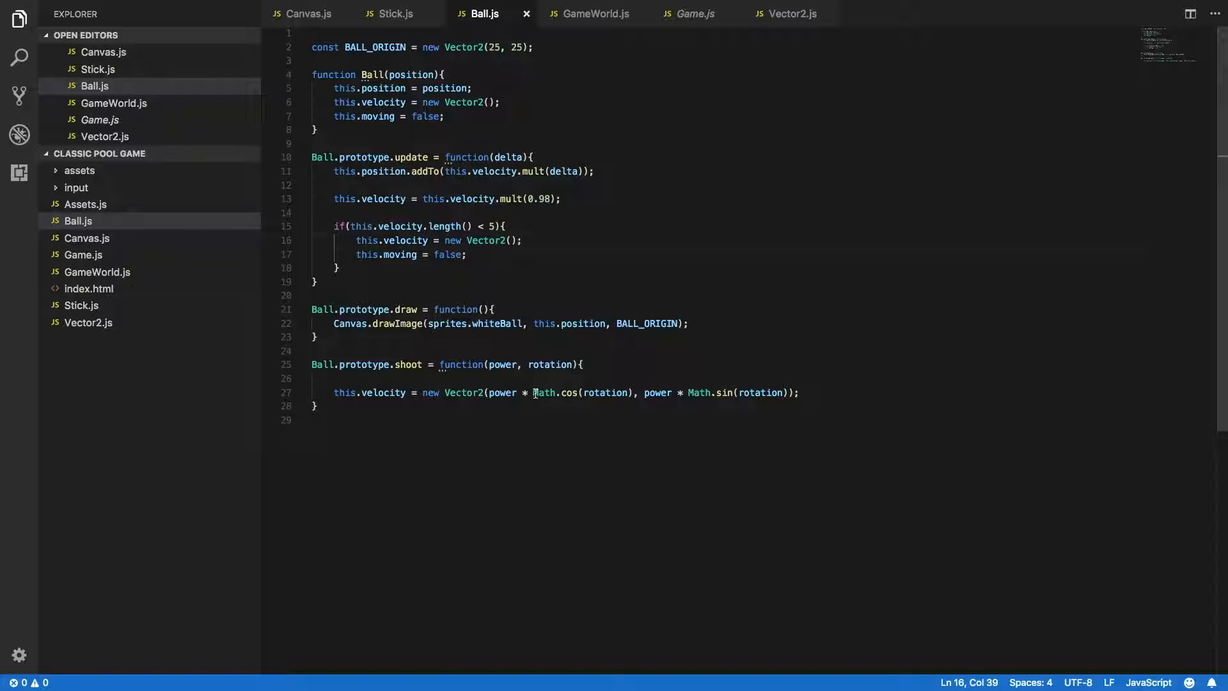
{"action": "left_click", "coordinate": [337, 406]}
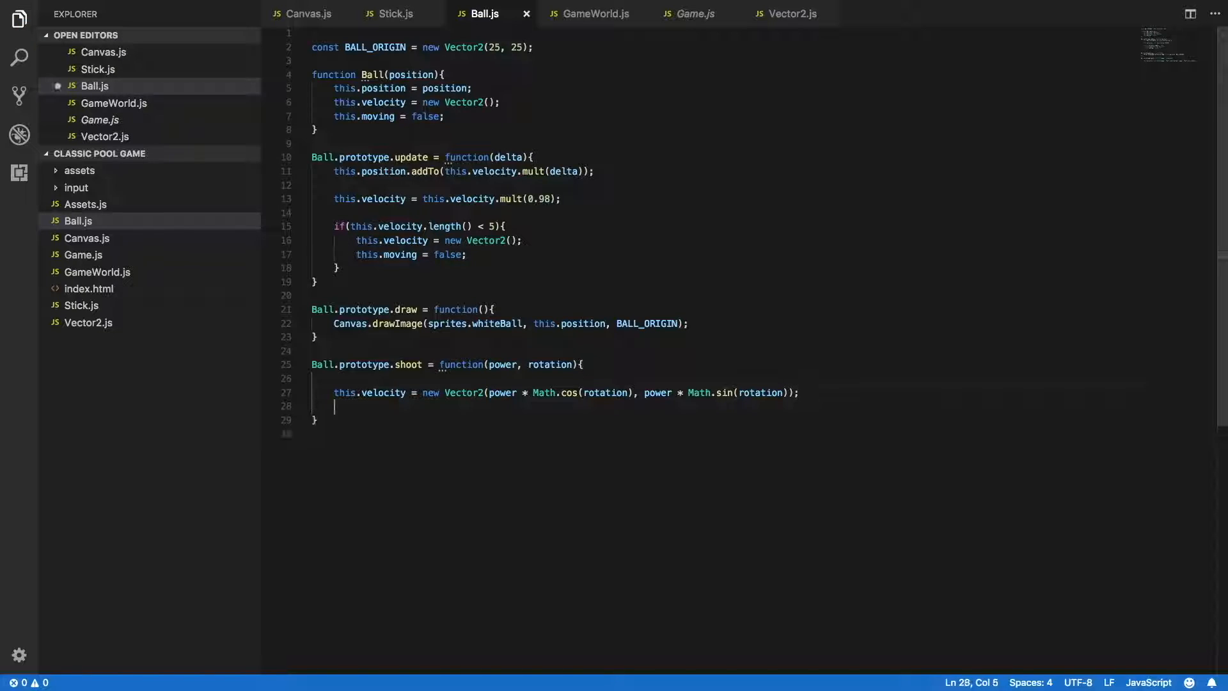
{"action": "type", "text": "this.moving ="}
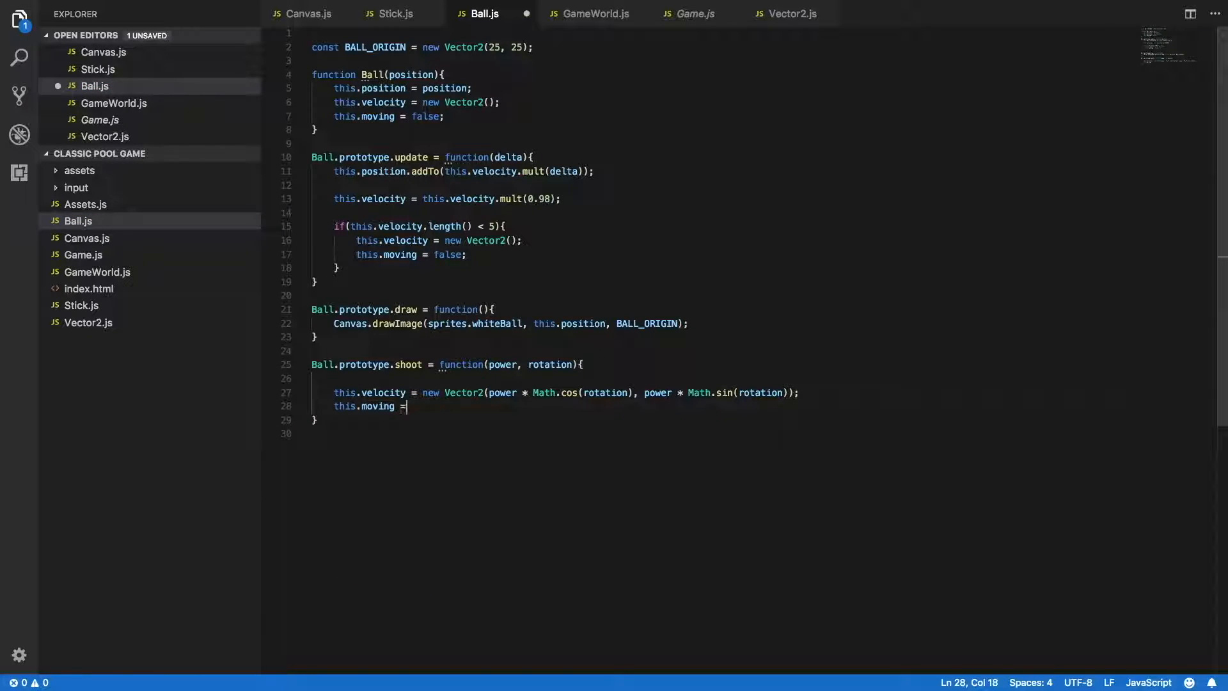
{"action": "type", "text": "true;"}
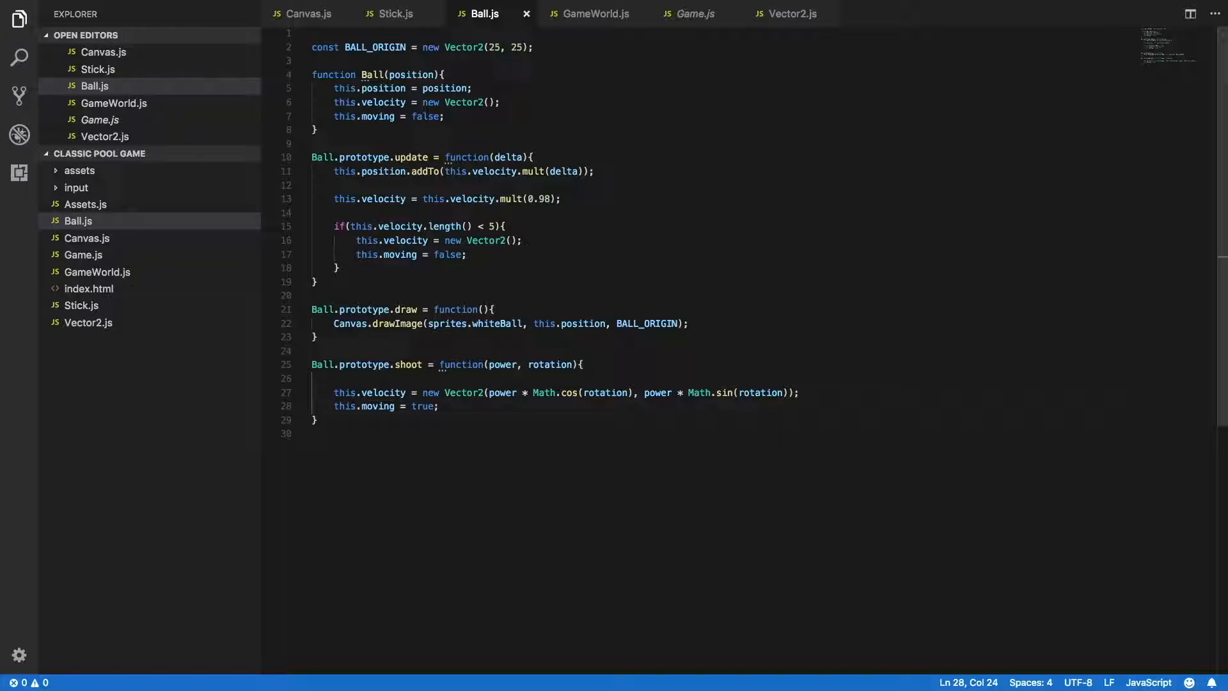
{"action": "mouse_move", "coordinate": [701, 252]}
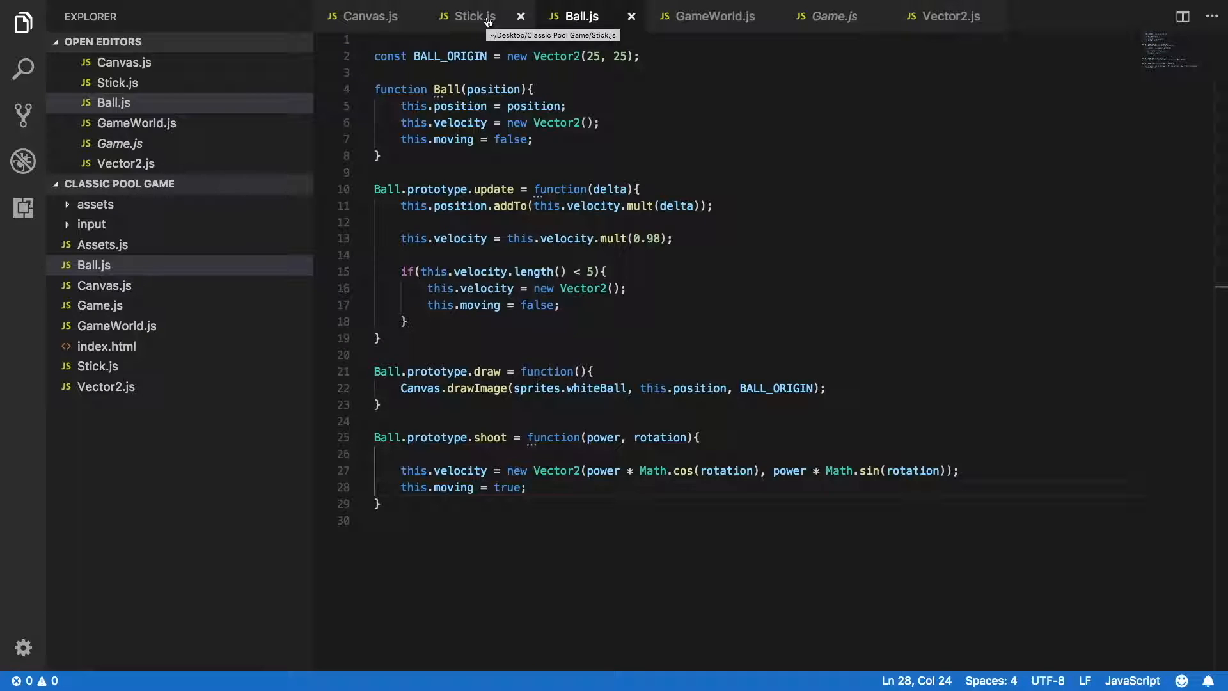
In Stick.js, initialize this.shot to false and set it true in shoot(), then save.
{"action": "left_click", "coordinate": [474, 15]}
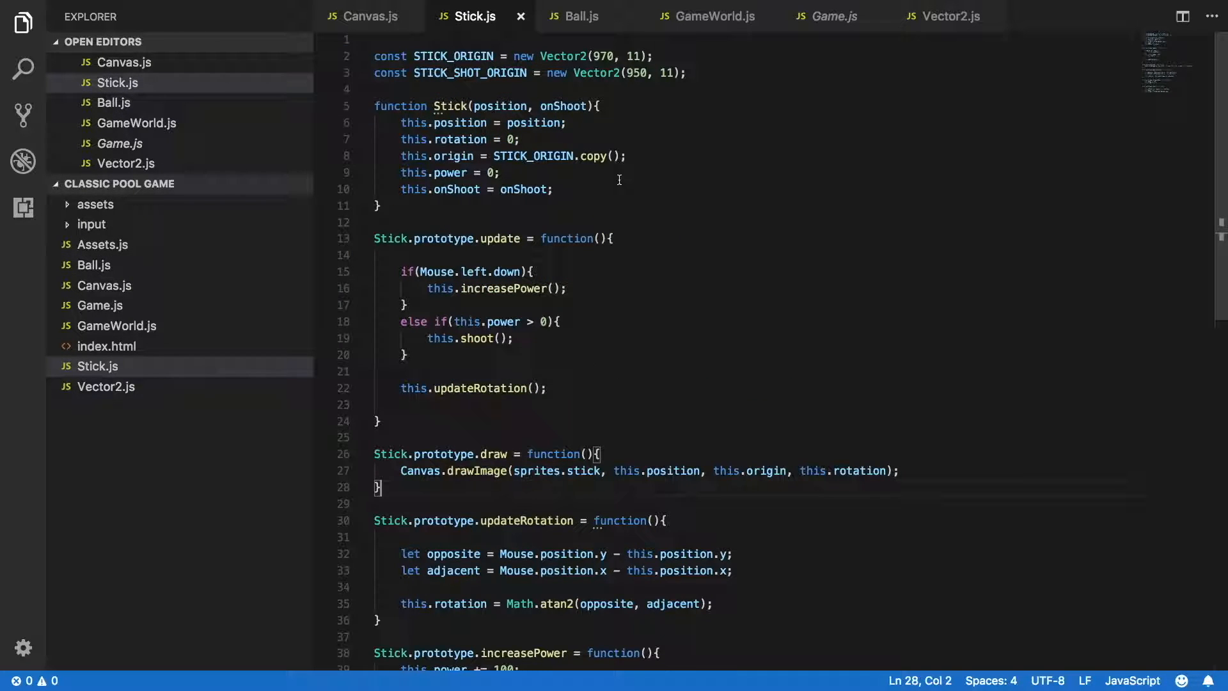
{"action": "type", "text": "this."}
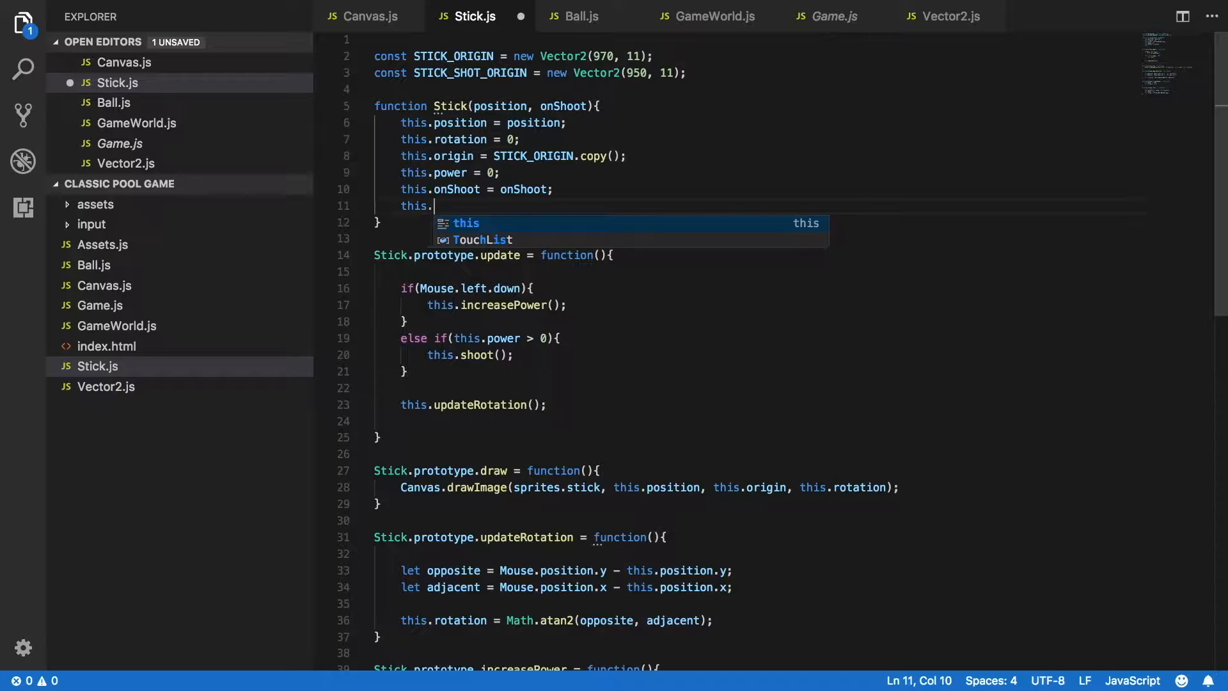
{"action": "type", "text": "shot = false;"}
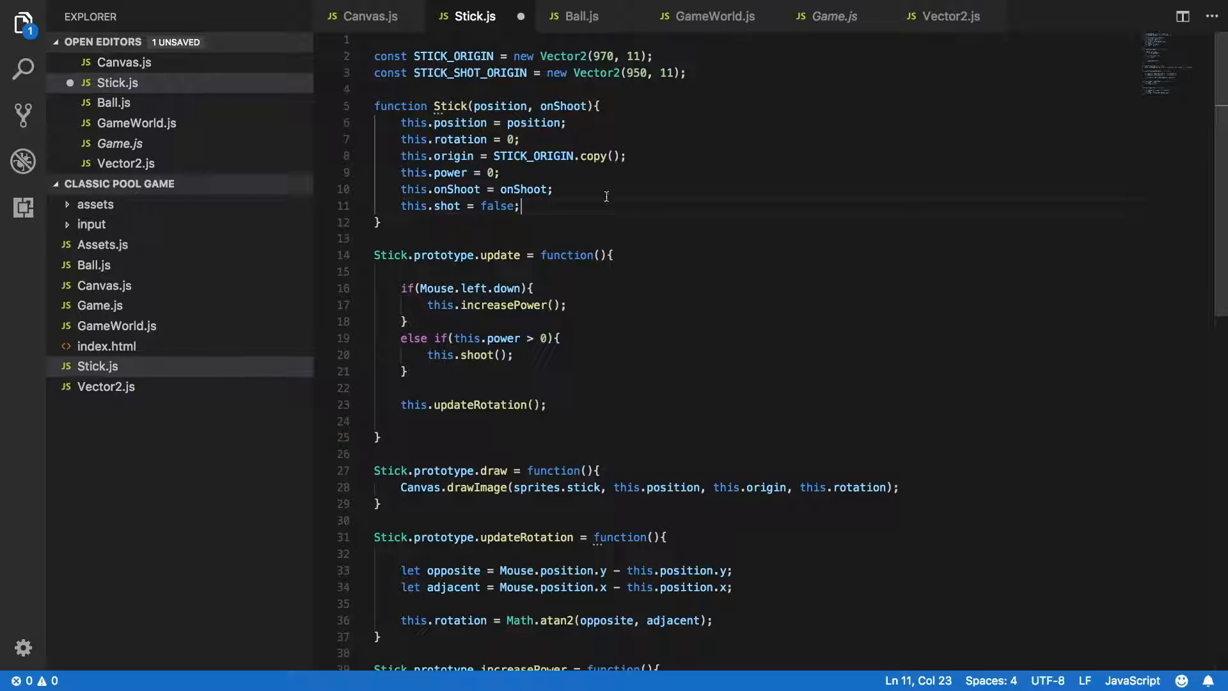
{"action": "scroll", "scroll_direction": "down", "scroll_amount": 3}
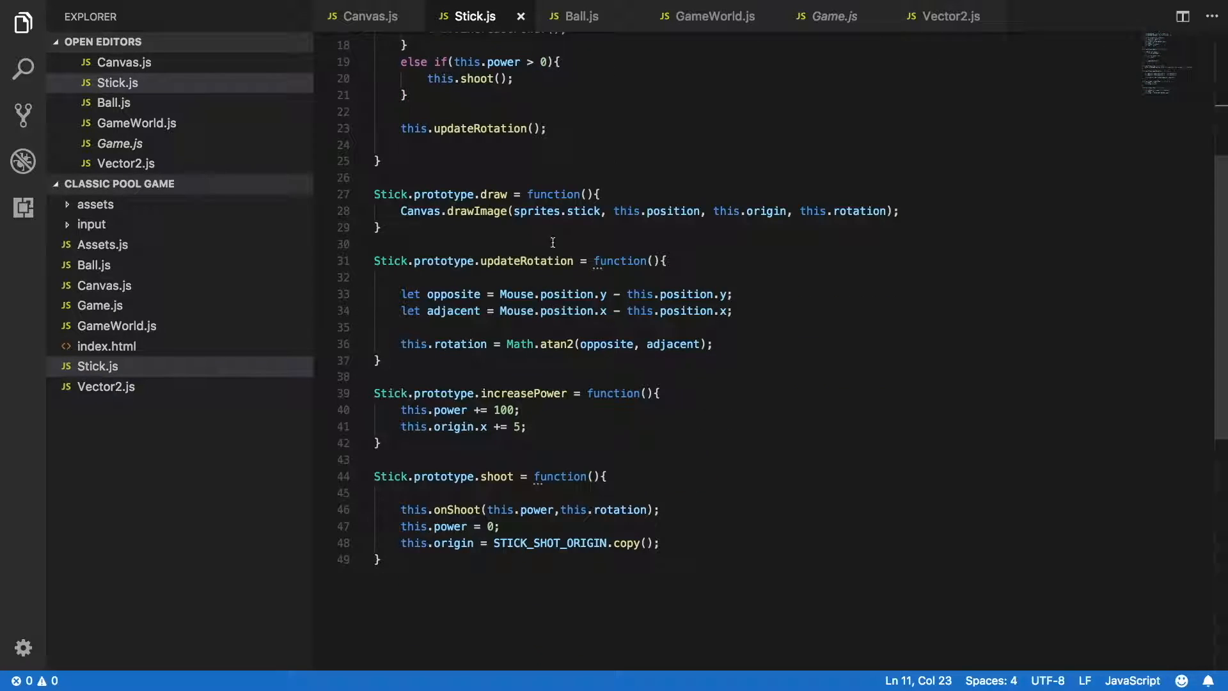
{"action": "mouse_move", "coordinate": [683, 552]}
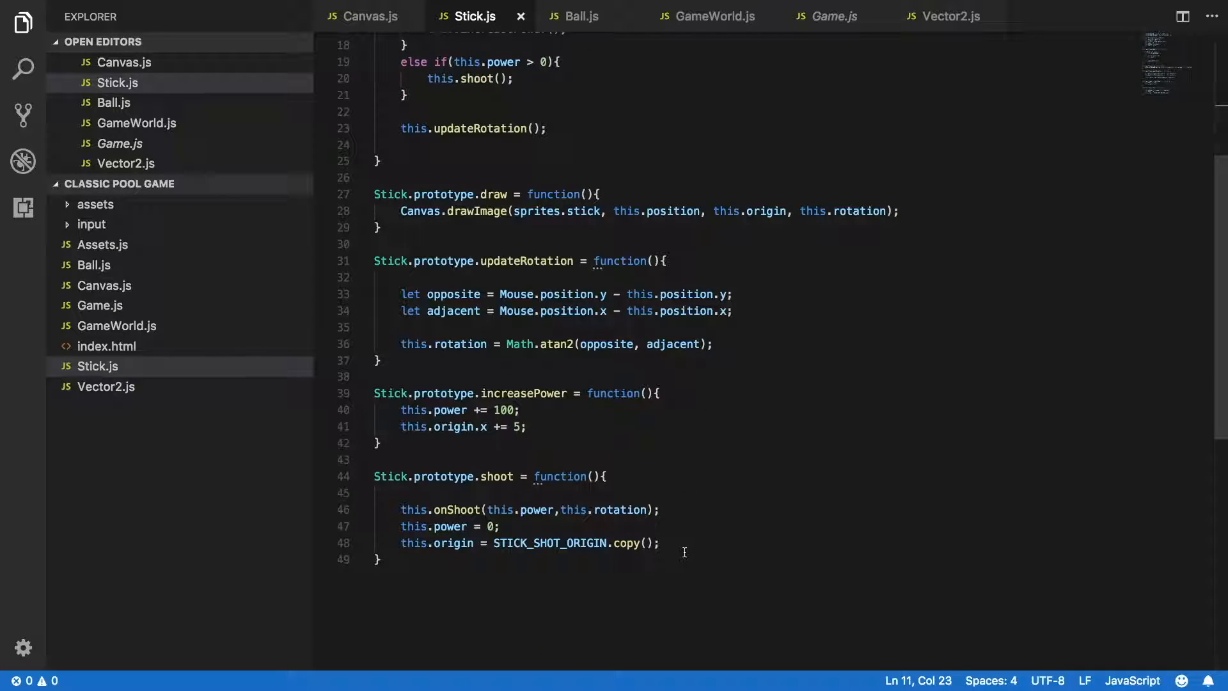
{"action": "type", "text": "this."}
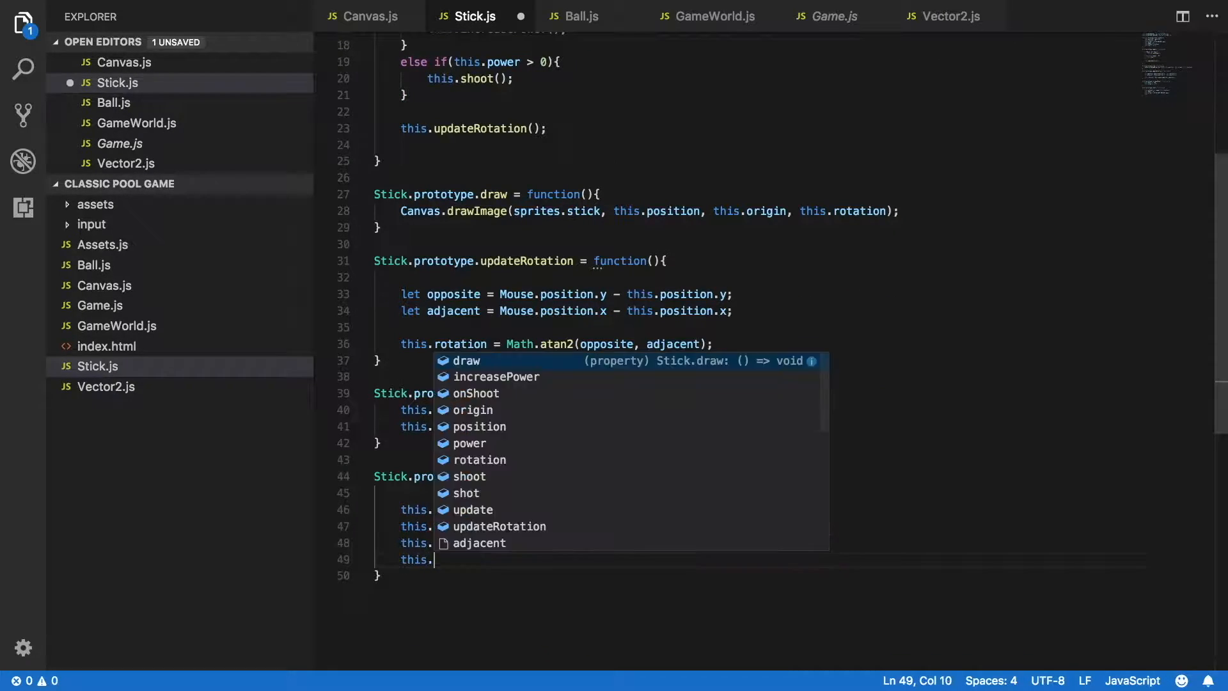
{"action": "type", "text": "true;"}
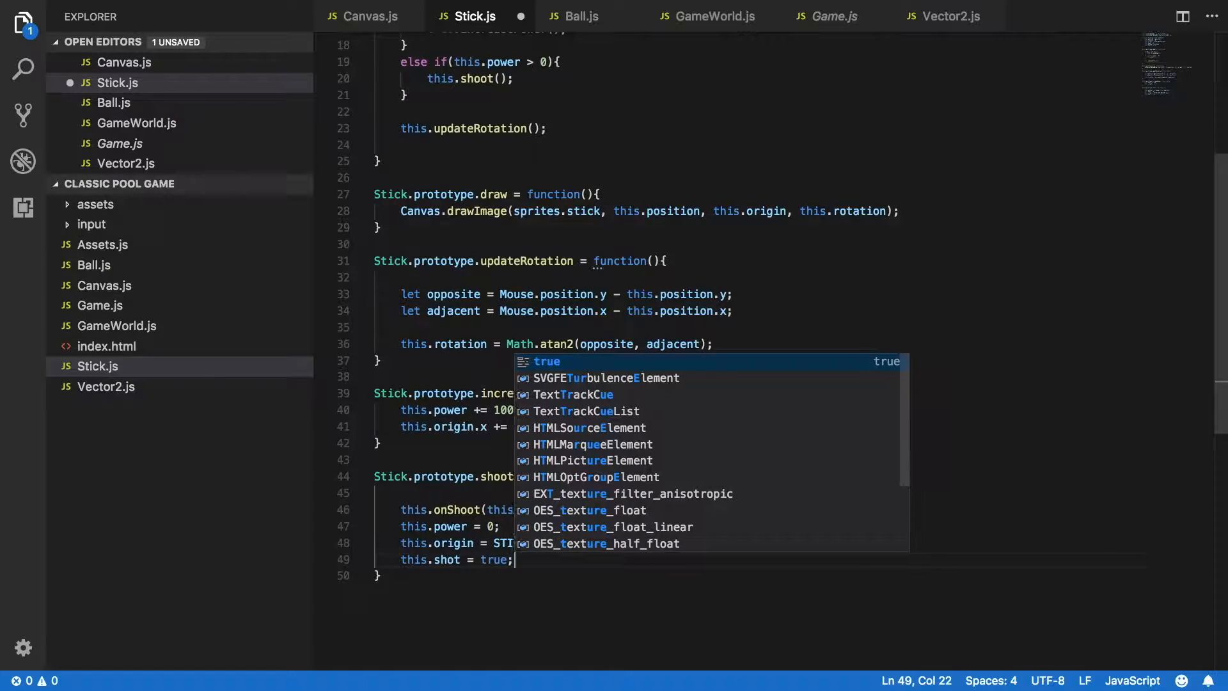
{"action": "key", "text": "Escape"}
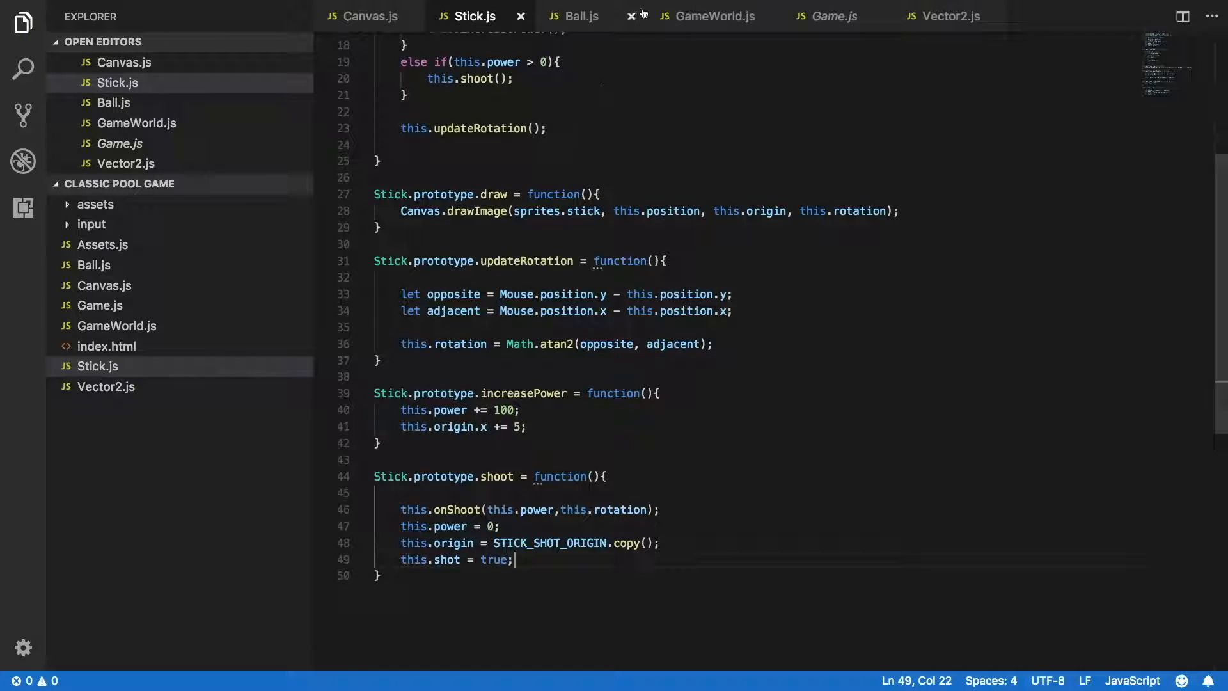
{"action": "mouse_move", "coordinate": [691, 25]}
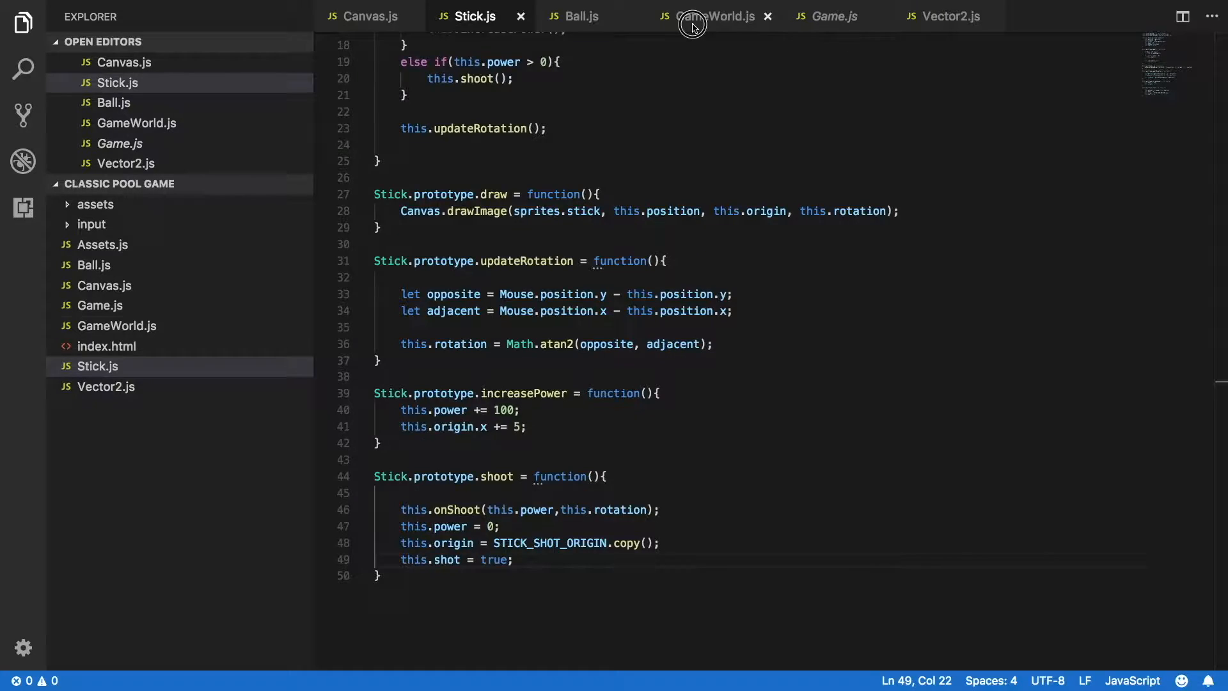
Add GameWorld.prototype.ballsMoving returning this.whiteBall.moving in GameWorld.js.
{"action": "left_click", "coordinate": [715, 15]}
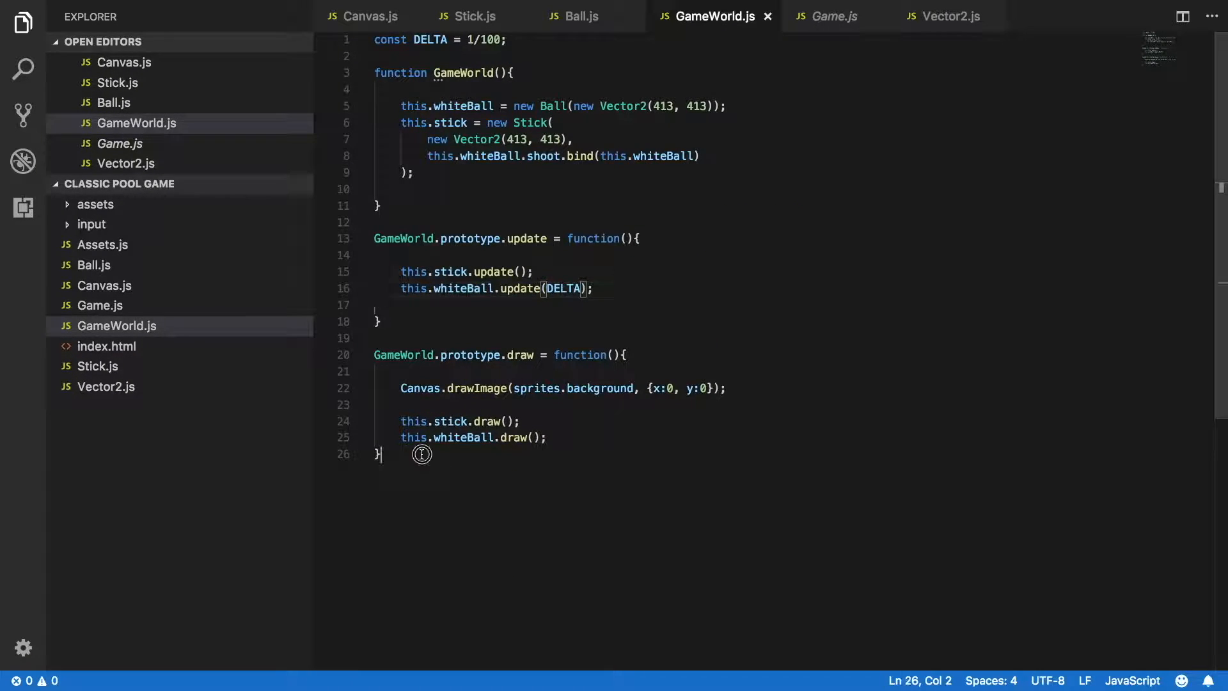
{"action": "type", "text": "GameWorld.prototype."}
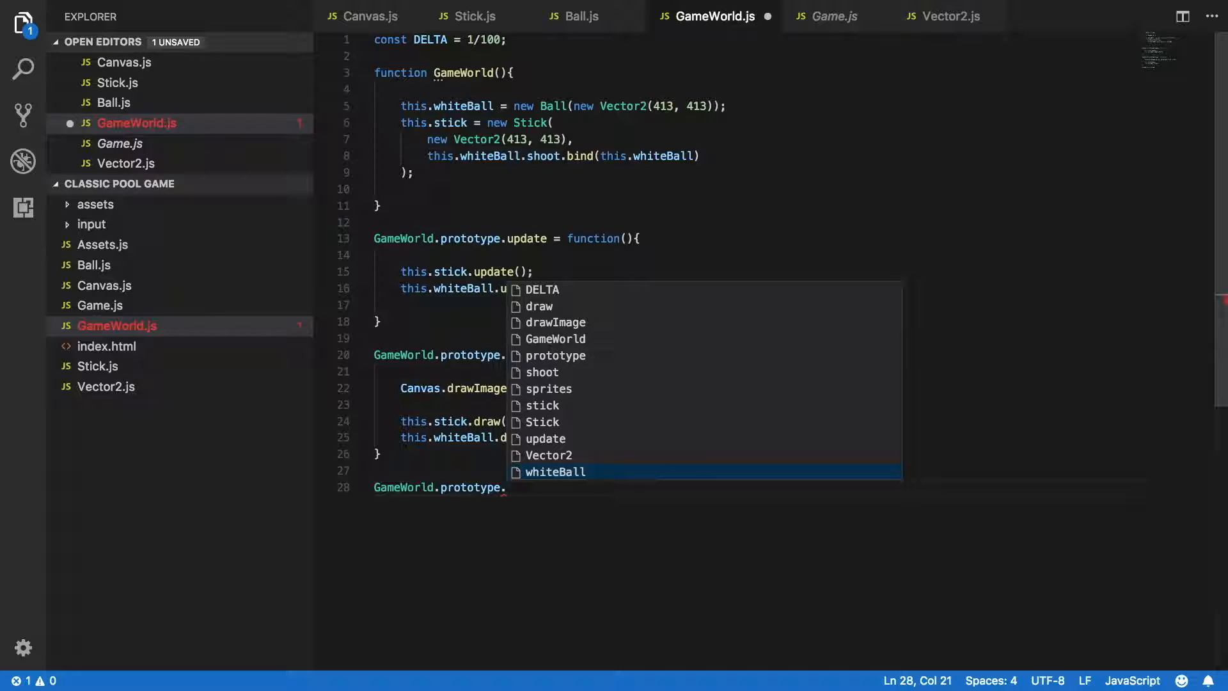
{"action": "type", "text": "b"}
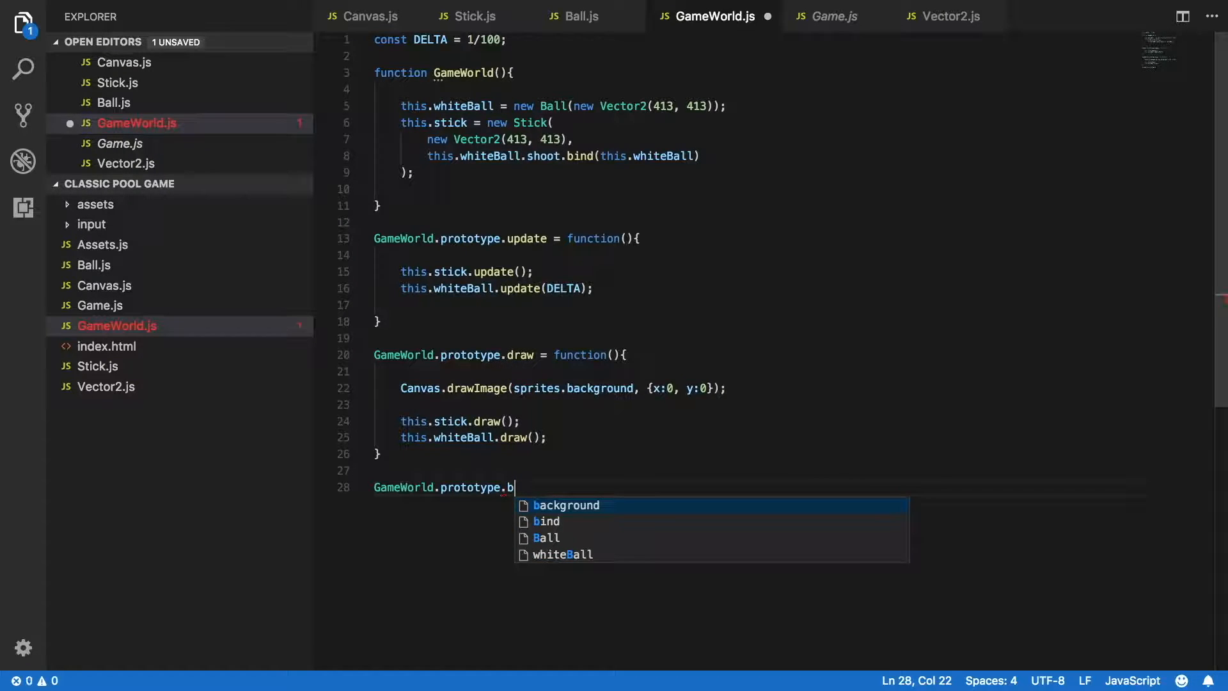
{"action": "type", "text": "allsMovin"}
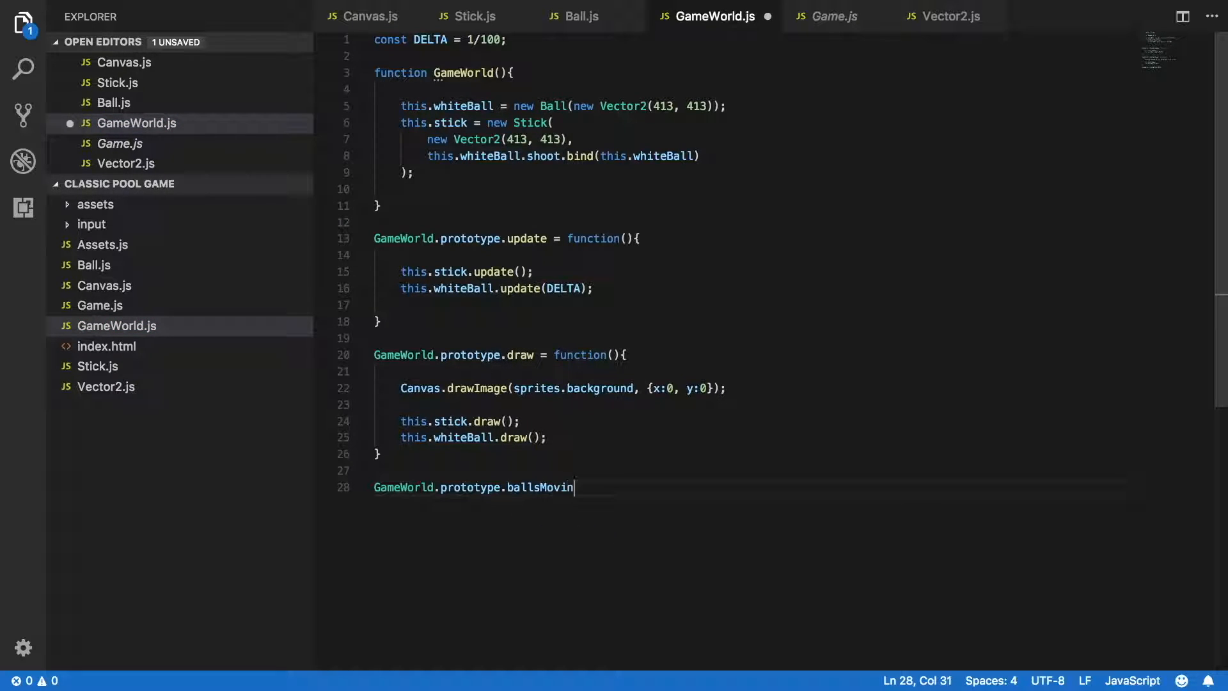
{"action": "type", "text": "g ="}
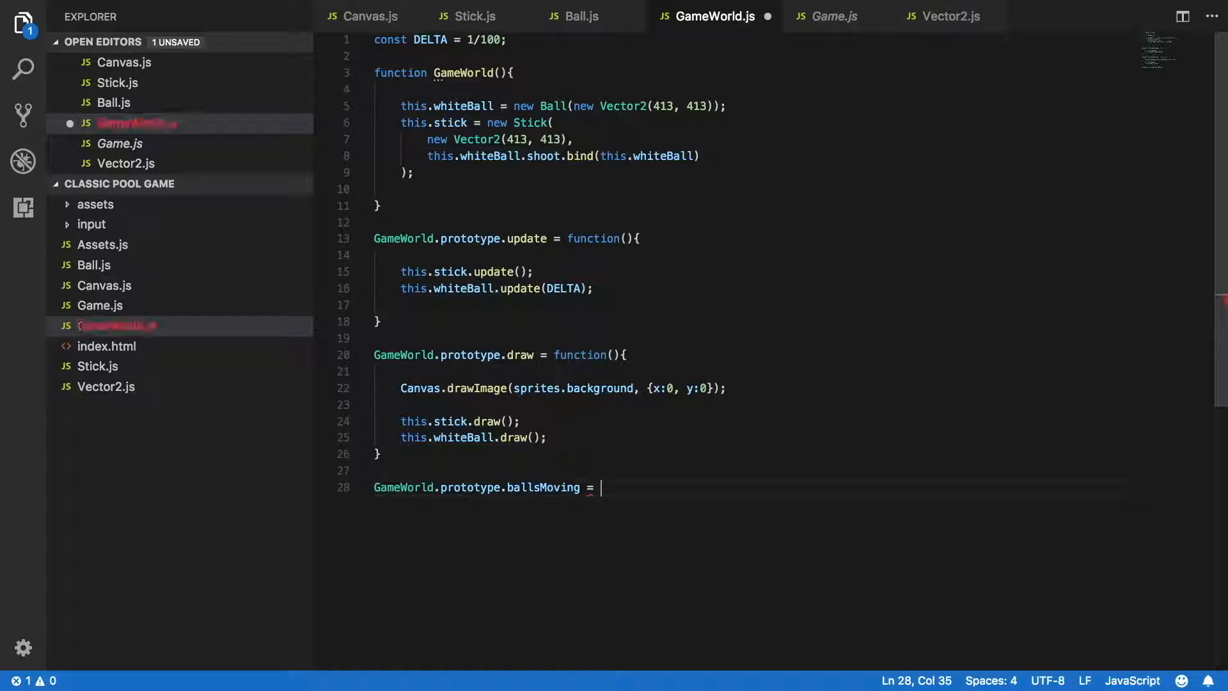
{"action": "type", "text": "function(){"}
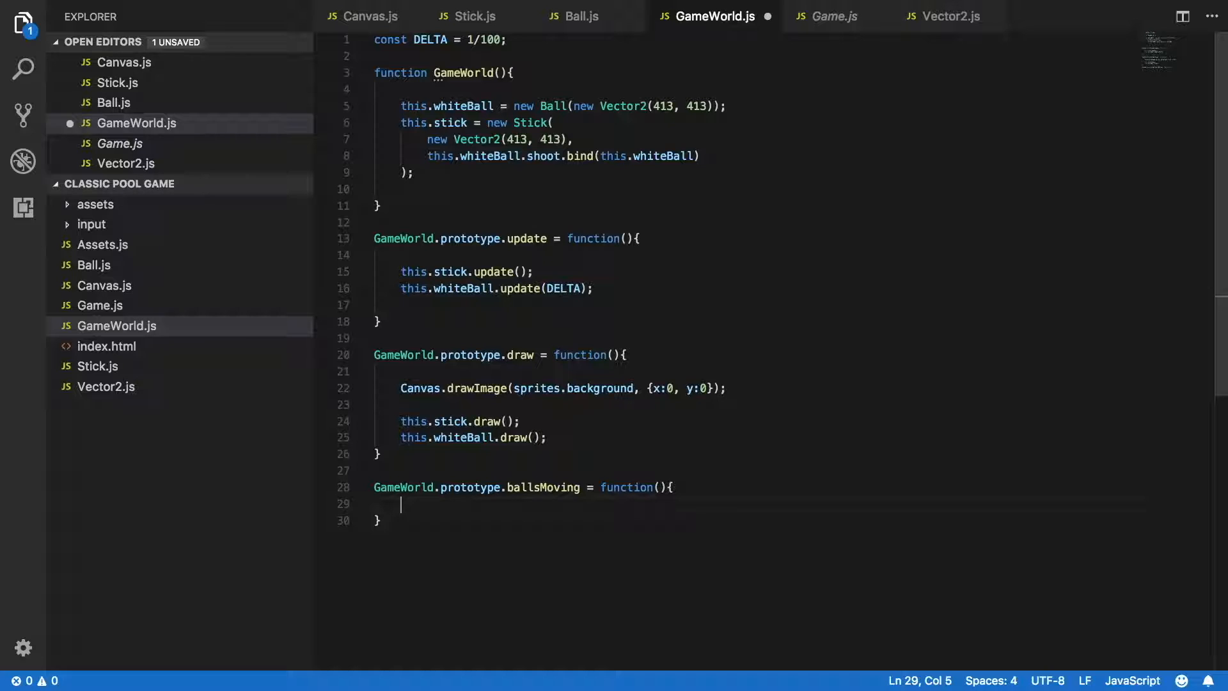
{"action": "type", "text": "return"}
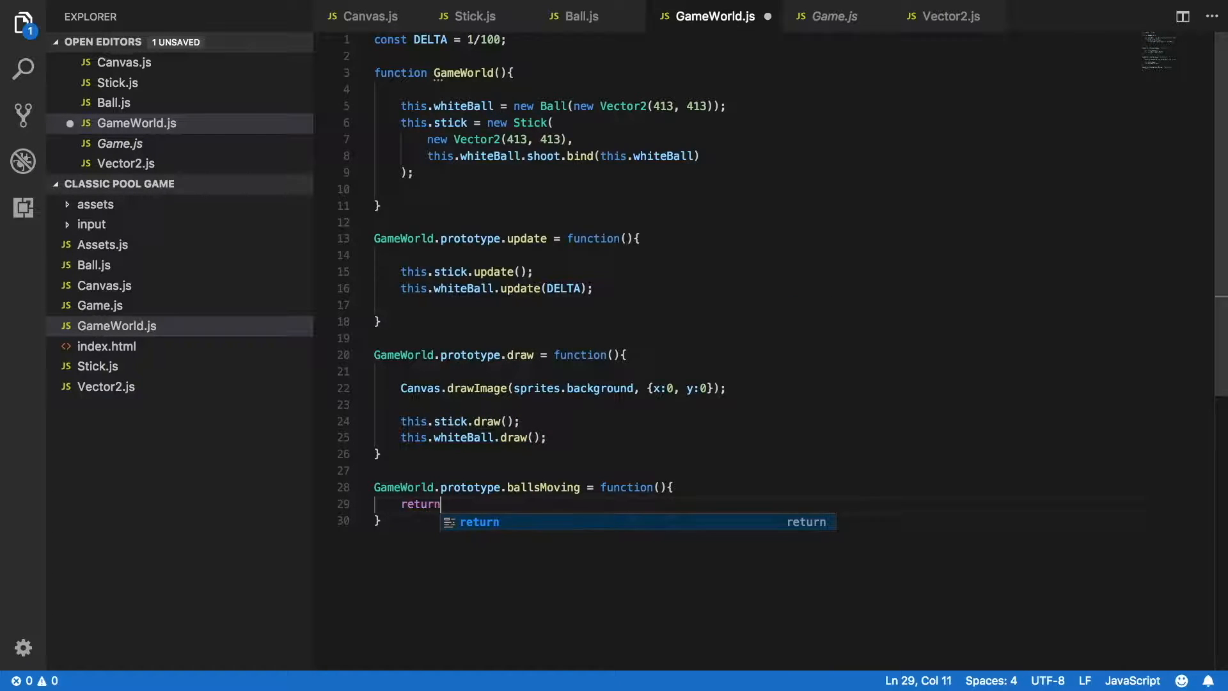
{"action": "type", "text": "this.whiteBall.moving;"}
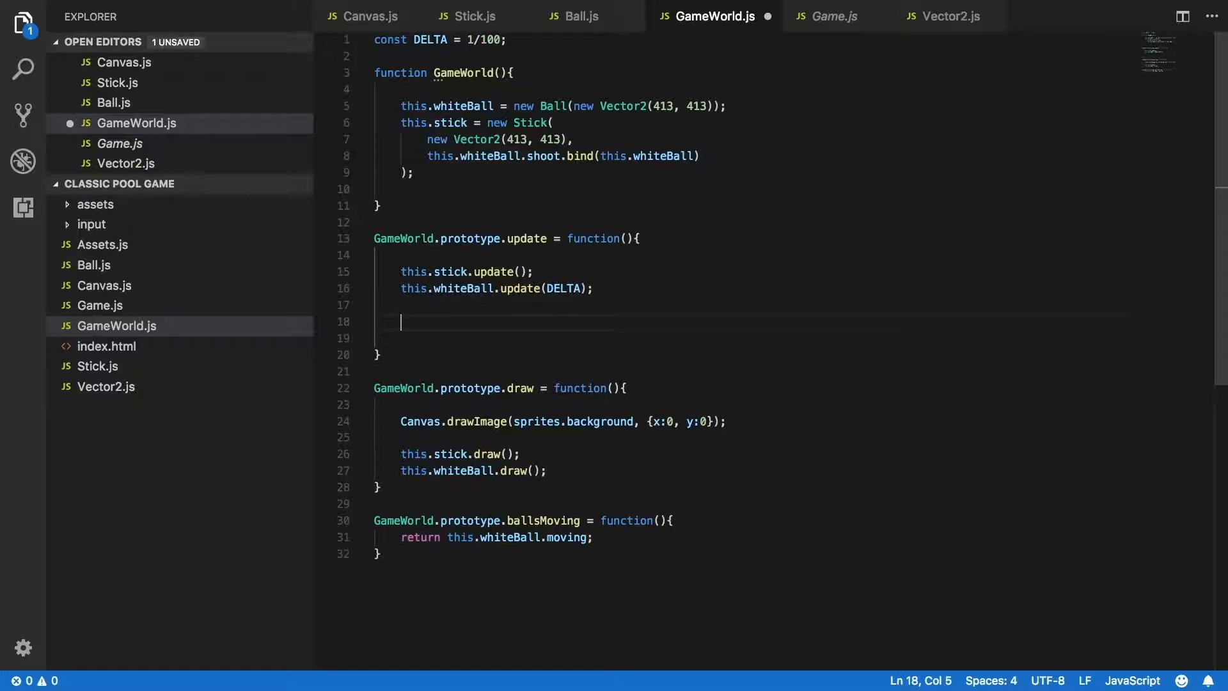
In update(), add the condition if(!this.ballsMoving() && this.stick.shot).
{"action": "type", "text": "if("}
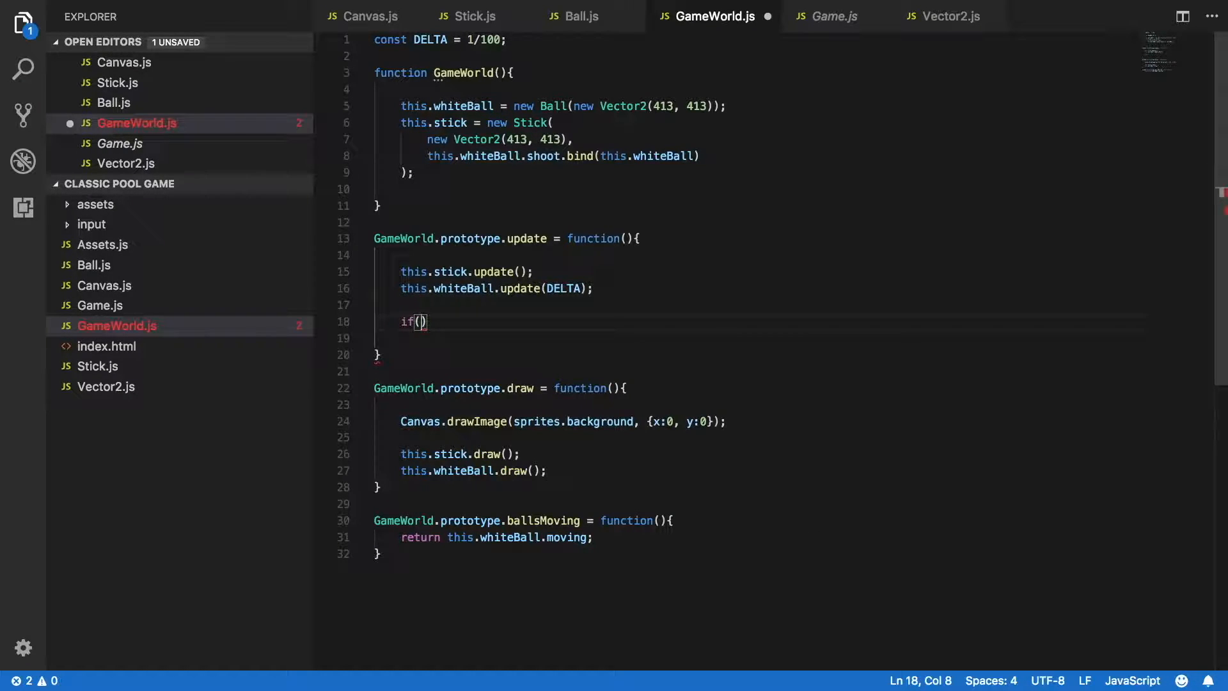
{"action": "type", "text": "this."}
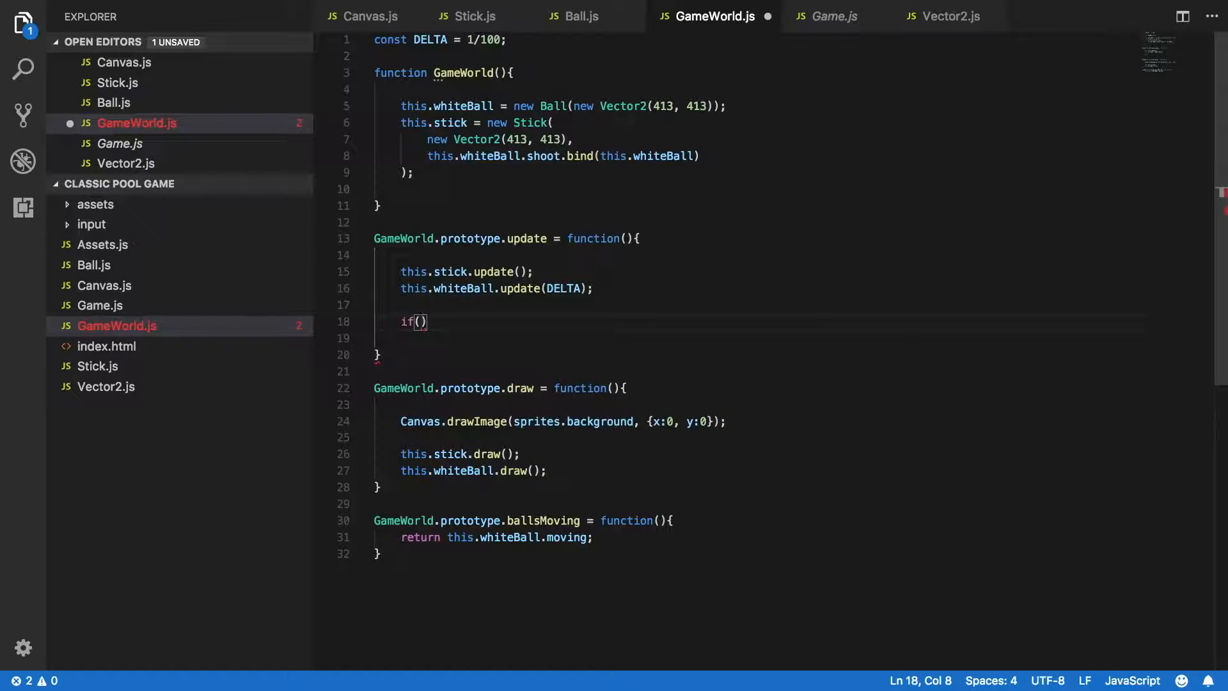
{"action": "type", "text": "this.ballsMoving("}
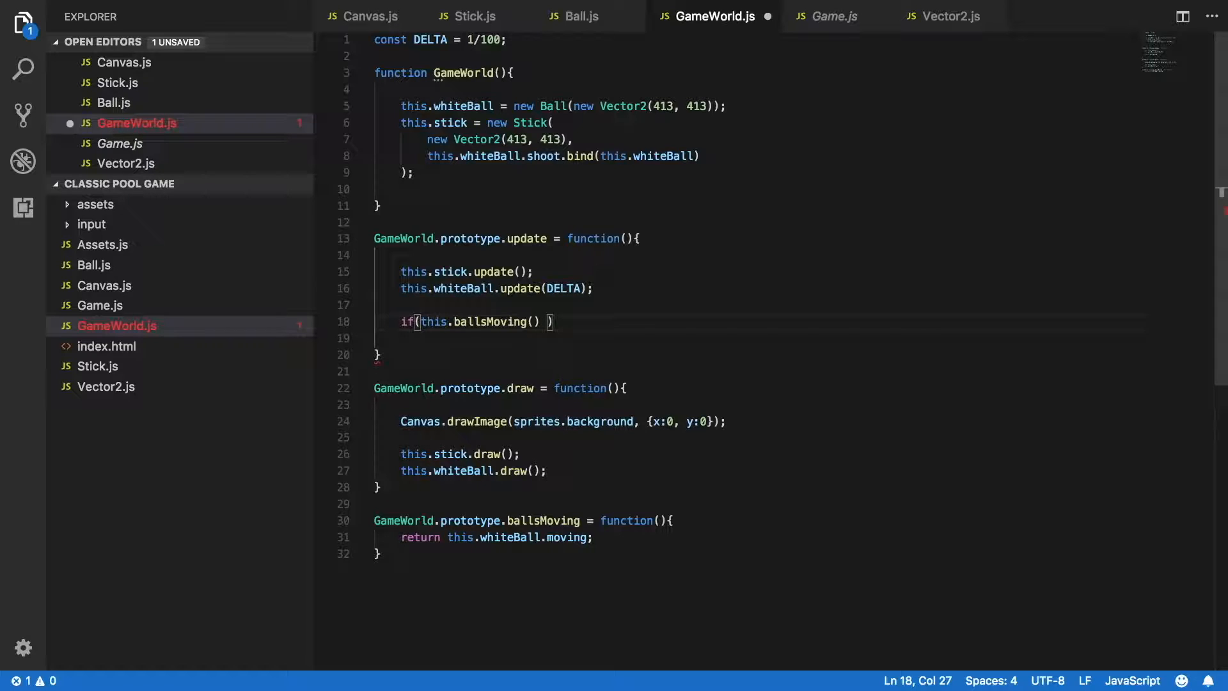
{"action": "type", "text": "&&"}
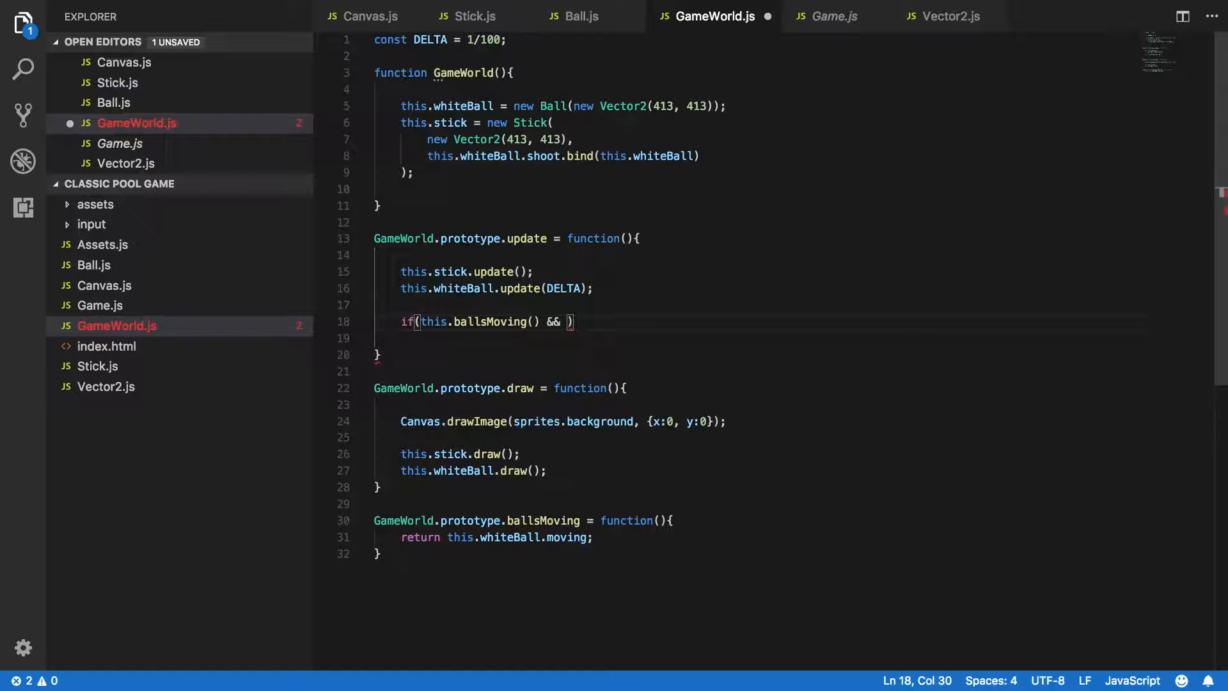
{"action": "type", "text": "this.st"}
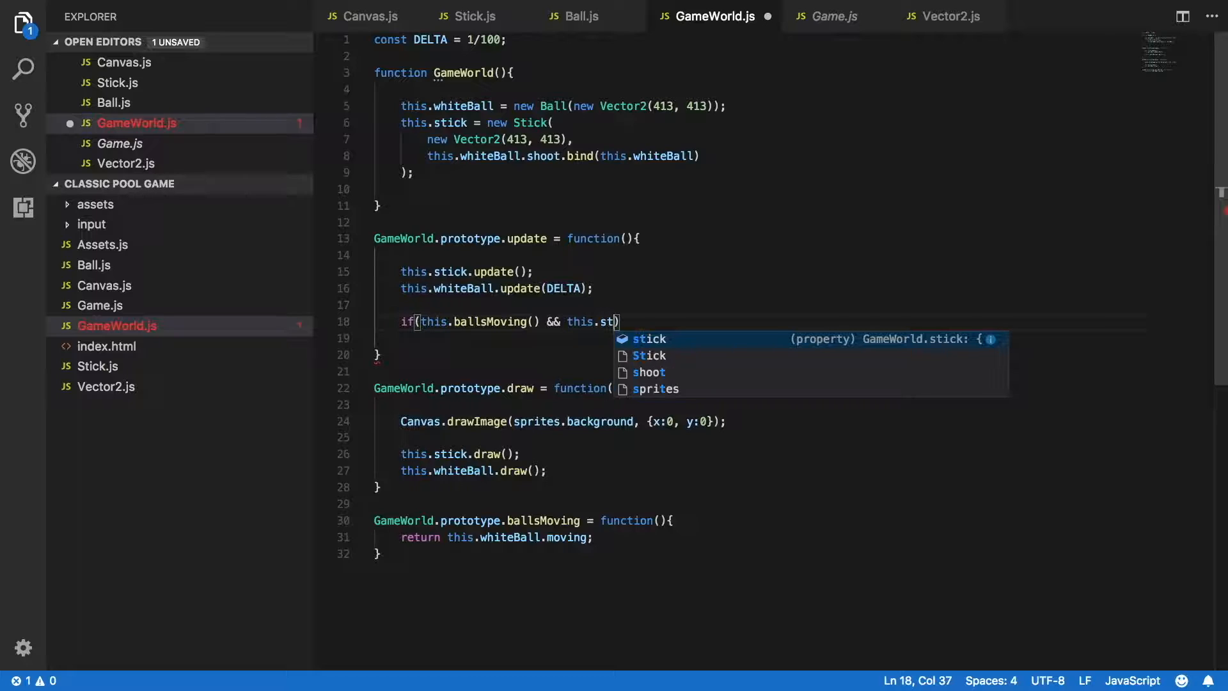
{"action": "type", "text": "ick.shot"}
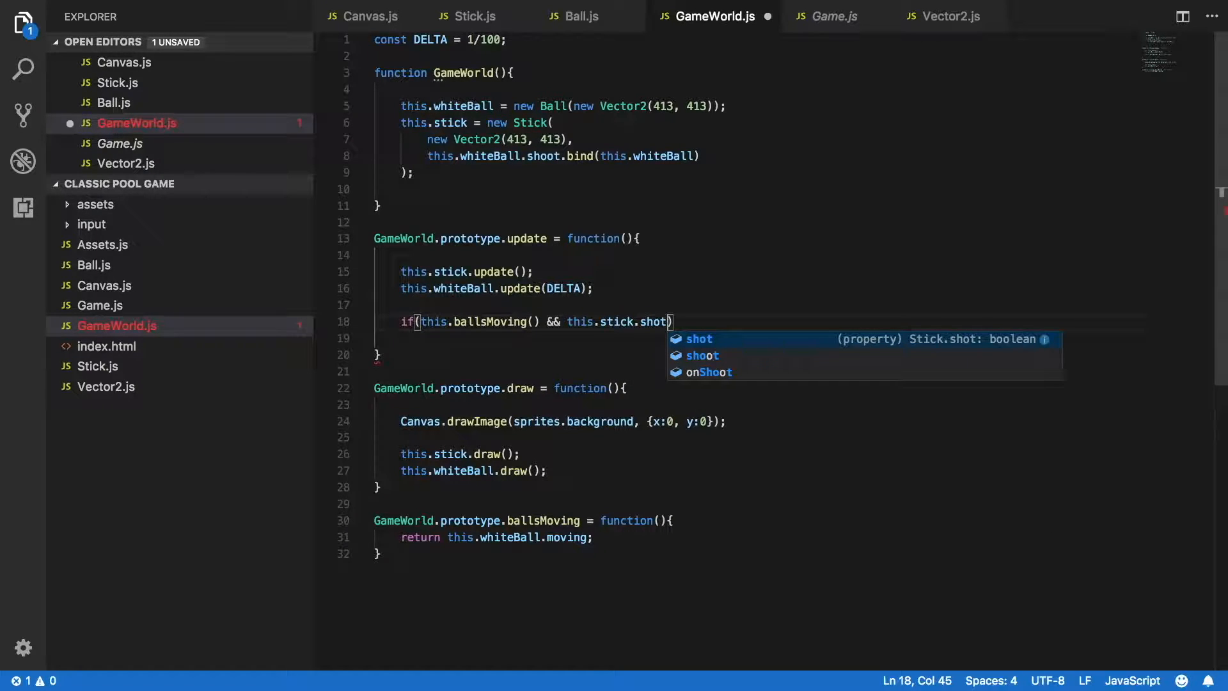
{"action": "key", "text": "Escape"}
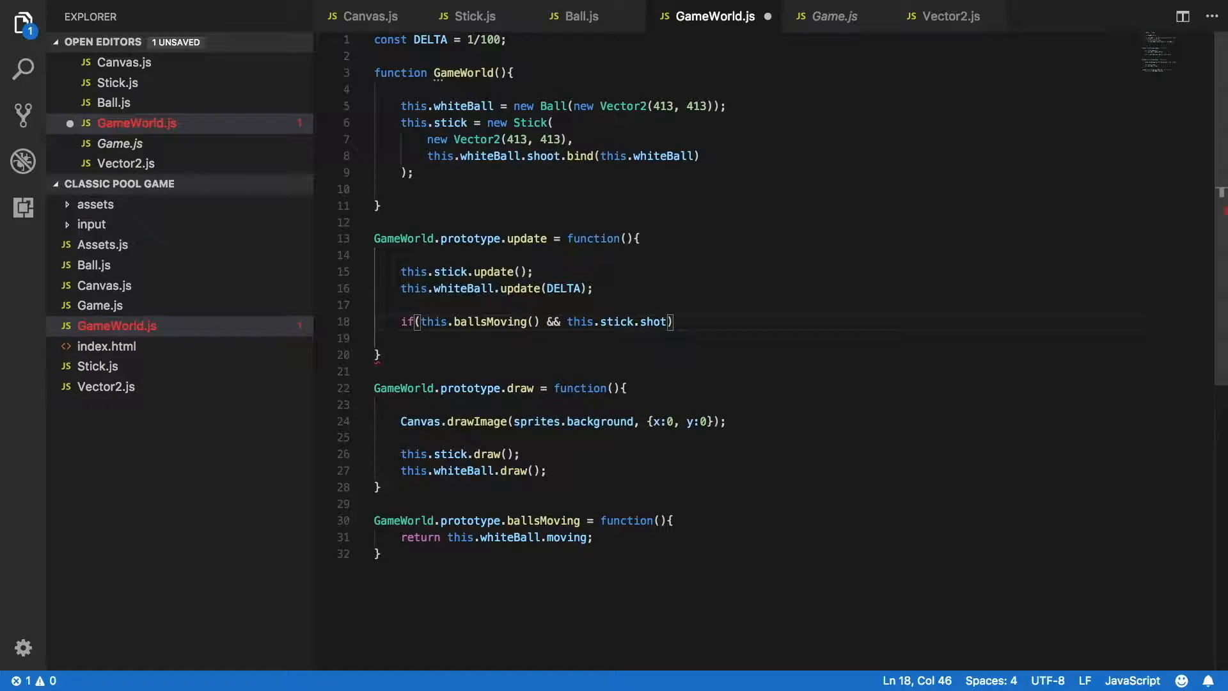
{"action": "type", "text": "{"}
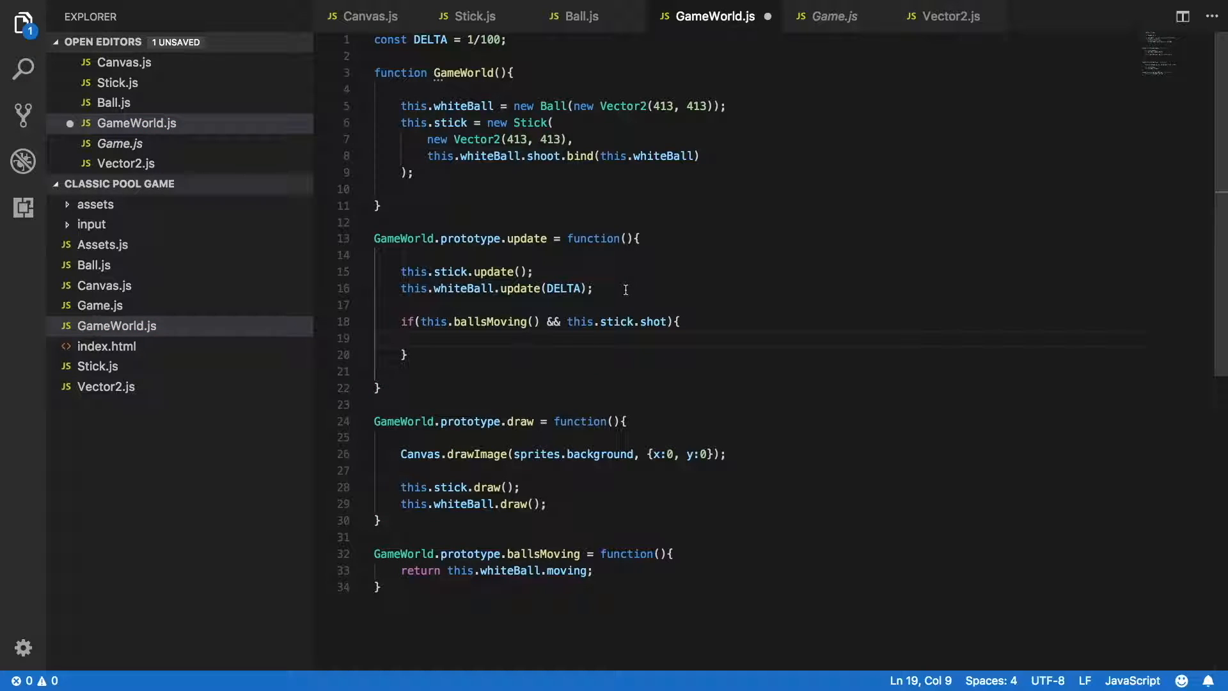
{"action": "left_click", "coordinate": [419, 321]}
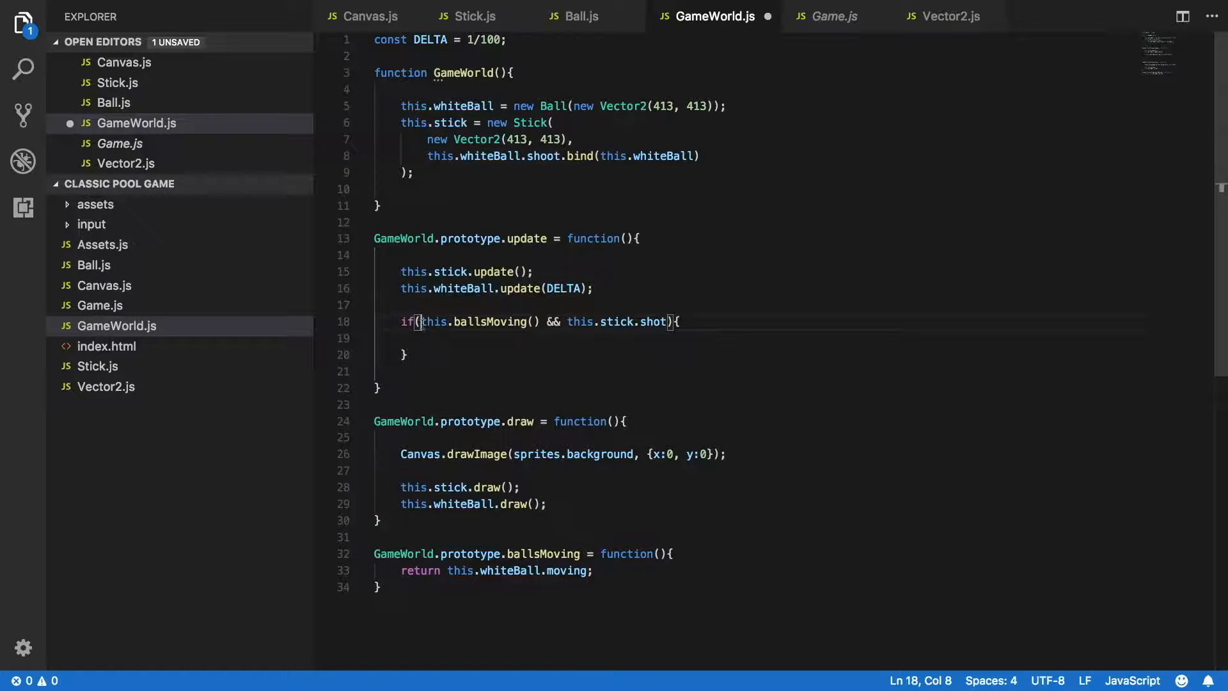
{"action": "type", "text": "!"}
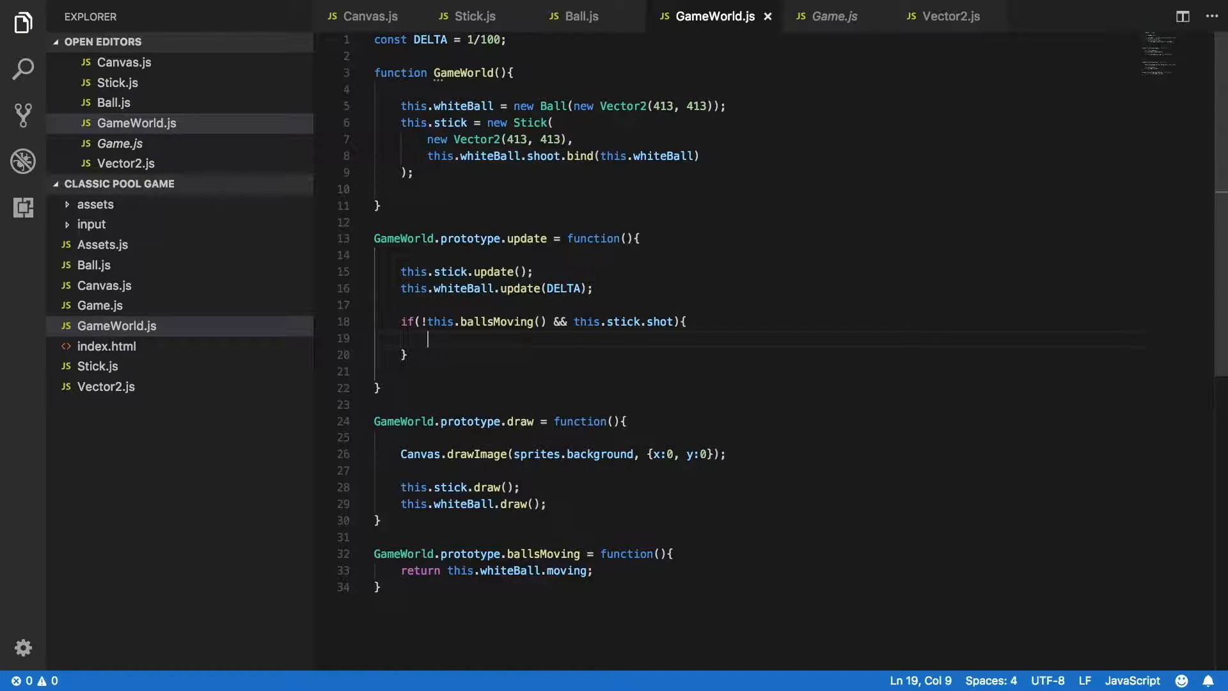
Inside the condition, call this.stick.reposition(this.whiteBall.position).
{"action": "type", "text": "this.stick"}
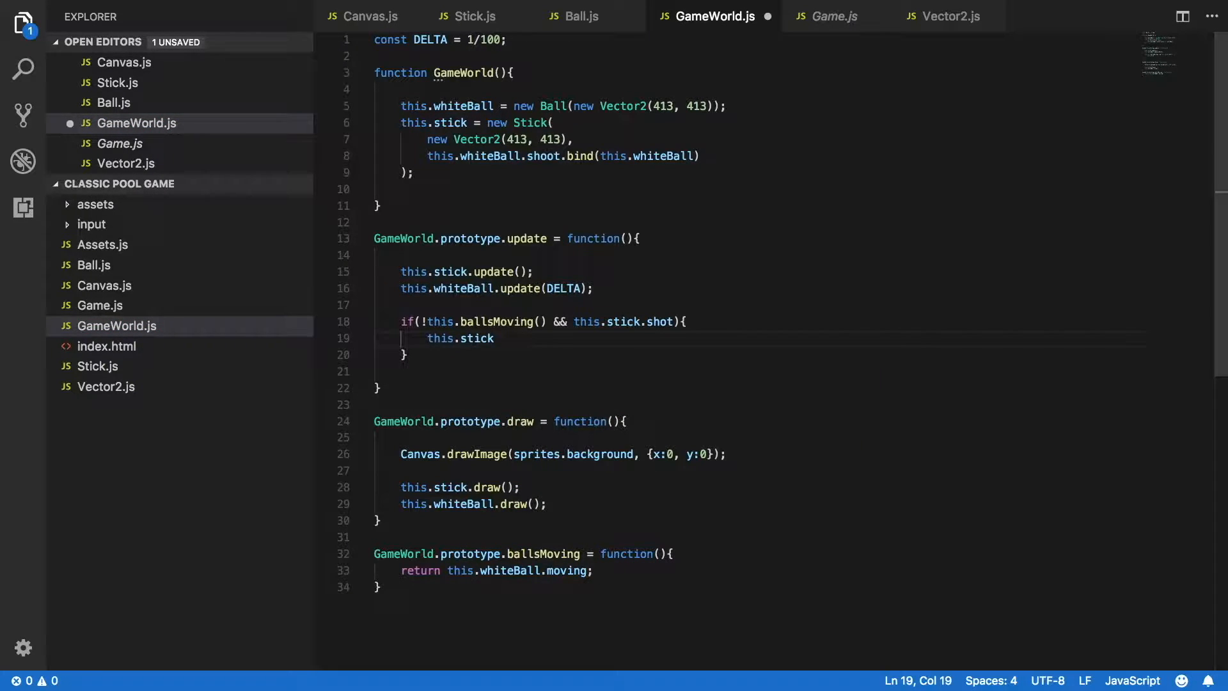
{"action": "type", "text": ".reposition"}
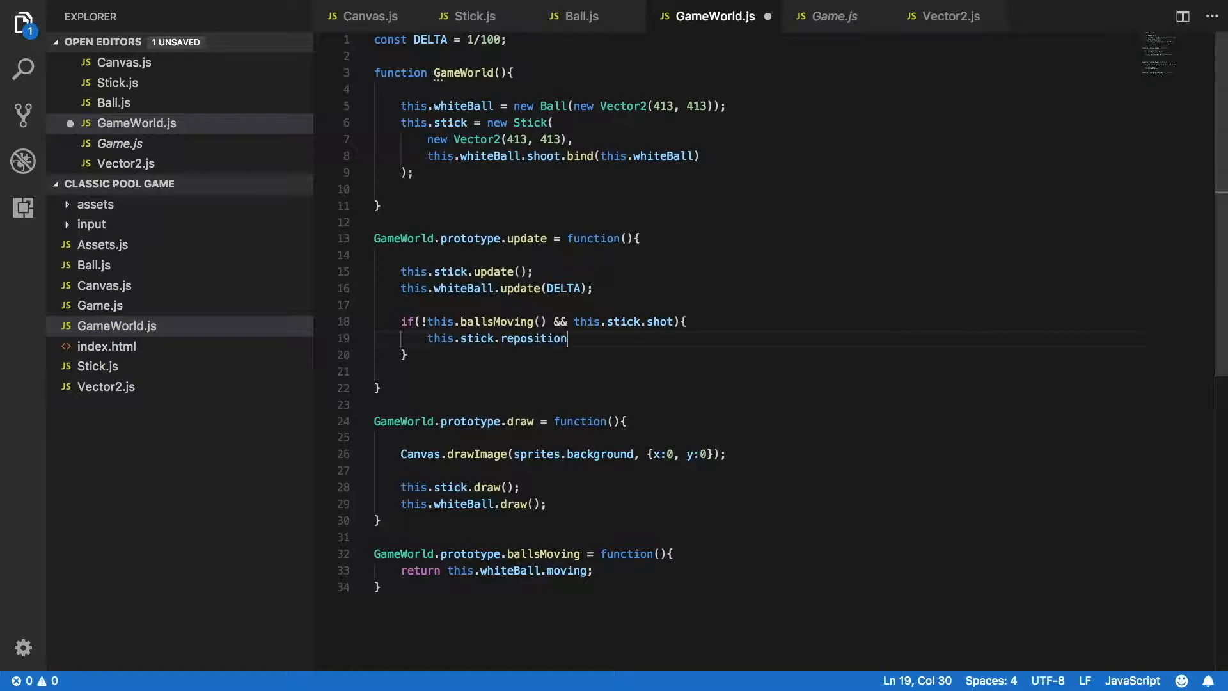
{"action": "type", "text": "()"}
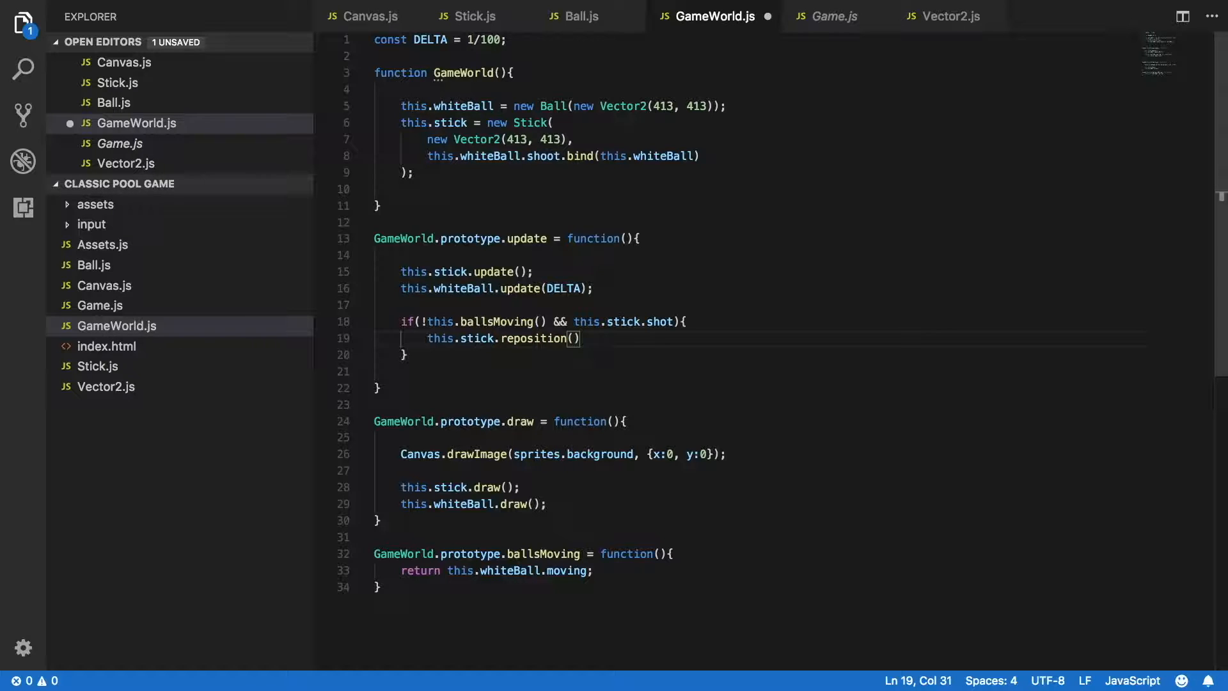
{"action": "type", "text": "this.whiteBall"}
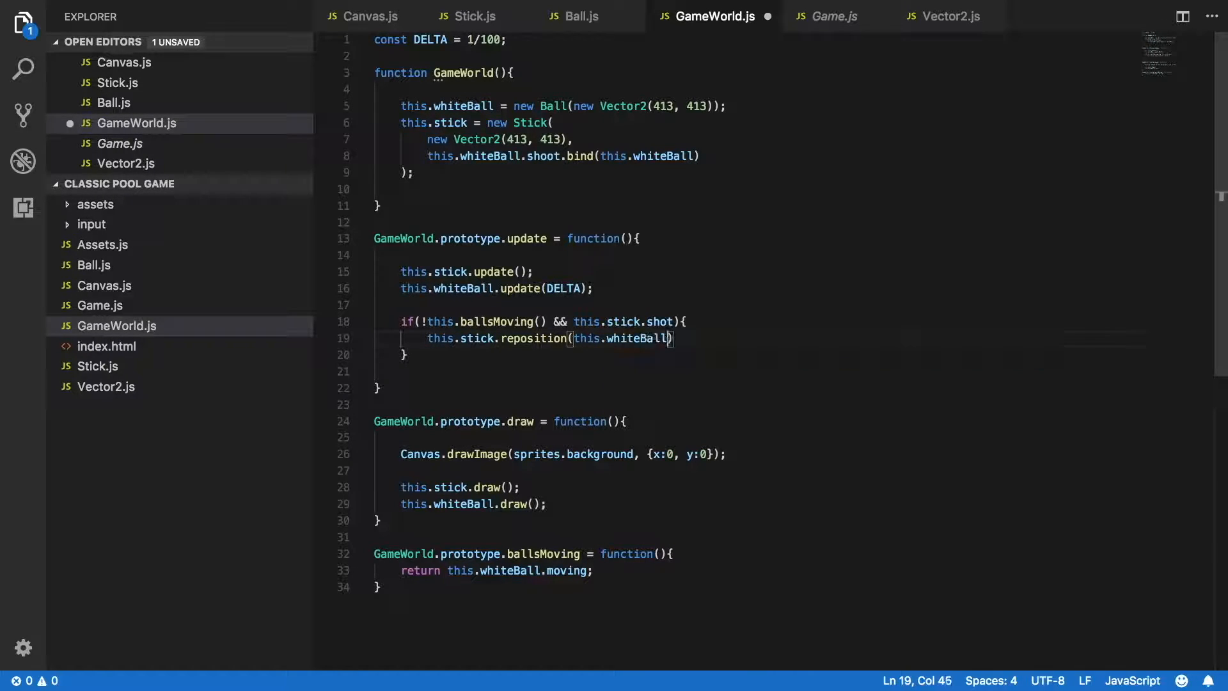
{"action": "type", "text": ".position"}
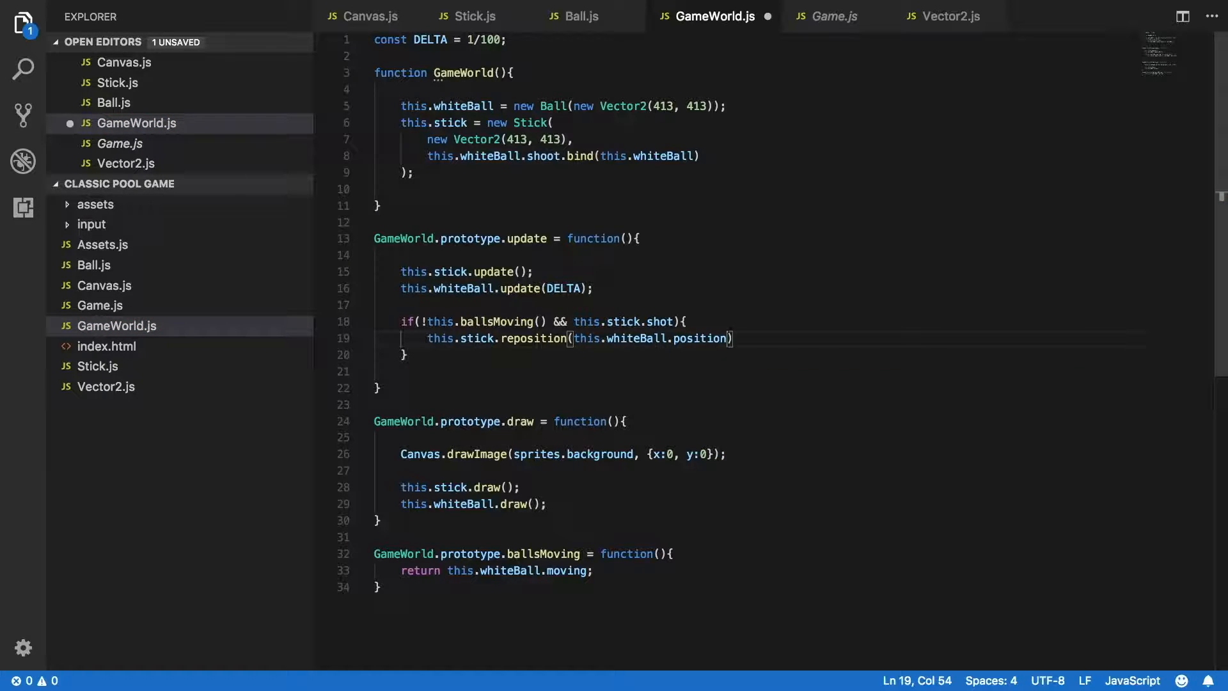
{"action": "type", "text": ";"}
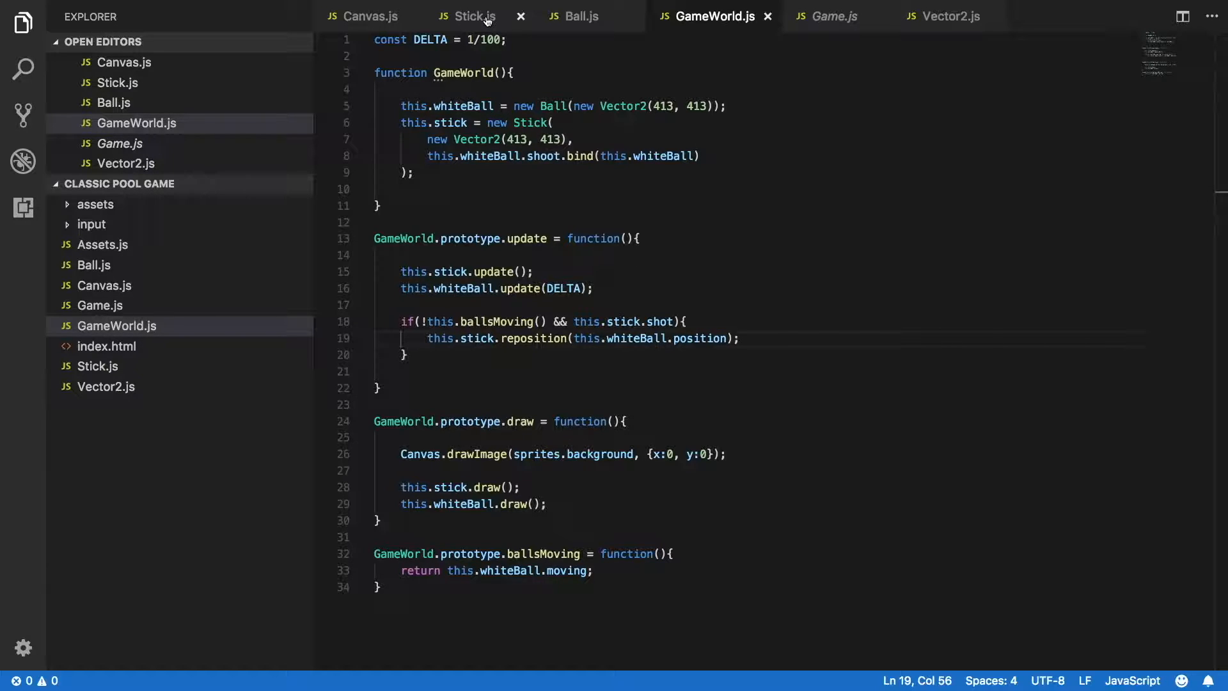
Add Stick.prototype.reposition(position) setting this.position to position.copy().
{"action": "left_click", "coordinate": [469, 16]}
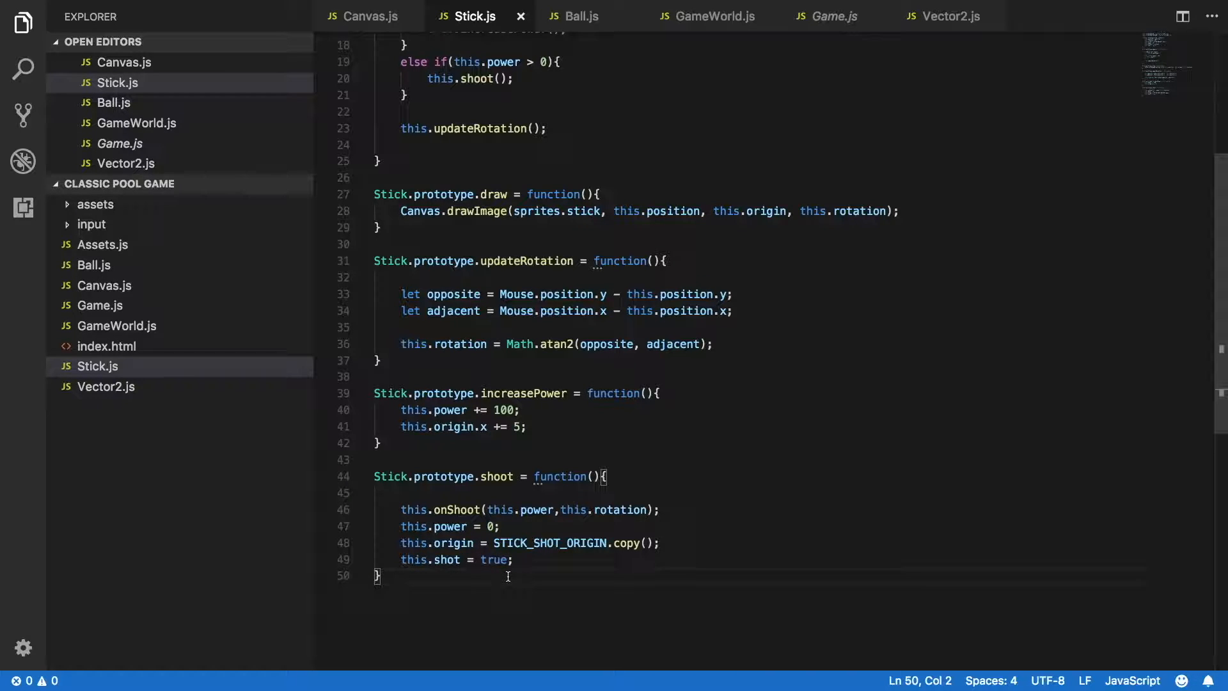
{"action": "type", "text": "Stick.prototype.reposition ="}
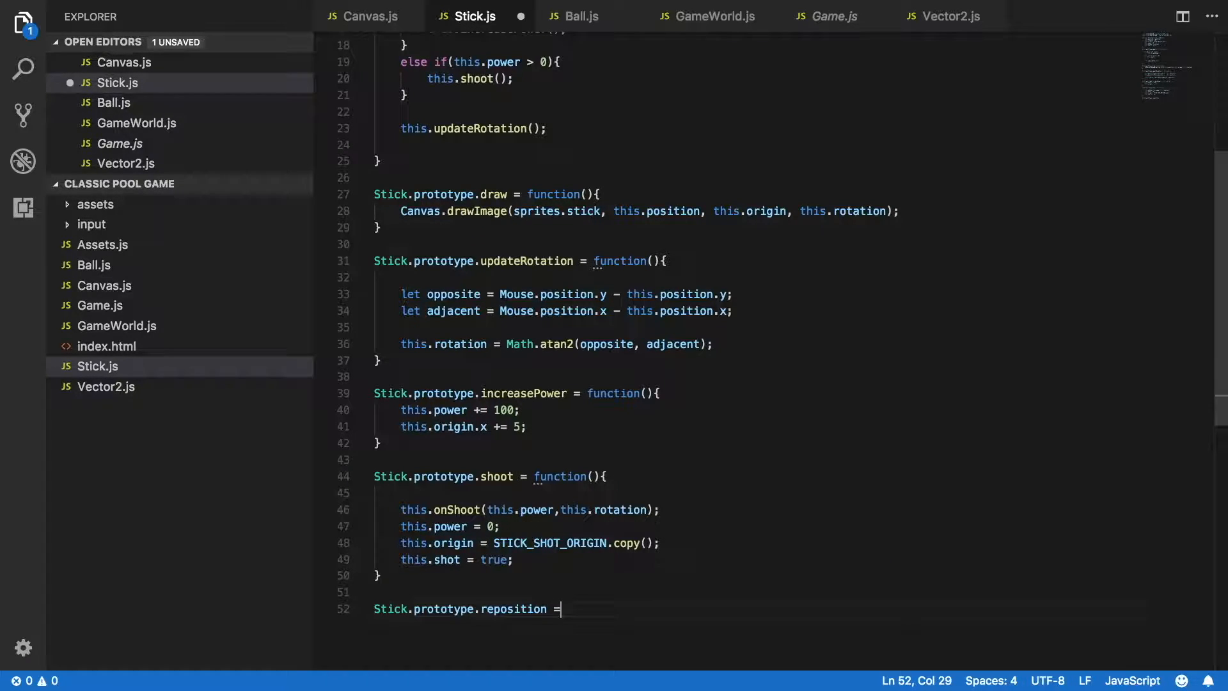
{"action": "type", "text": "function()"}
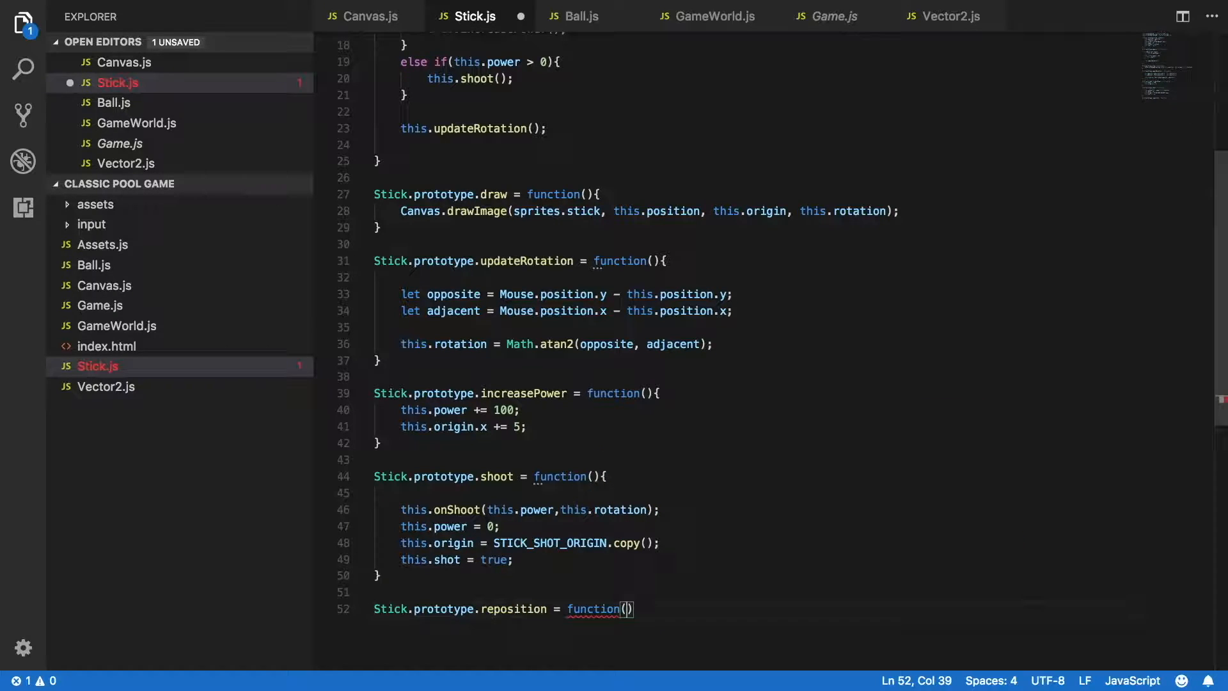
{"action": "type", "text": "position"}
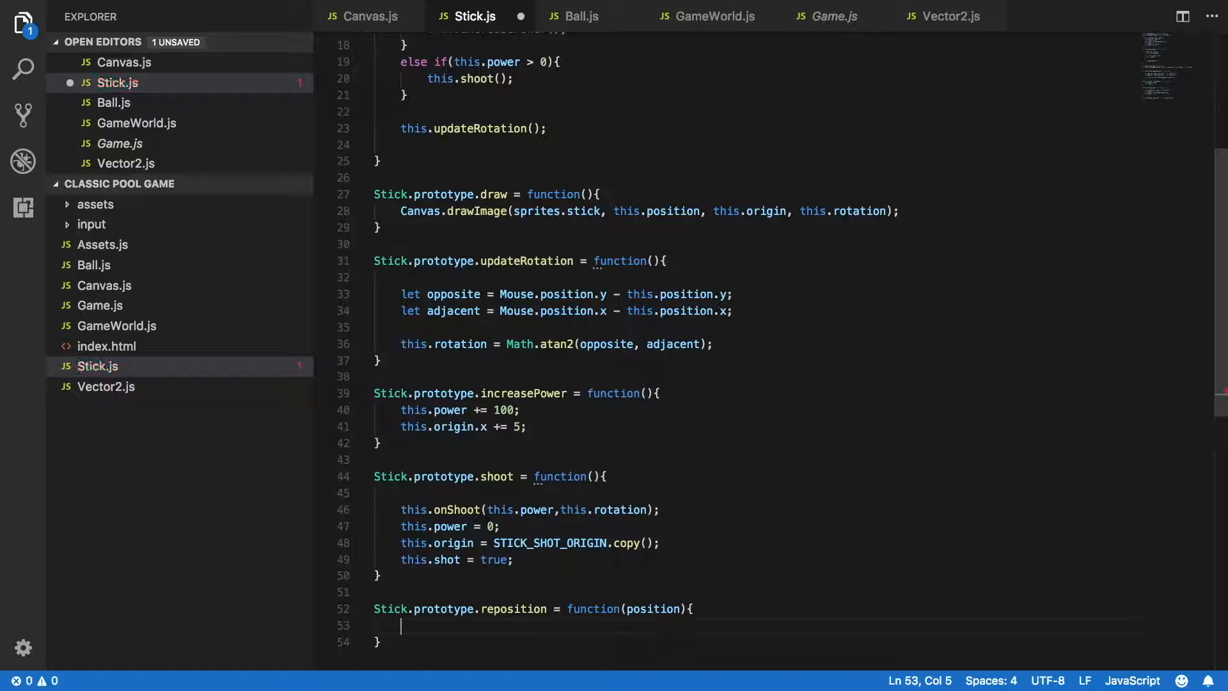
{"action": "type", "text": "this.position ="}
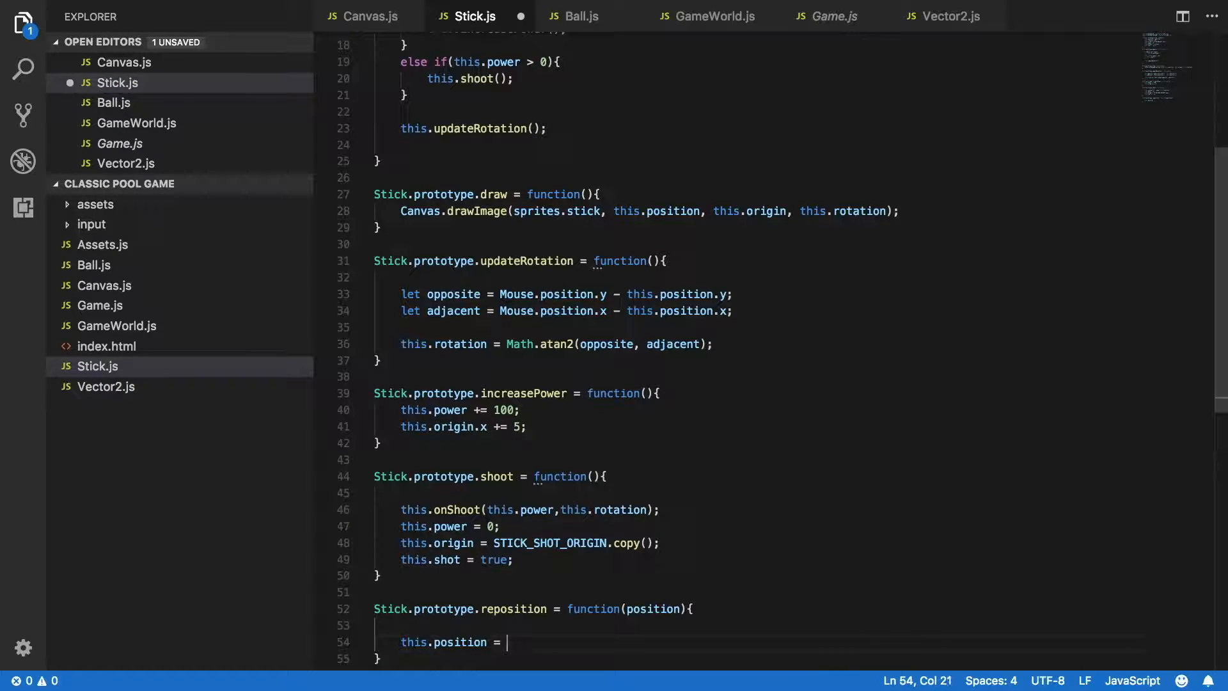
{"action": "type", "text": "position"}
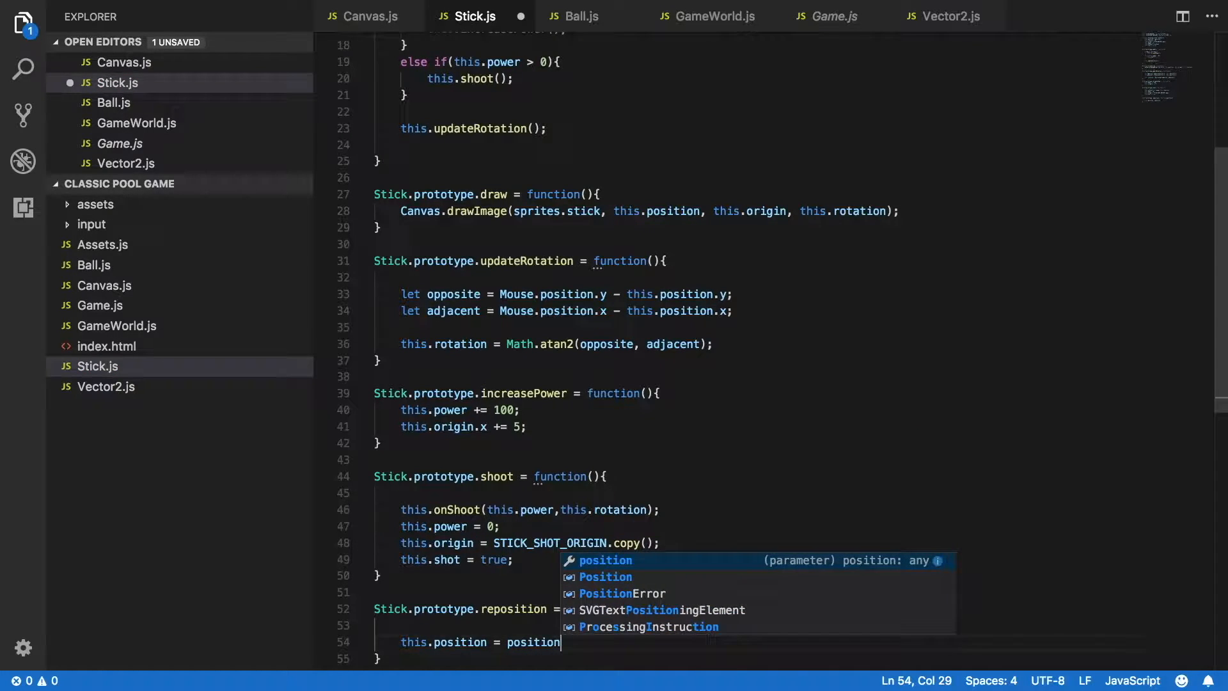
{"action": "type", "text": ".copy();"}
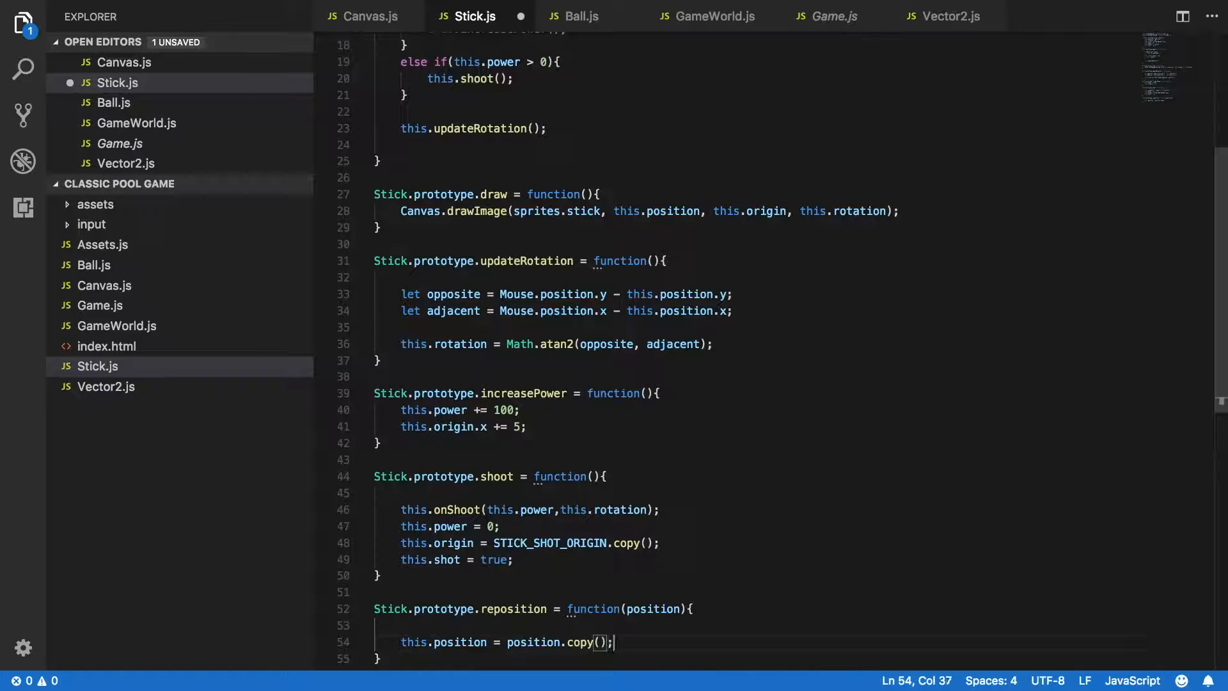
{"action": "key", "text": "Enter"}
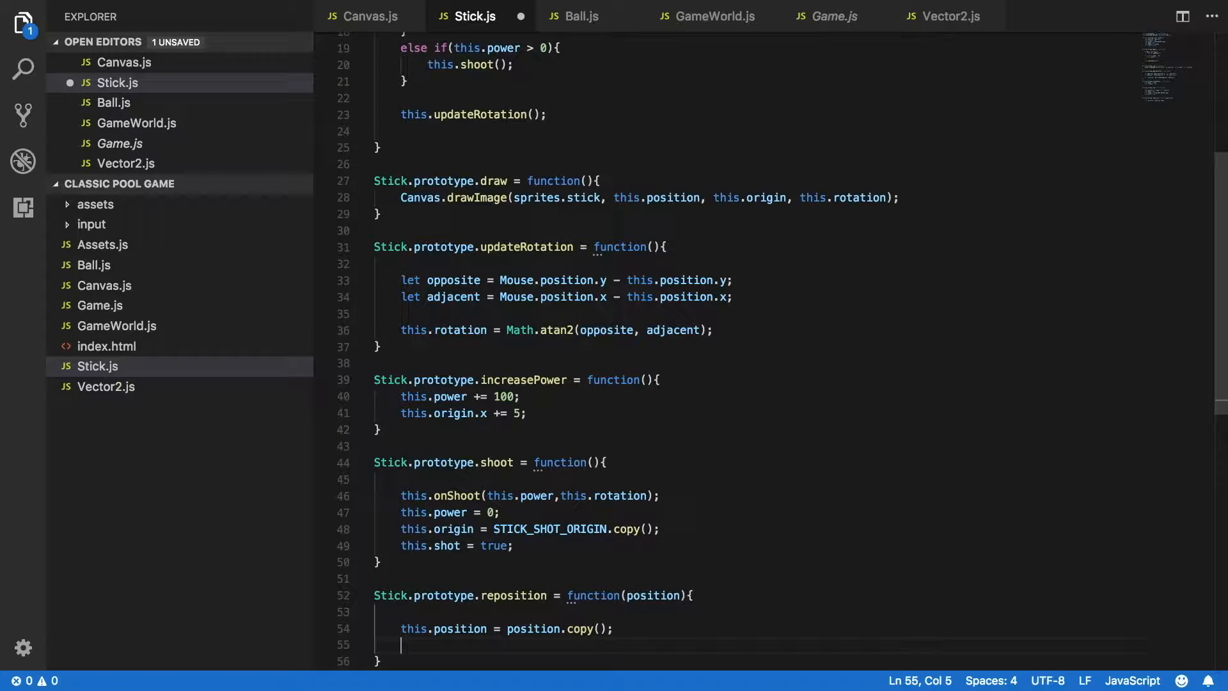
Reset this.origin to STICK_ORIGIN.copy() inside reposition.
{"action": "type", "text": "this.origin ="}
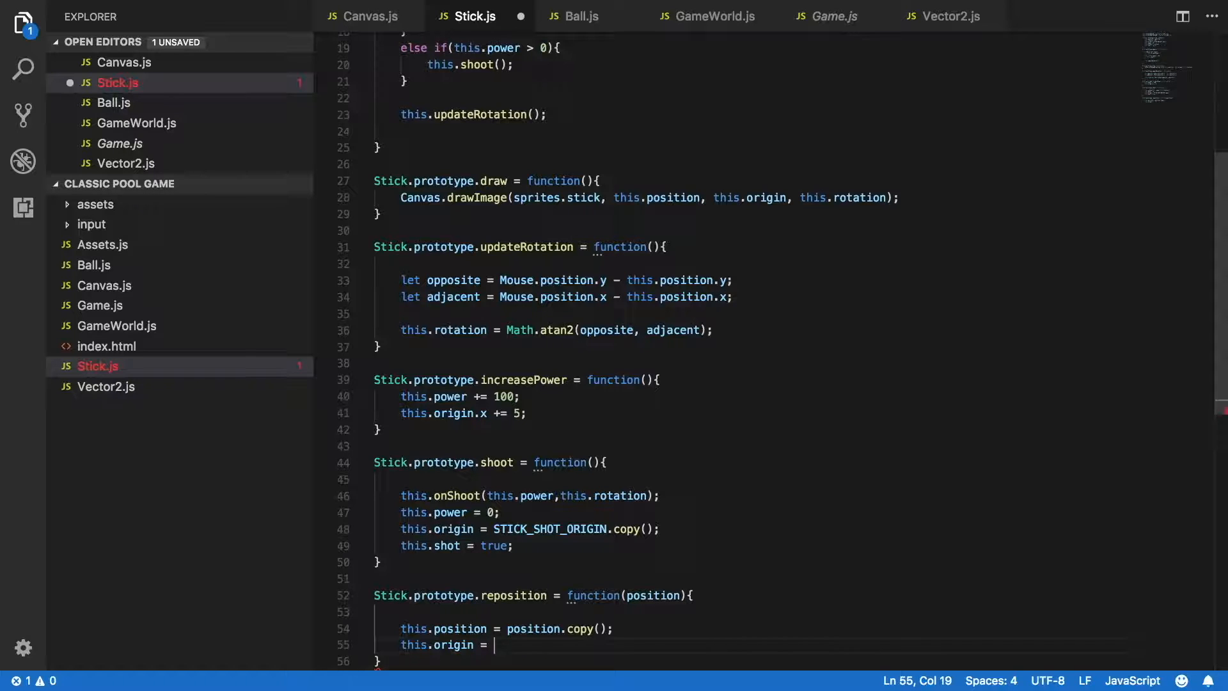
{"action": "type", "text": "Stick"}
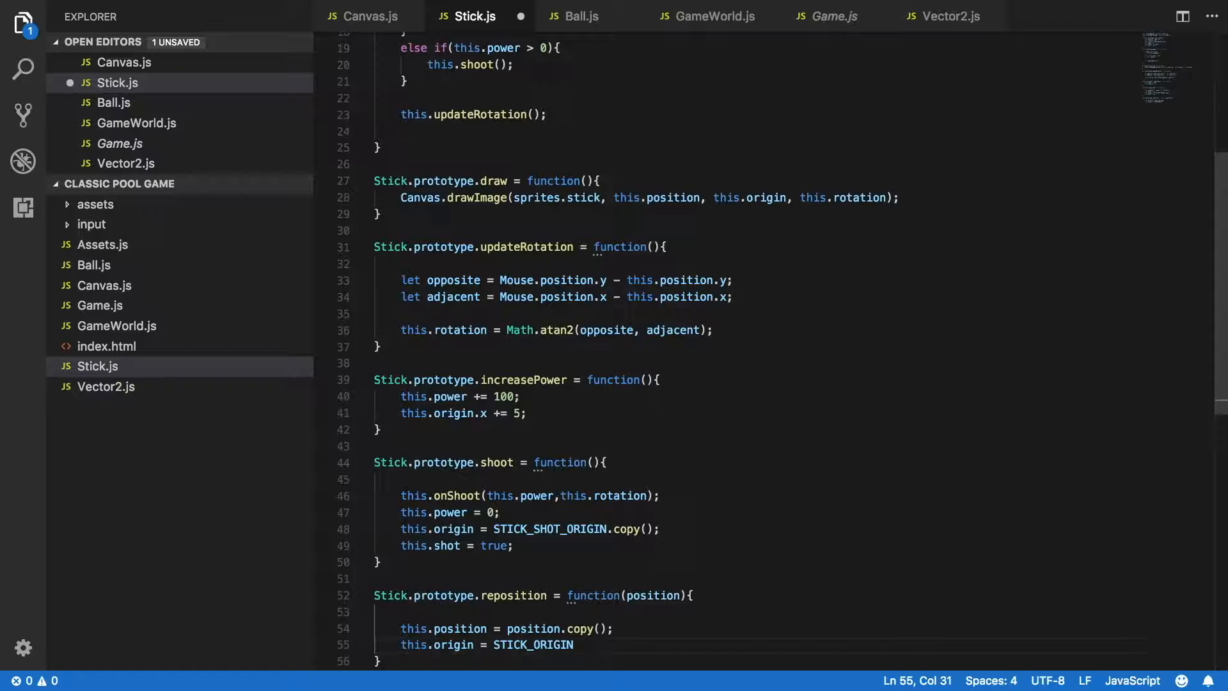
{"action": "type", "text": ".copy"}
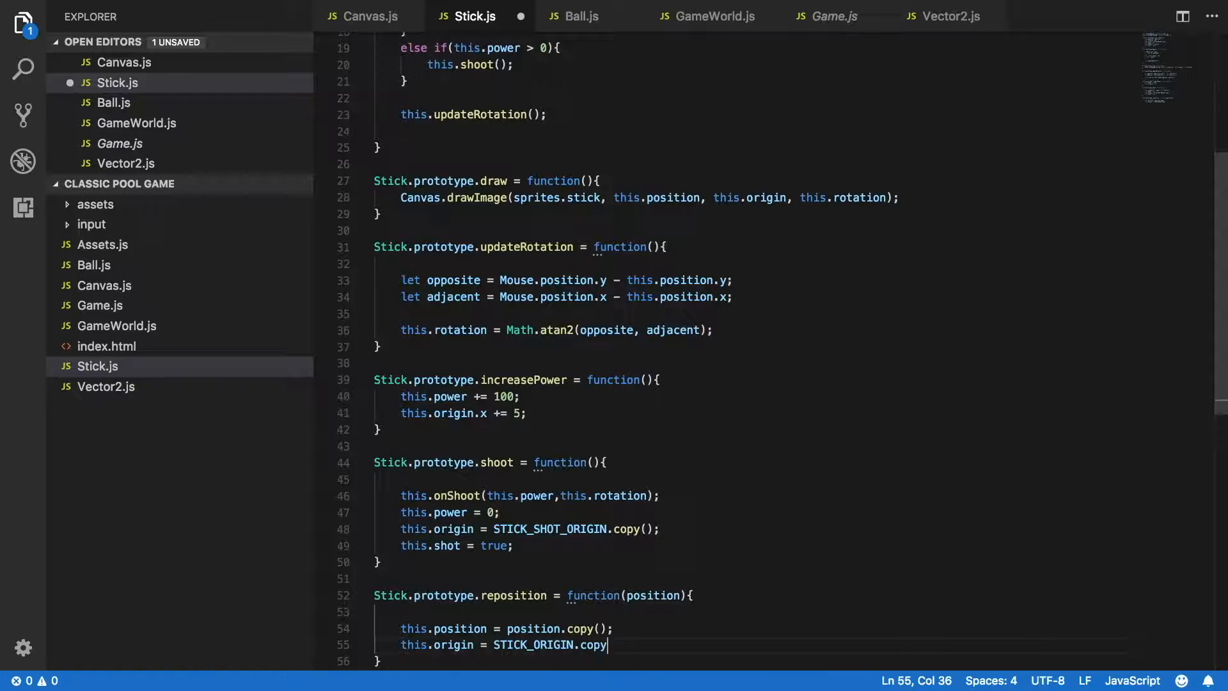
{"action": "type", "text": "();"}
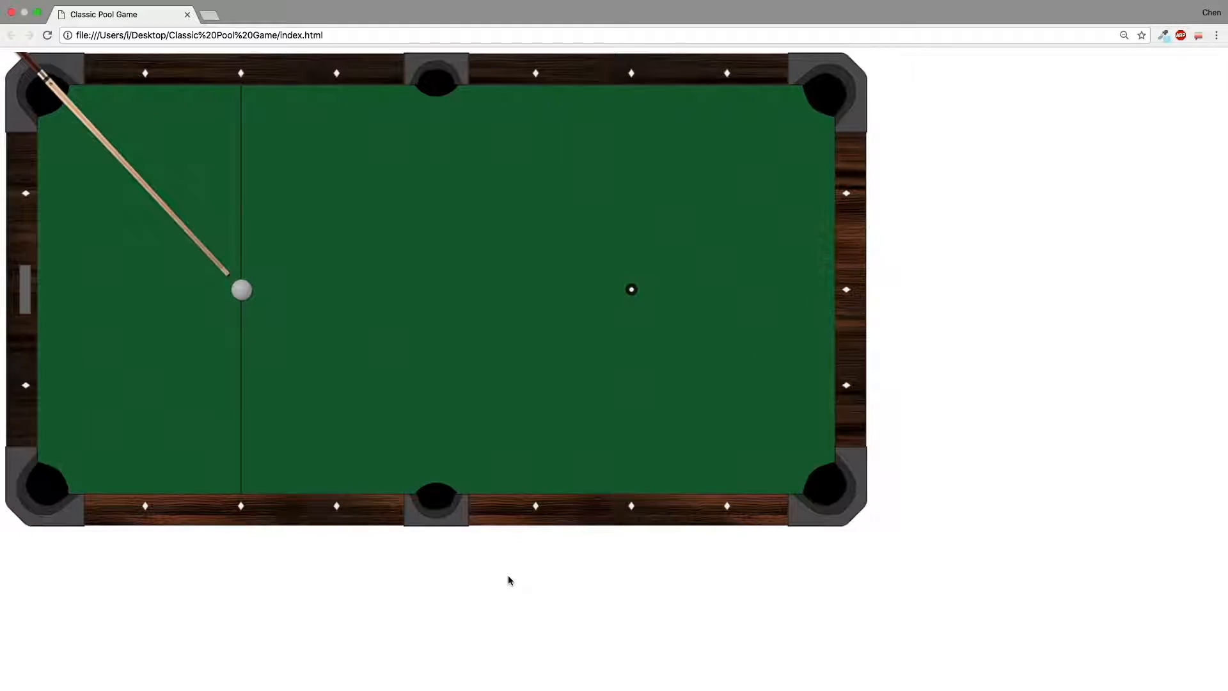
{"action": "mouse_move", "coordinate": [396, 278]}
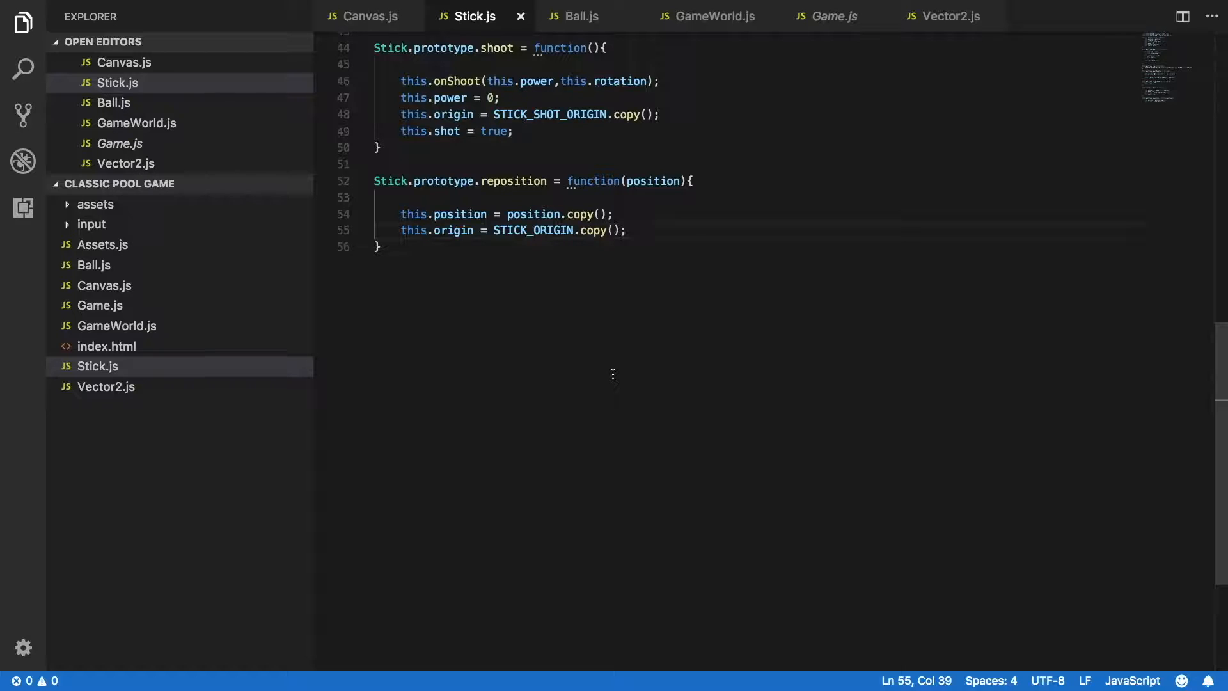
Add this.shot = false; after the origin line in reposition().
{"action": "type", "text": "this"}
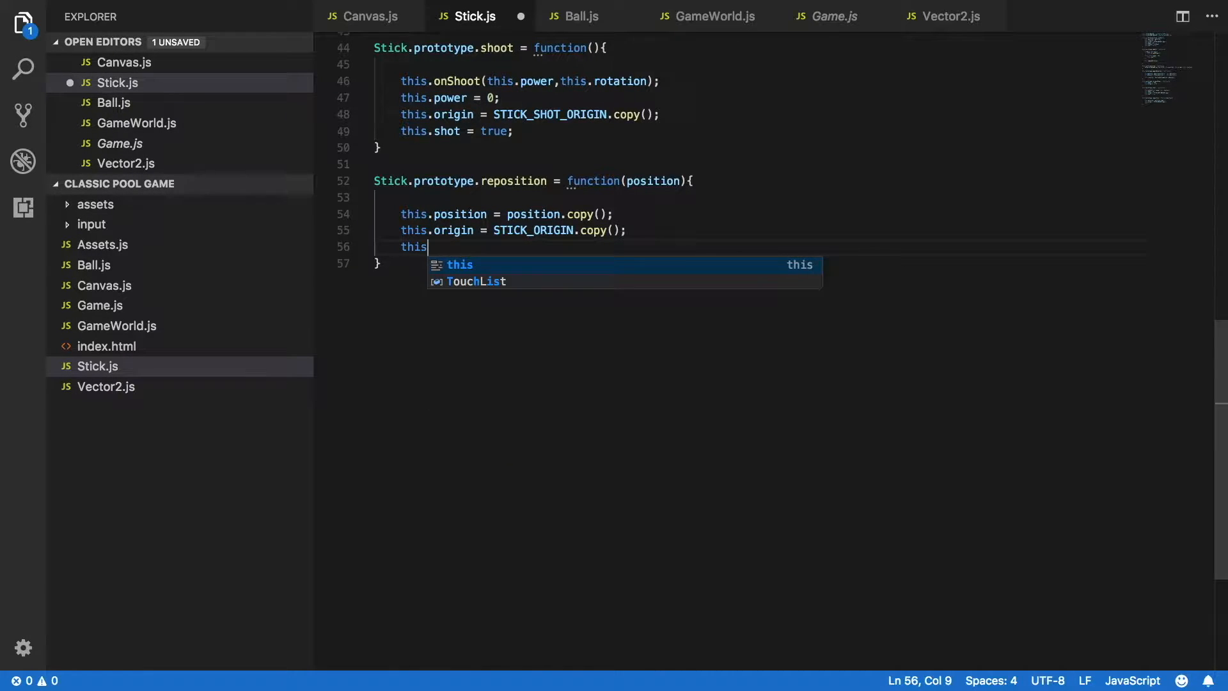
{"action": "type", "text": ".shot ="}
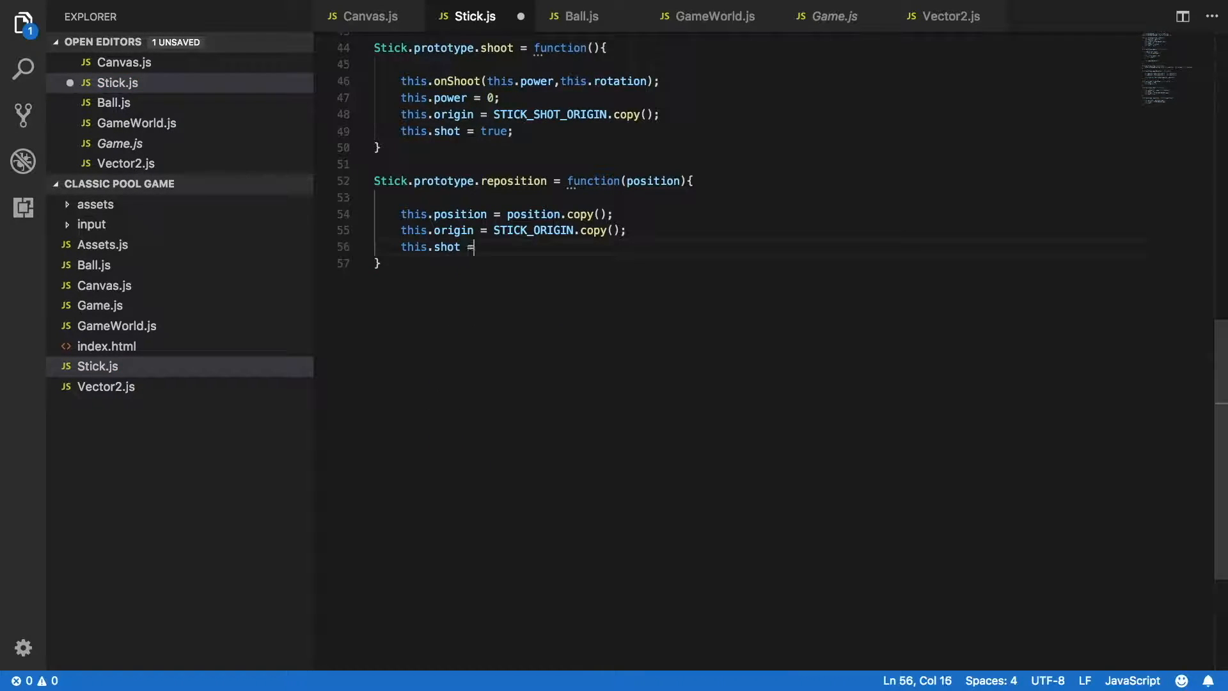
{"action": "type", "text": "false;"}
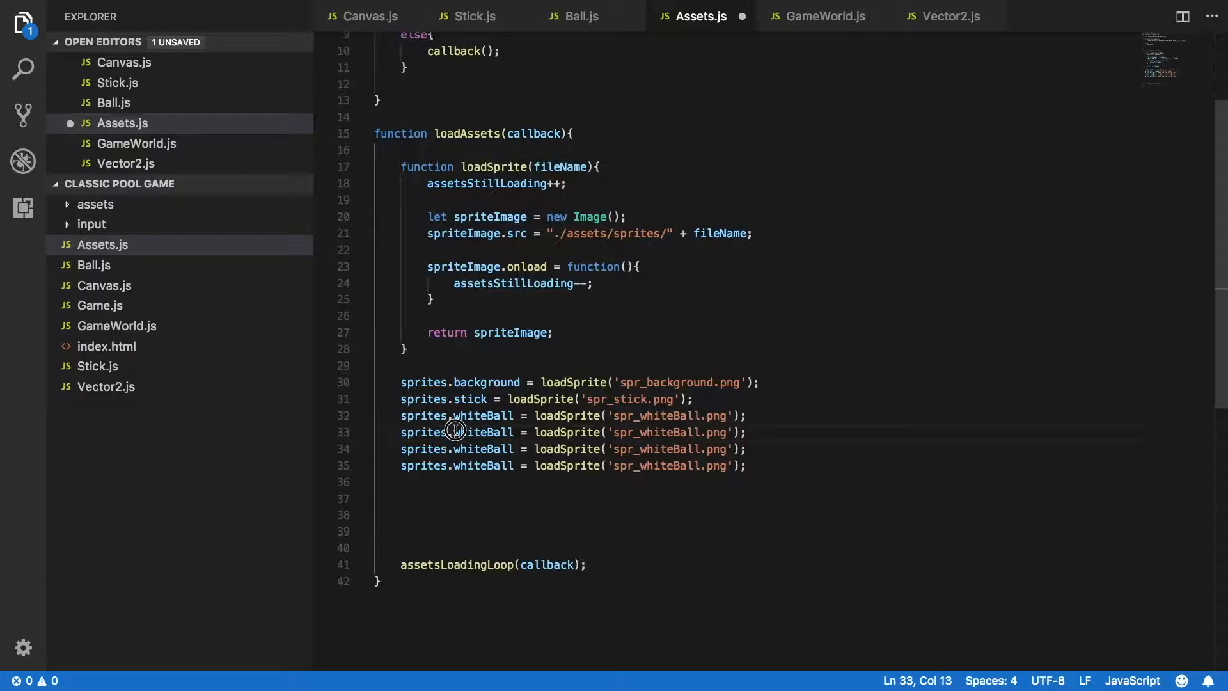
Rename whiteBall on the copied sprite lines to redBall and yellowBall.
{"action": "double_click", "coordinate": [473, 431]}
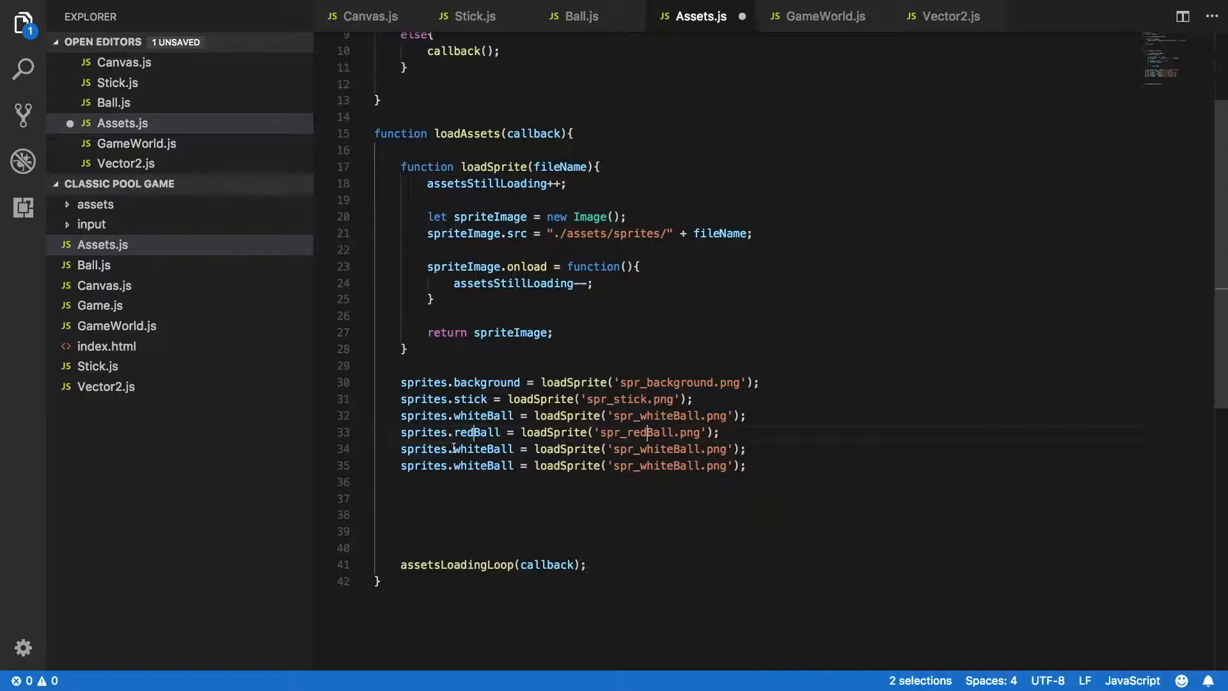
{"action": "double_click", "coordinate": [466, 449]}
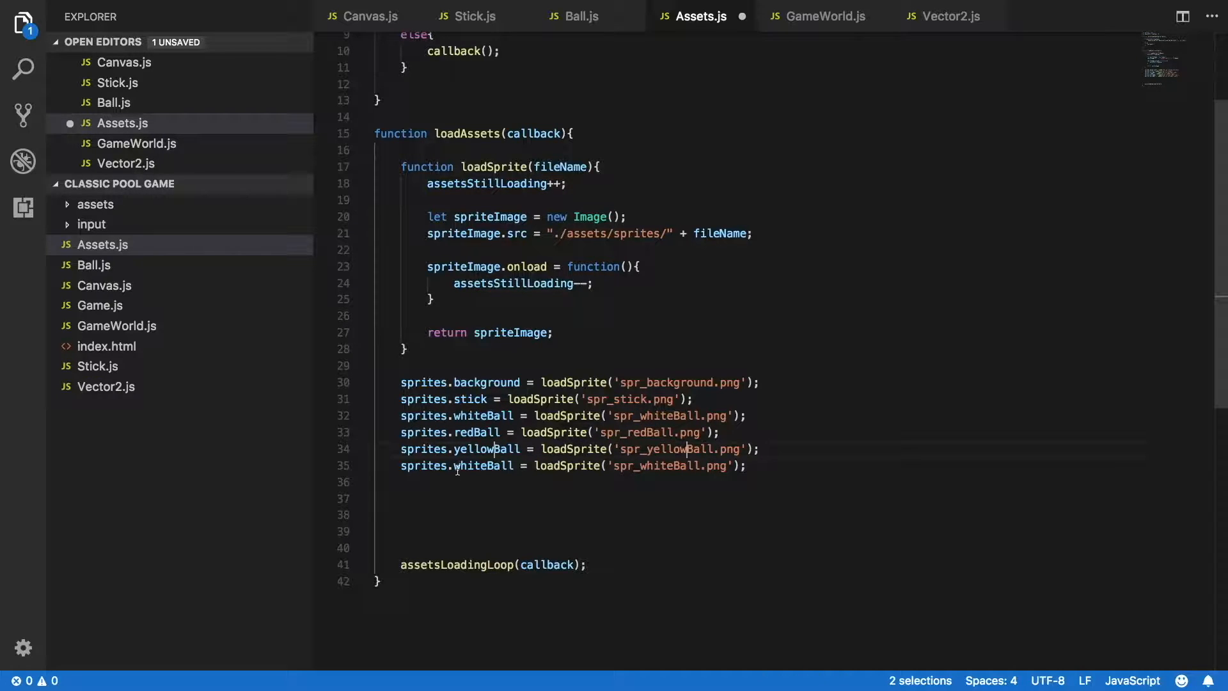
{"action": "double_click", "coordinate": [471, 465]}
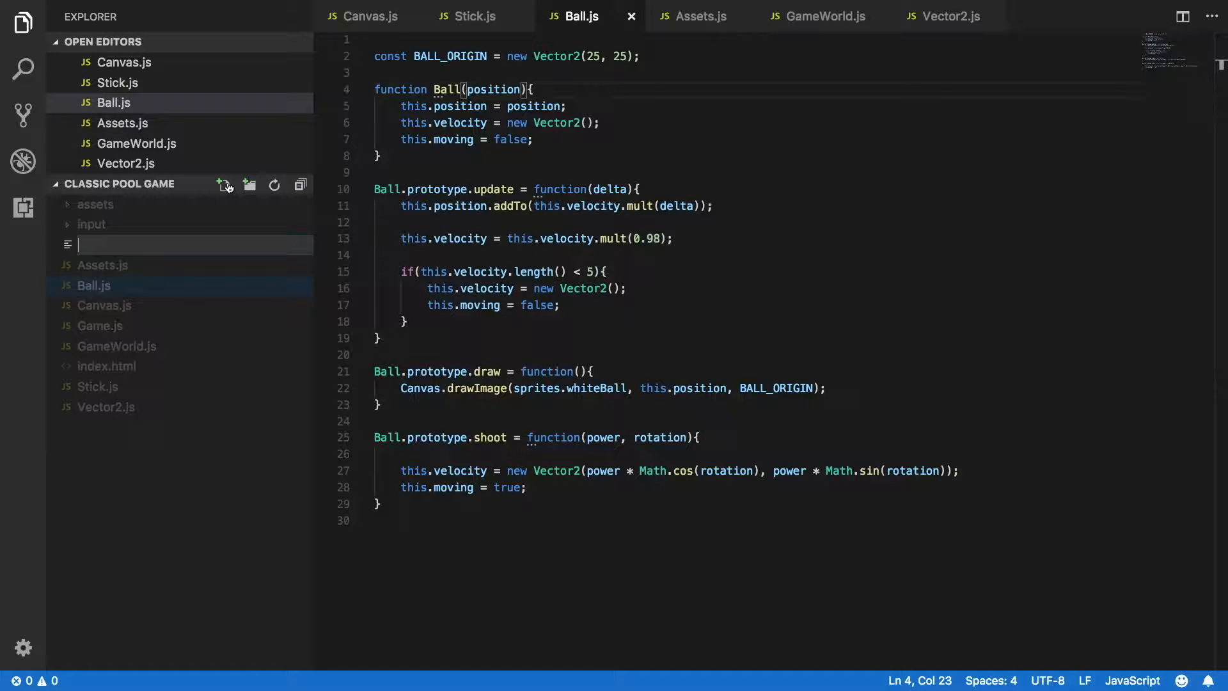
Create Color.js with const COLOR = { RED: 1, YELLOW: 2, BLACK: 3, WHITE: 4 }.
{"action": "type", "text": "Color"}
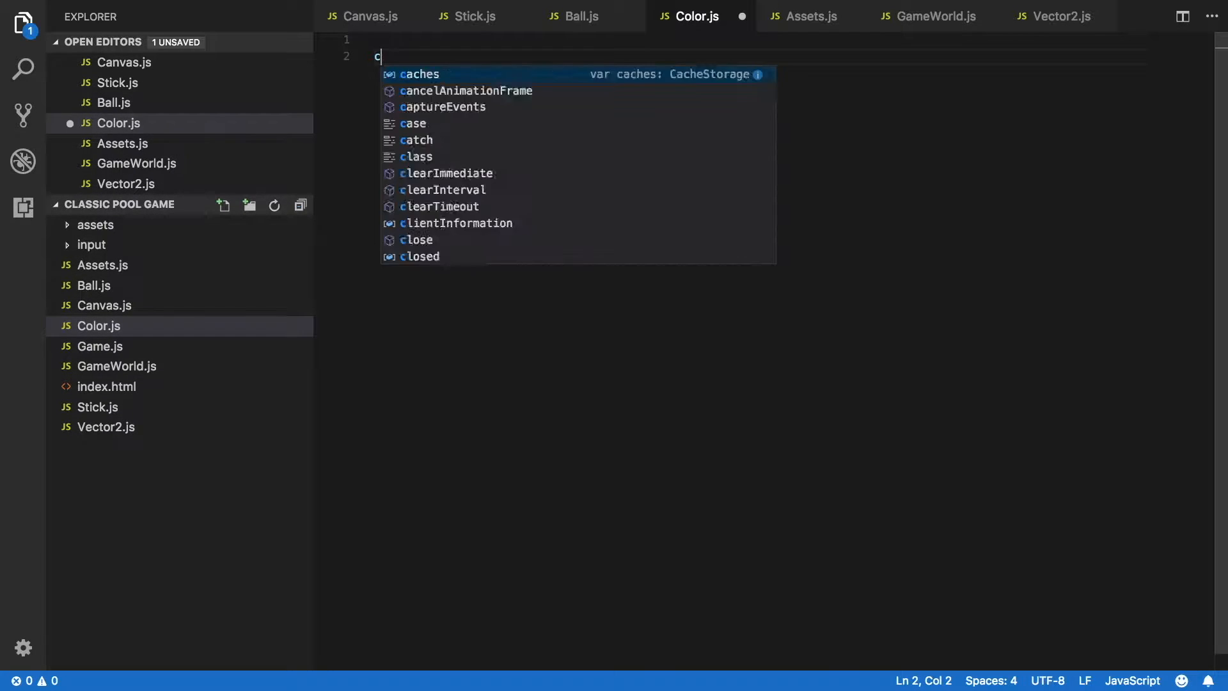
{"action": "type", "text": "onst COLO"}
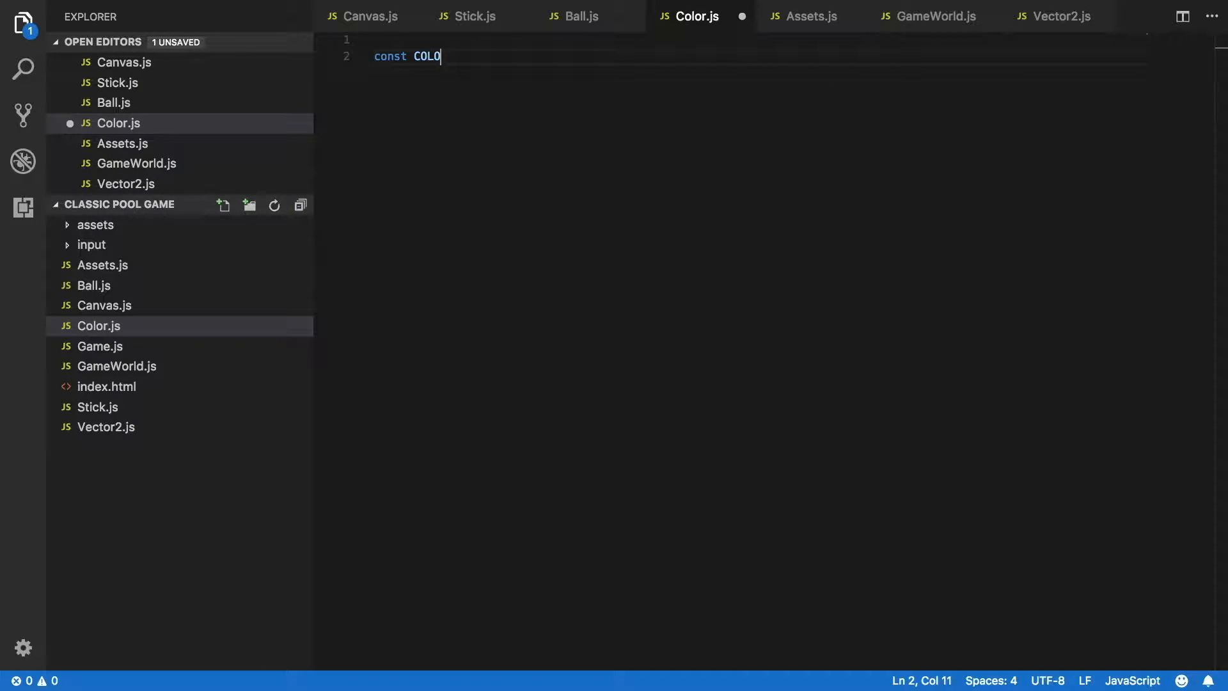
{"action": "type", "text": "R = {"}
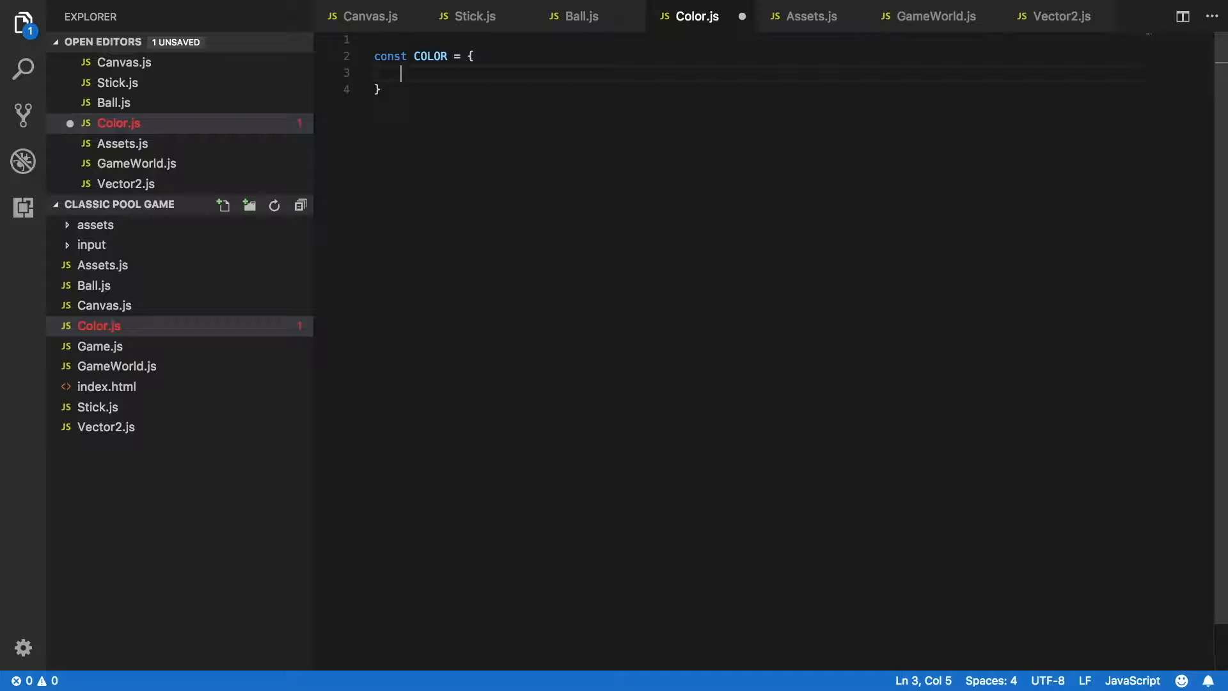
{"action": "type", "text": "RED: 1"}
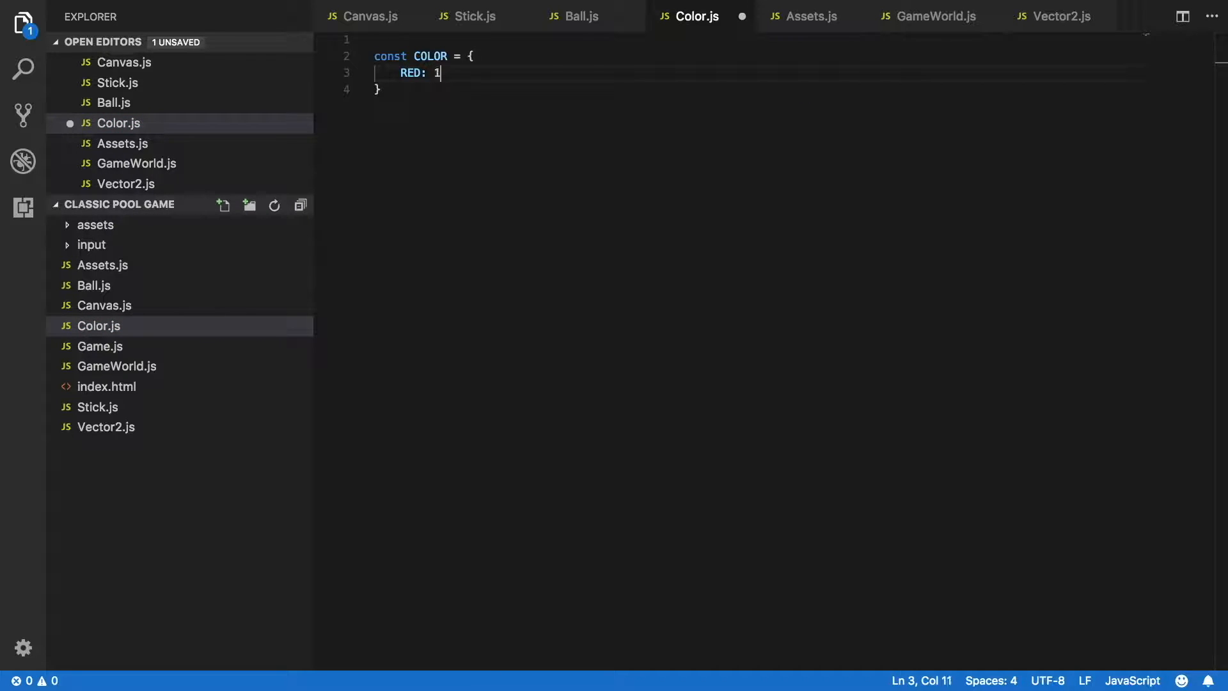
{"action": "type", "text": ","}
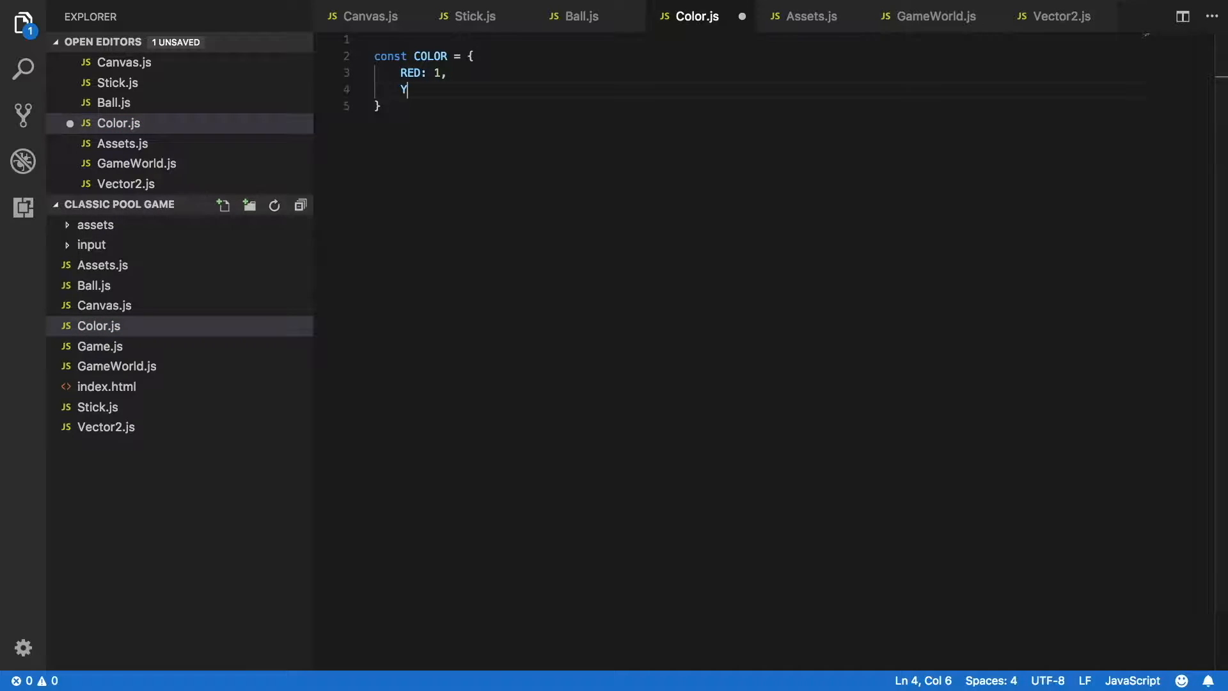
{"action": "type", "text": "ELLOW"}
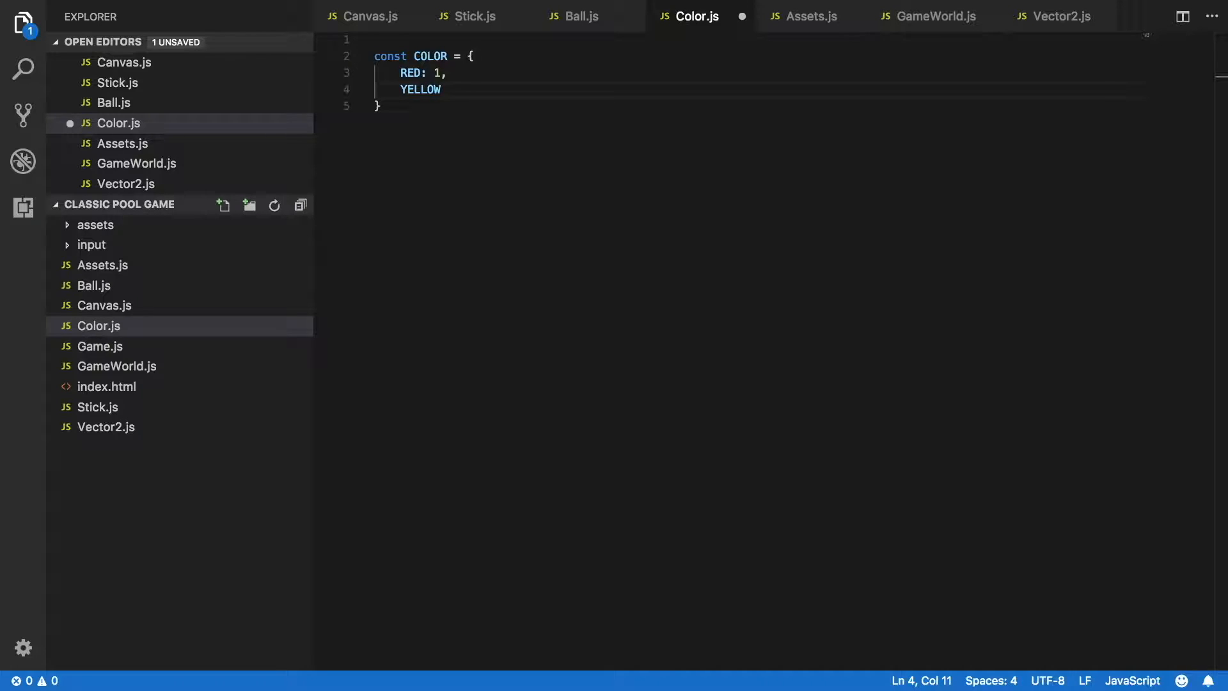
{"action": "type", "text": ": 2,"}
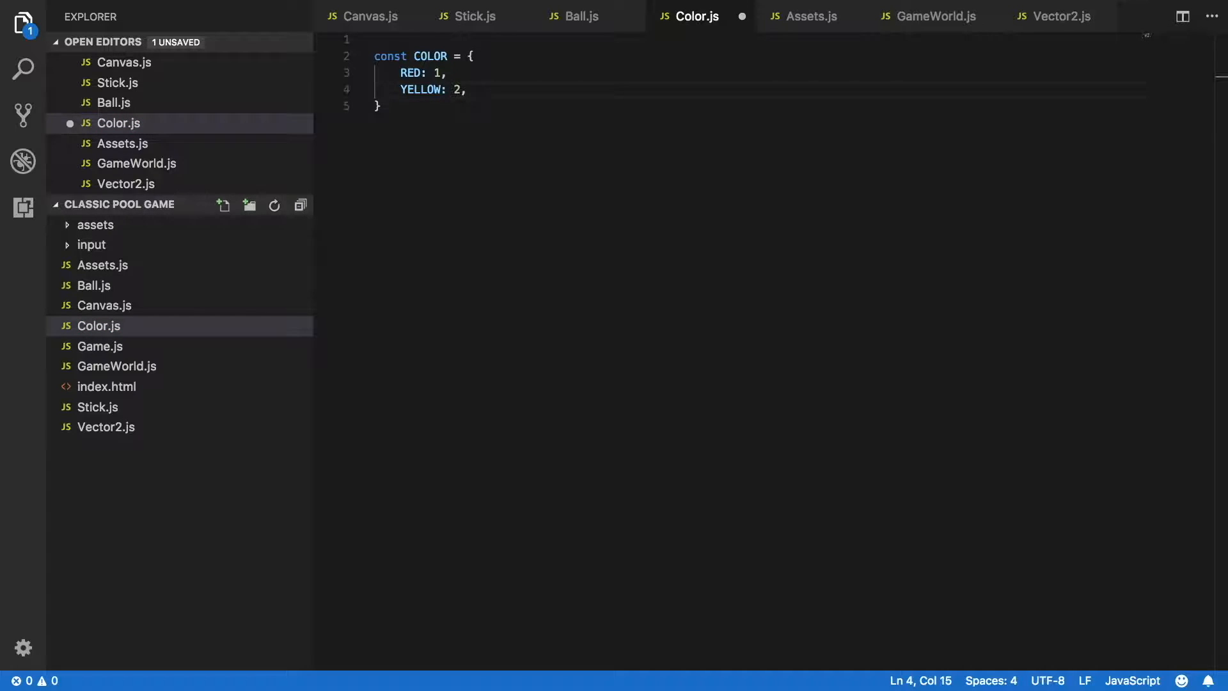
{"action": "type", "text": "BLACK: 3,"}
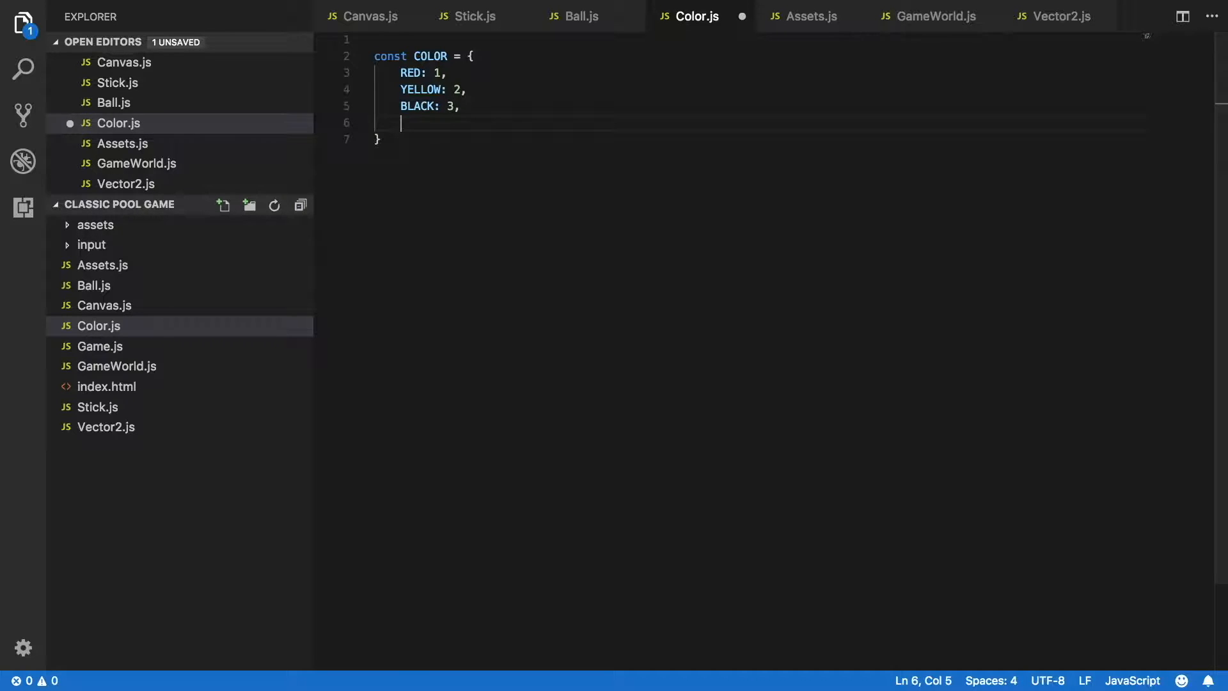
{"action": "type", "text": "WHITE"}
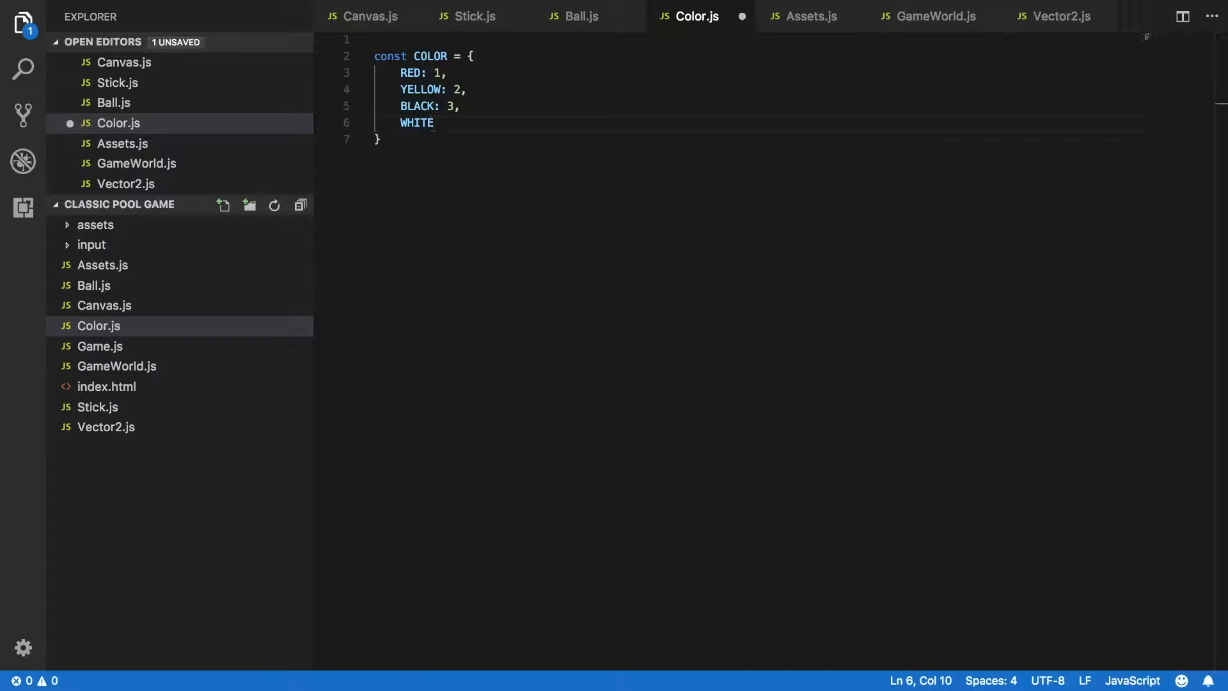
{"action": "type", "text": ": 4"}
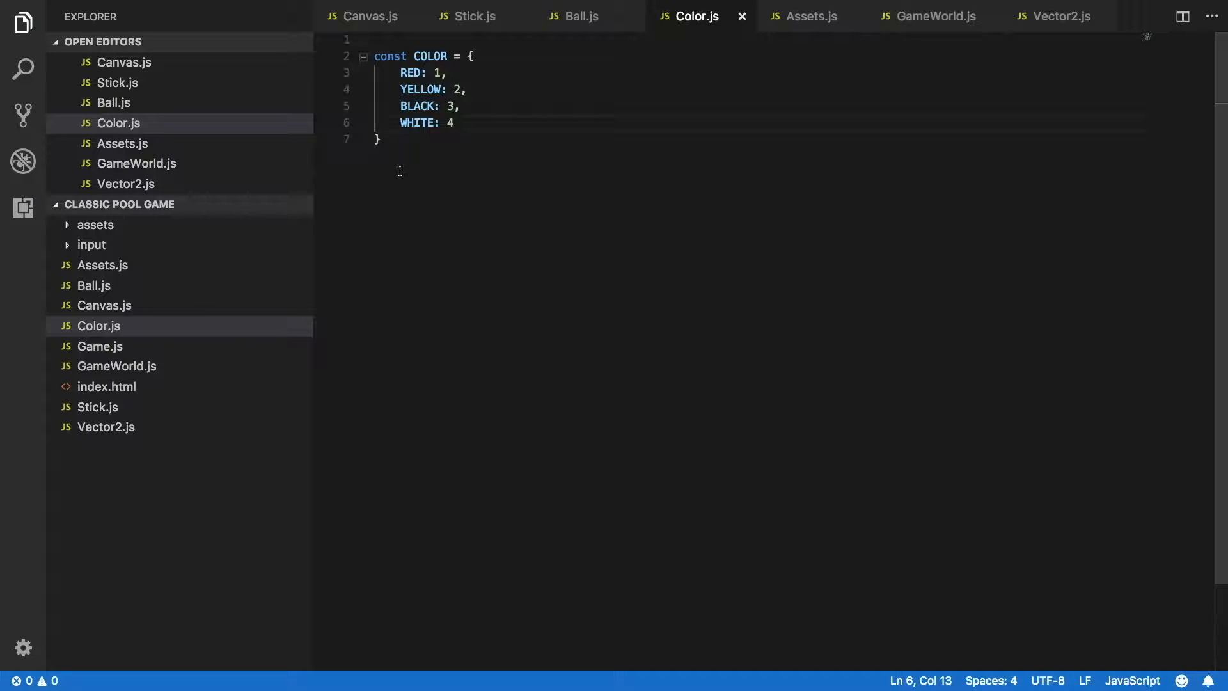
{"action": "mouse_move", "coordinate": [148, 431]}
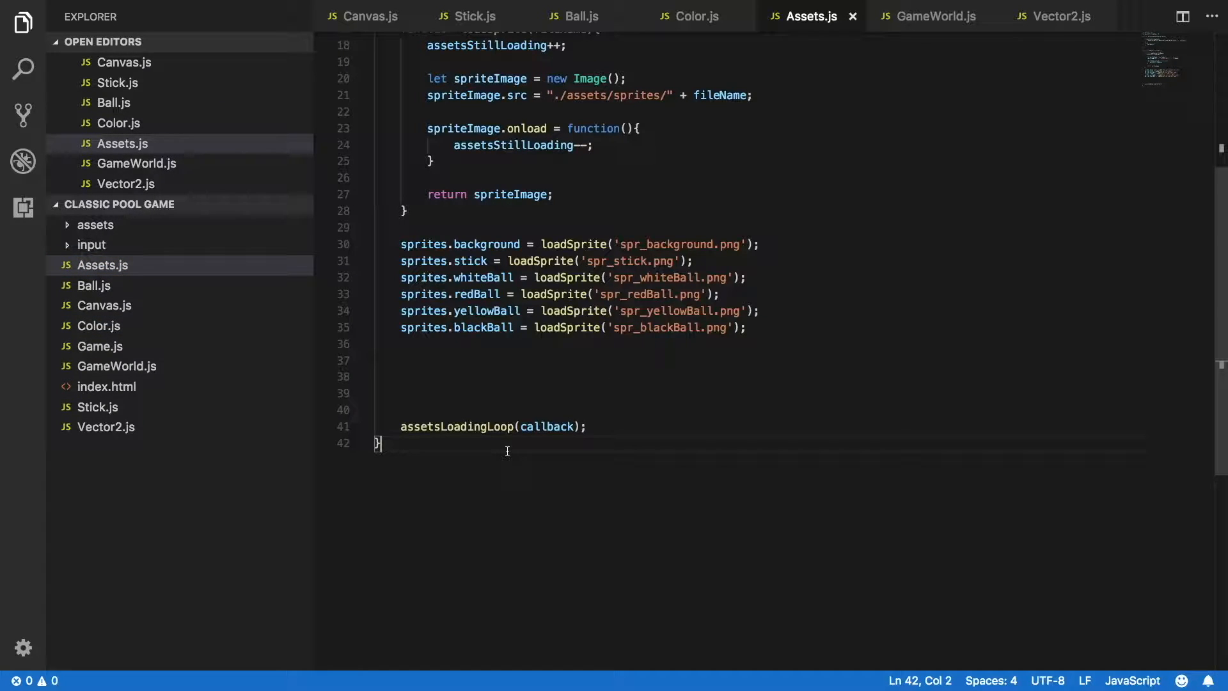
Declare function getBallSpriteByColor(color) at the end of Assets.js.
{"action": "key", "text": "enter"}
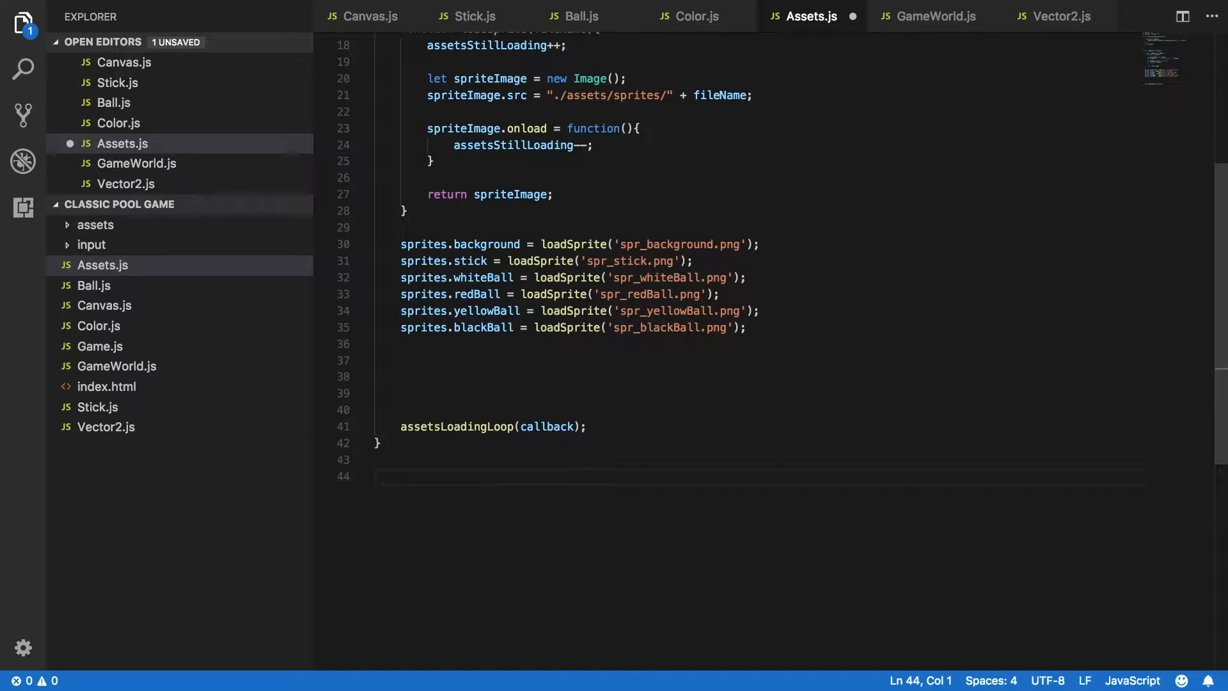
{"action": "type", "text": "function"}
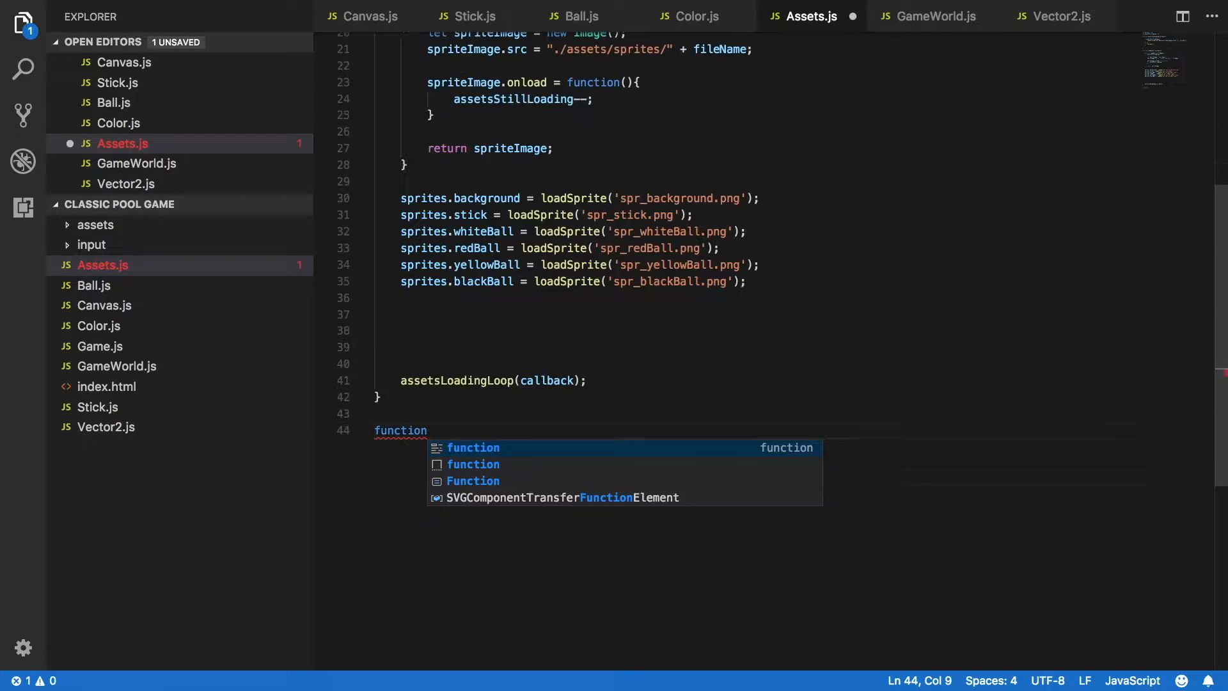
{"action": "scroll", "scroll_direction": "down", "scroll_amount": 3}
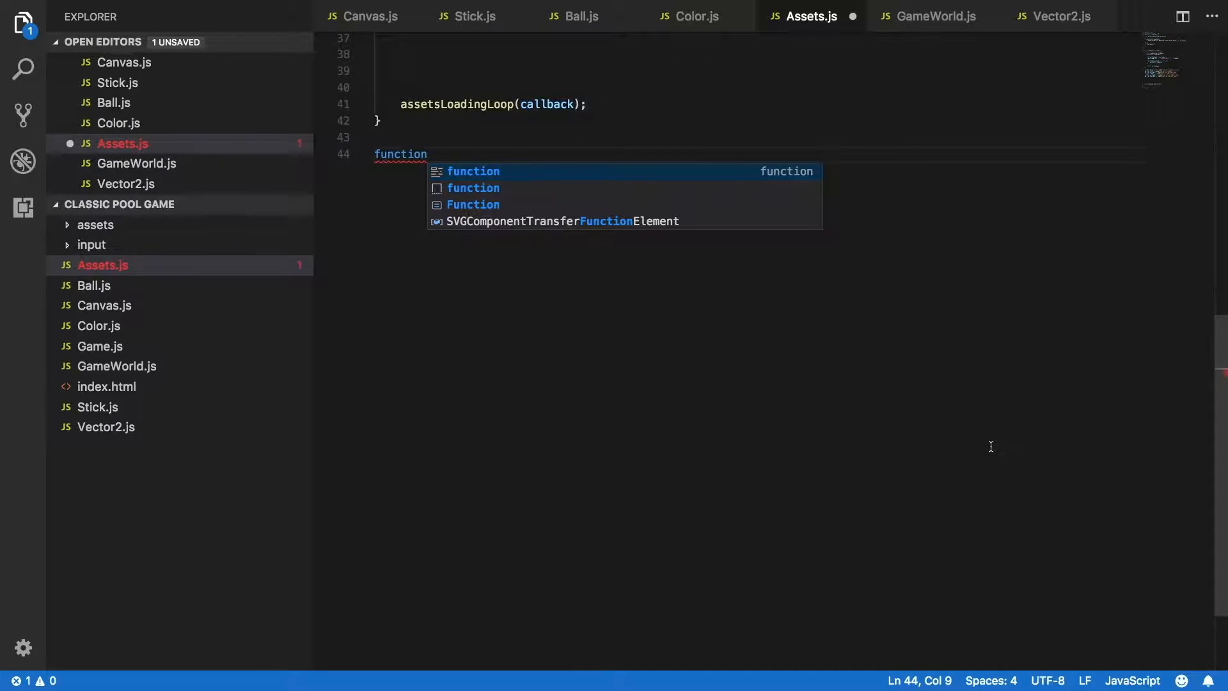
{"action": "type", "text": "get"}
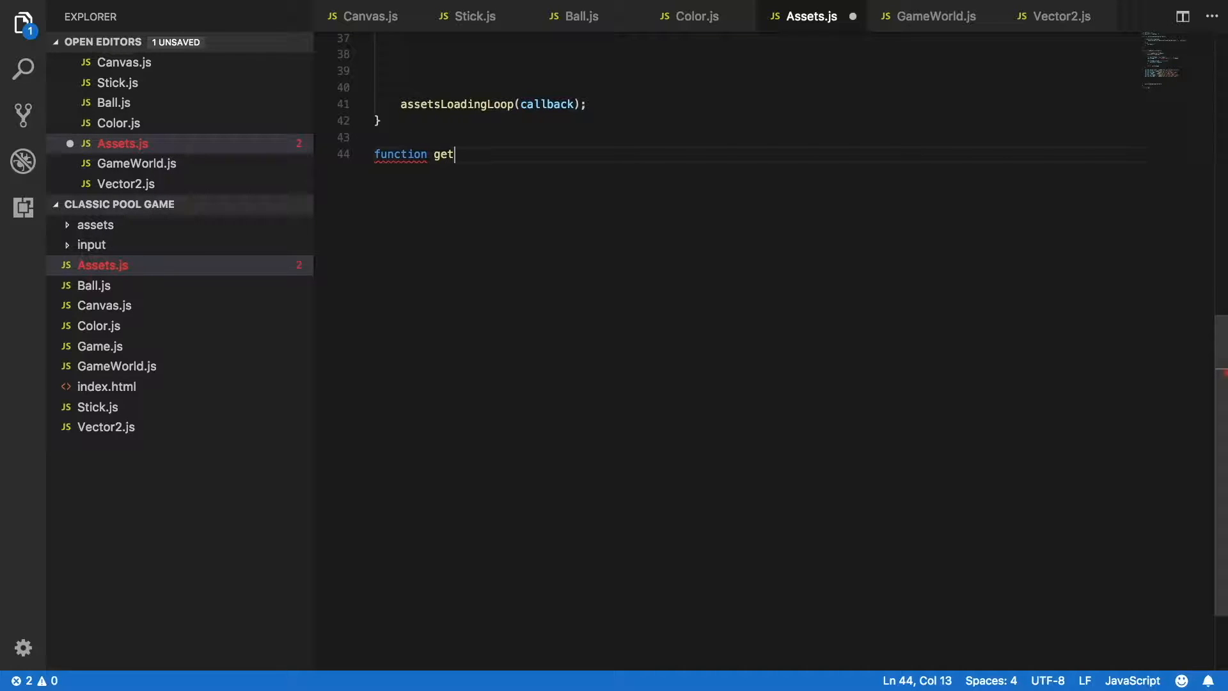
{"action": "type", "text": "Ba"}
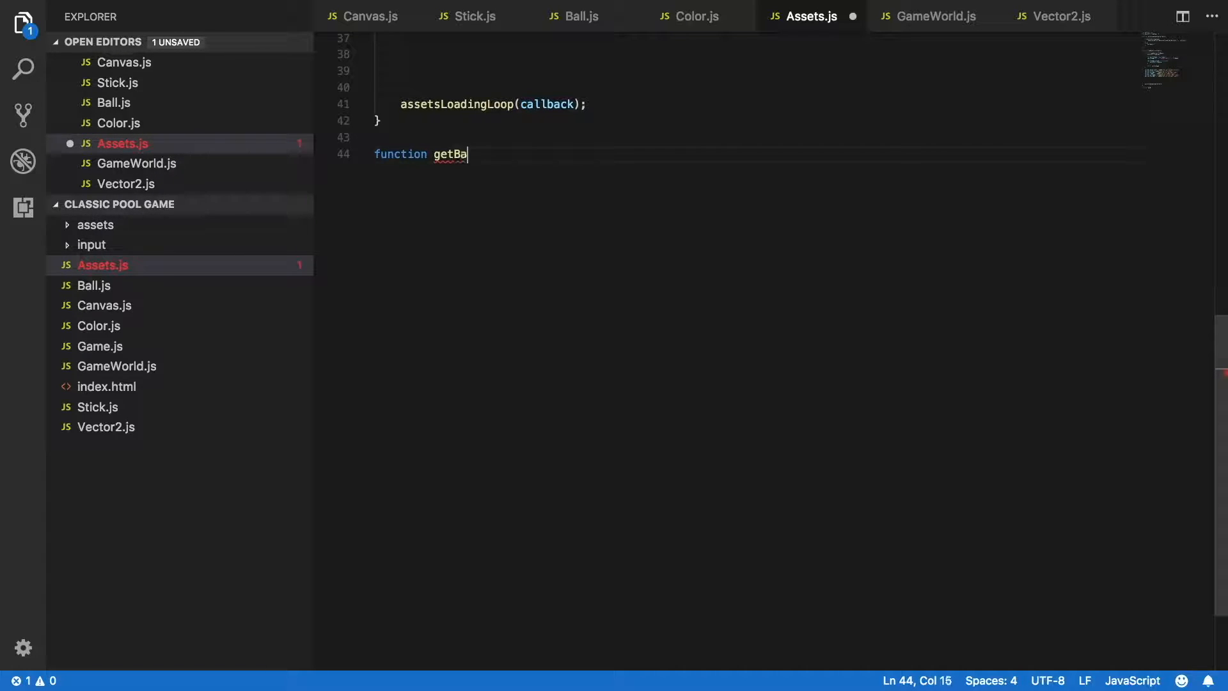
{"action": "type", "text": "llSprite"}
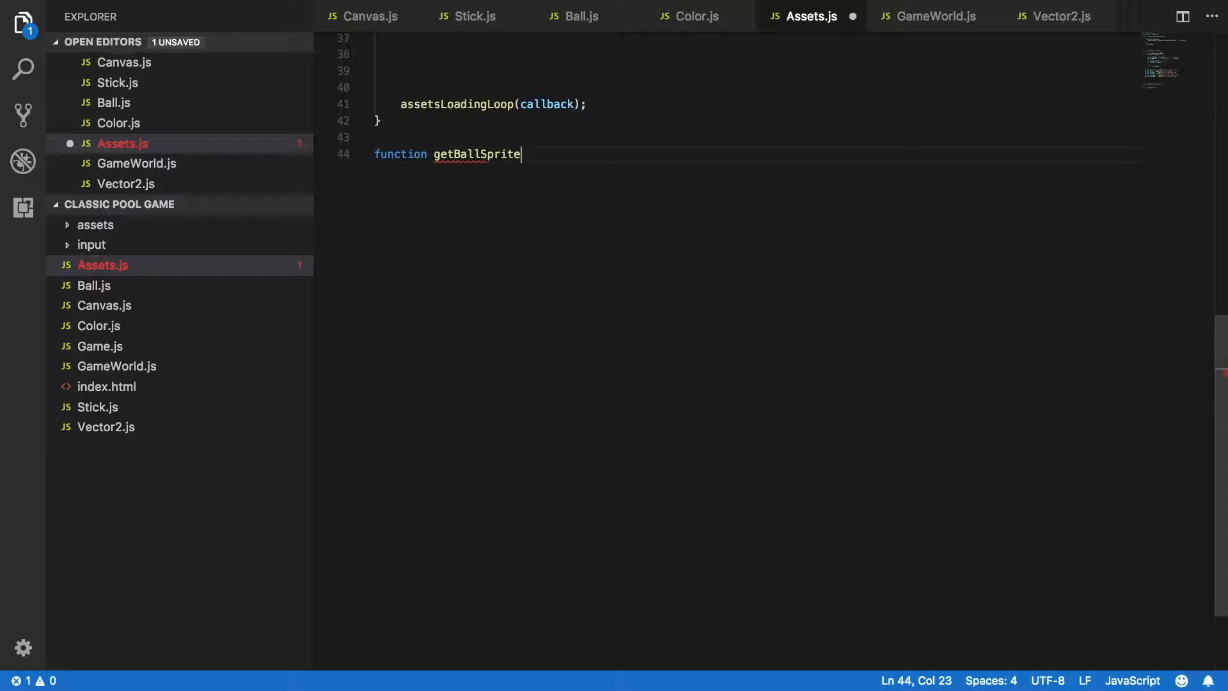
{"action": "type", "text": "ByColor"}
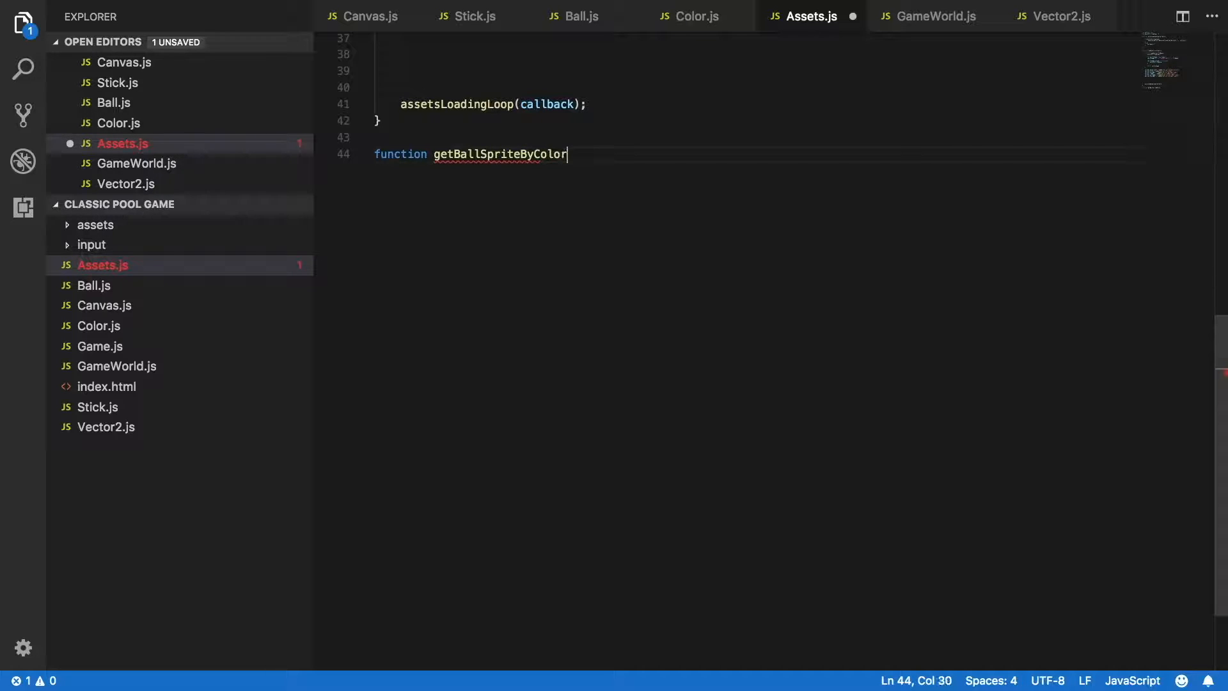
{"action": "type", "text": "(color){"}
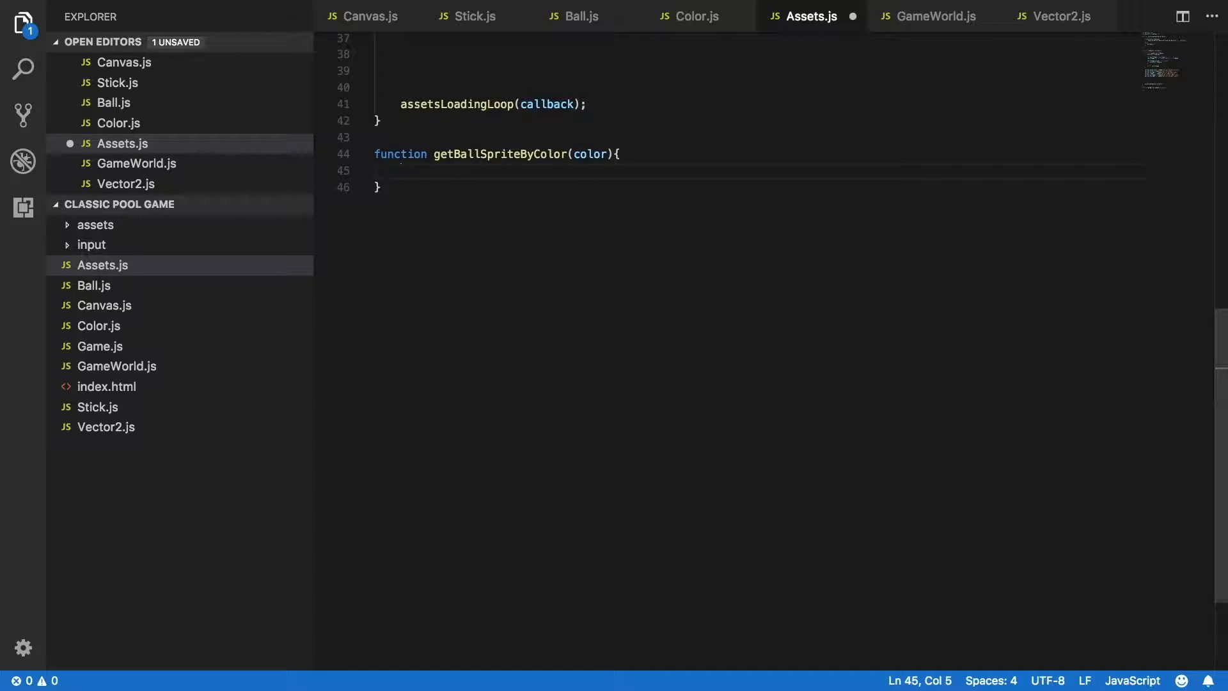
Fill it with a switch on COLOR cases returning the matching ball sprites.
{"action": "type", "text": "switch(color"}
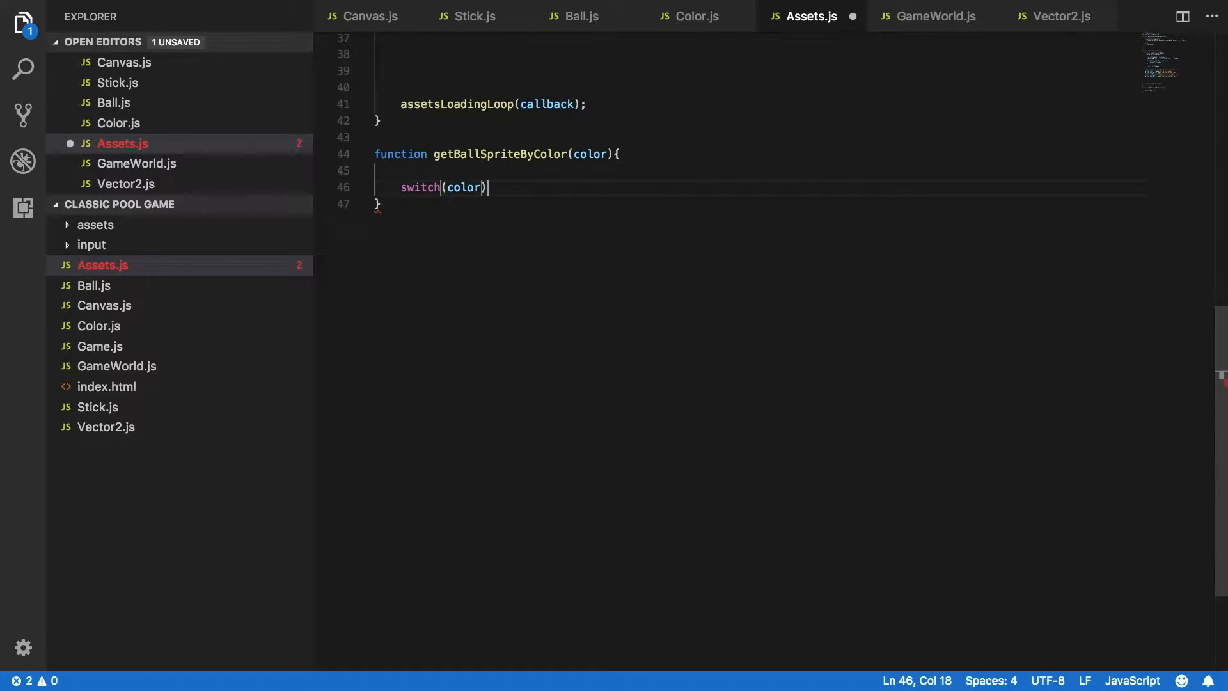
{"action": "type", "text": "{"}
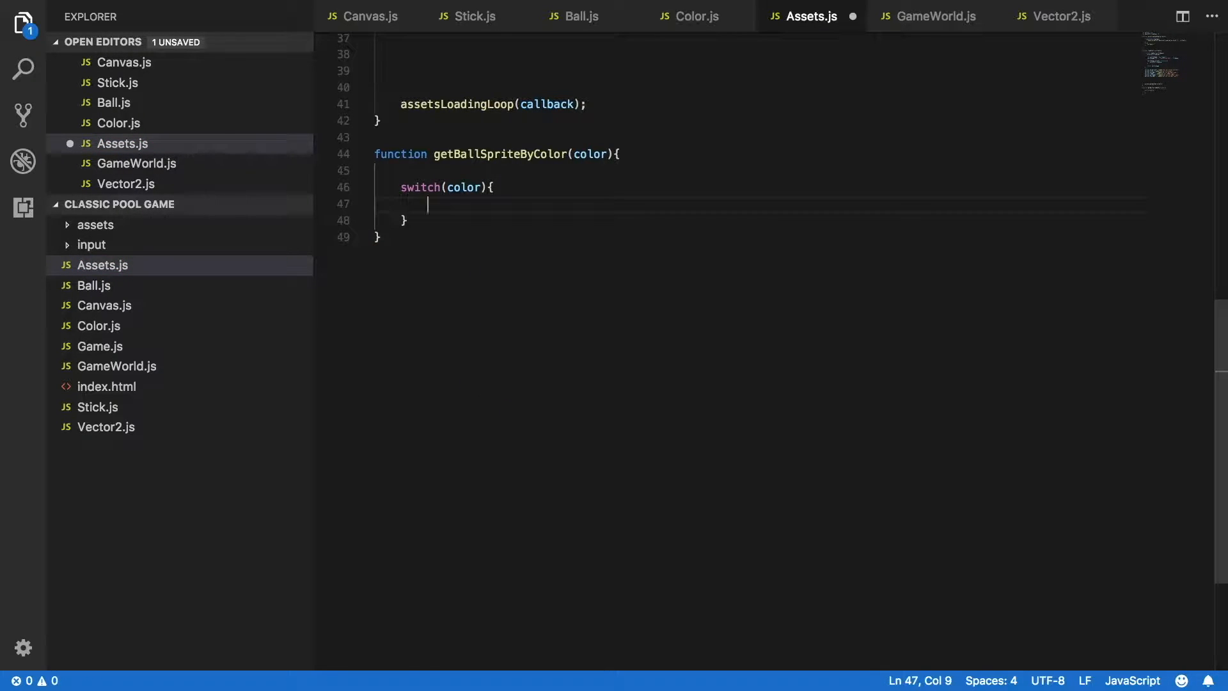
{"action": "type", "text": "case"}
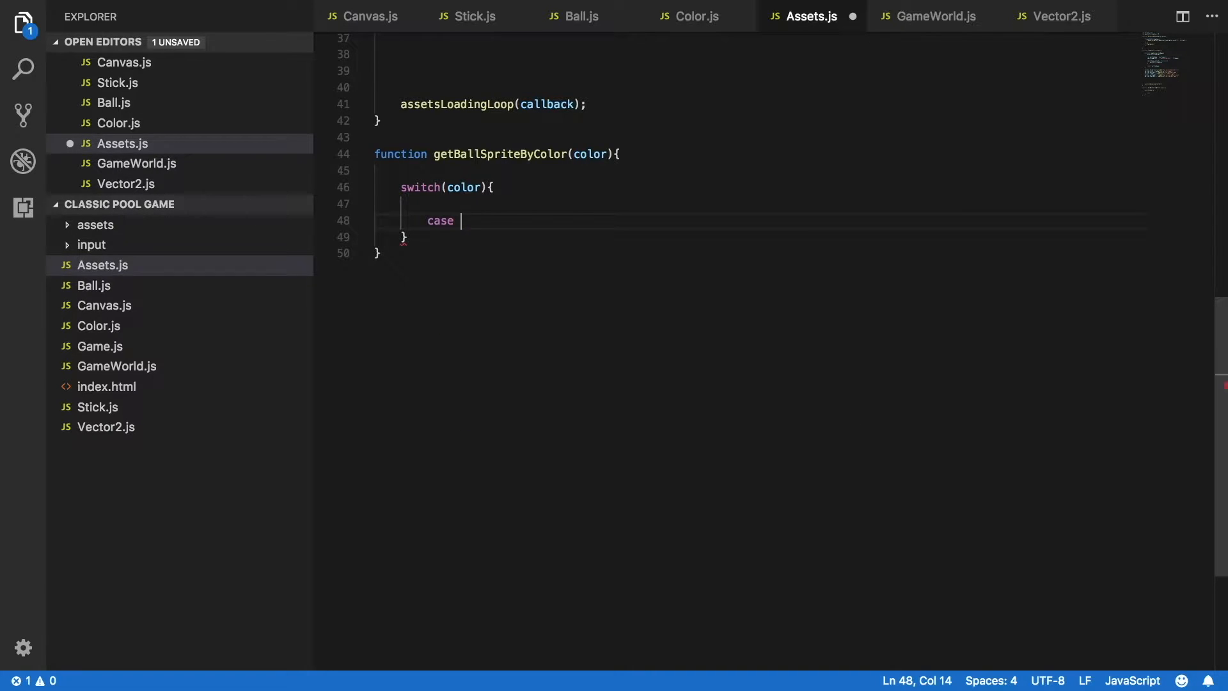
{"action": "type", "text": "COLOR.RED:"}
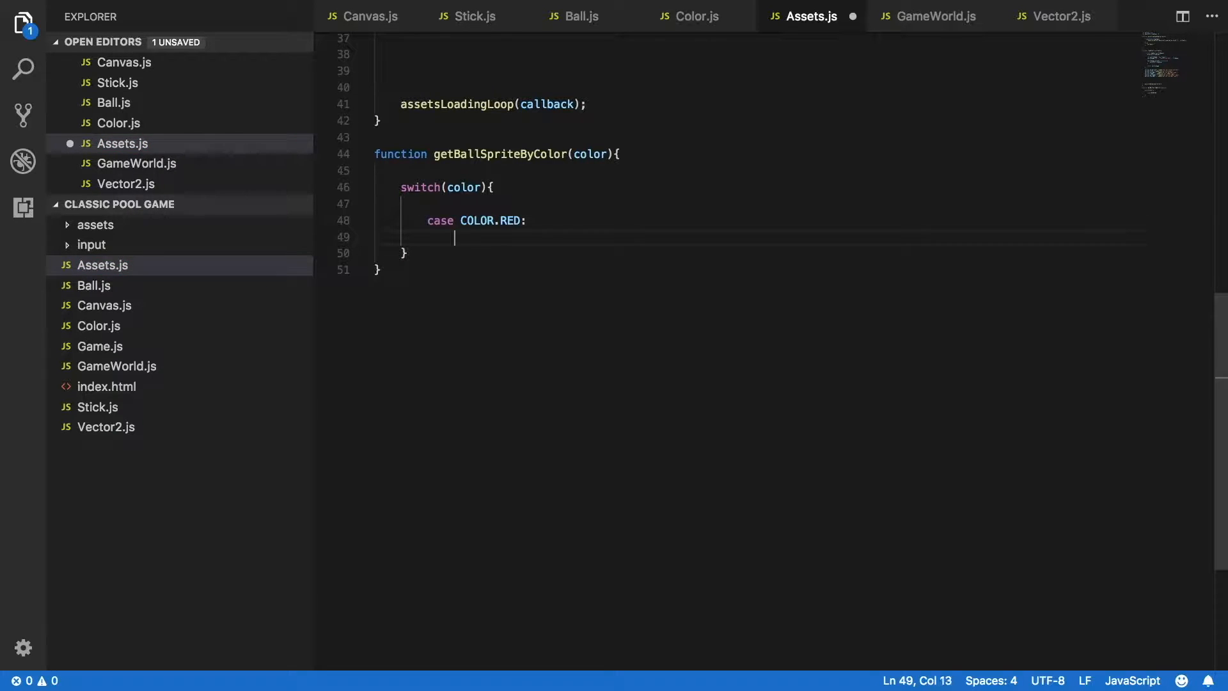
{"action": "type", "text": "return"}
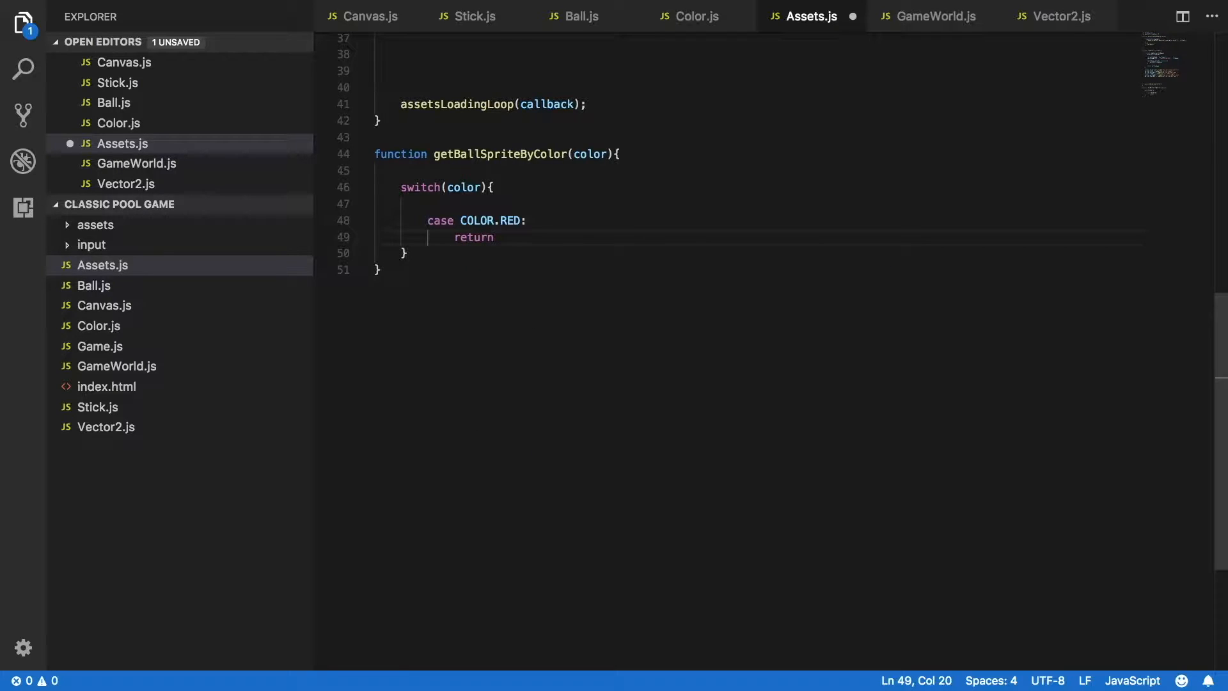
{"action": "type", "text": "sprut"}
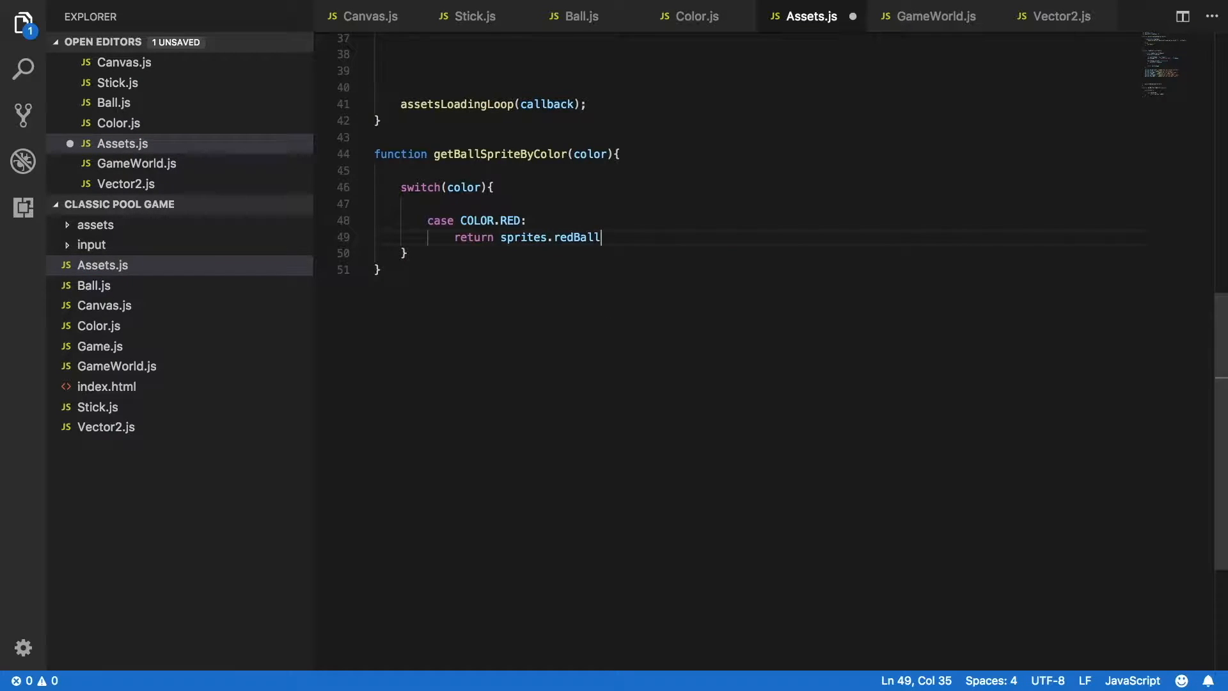
{"action": "type", "text": ";"}
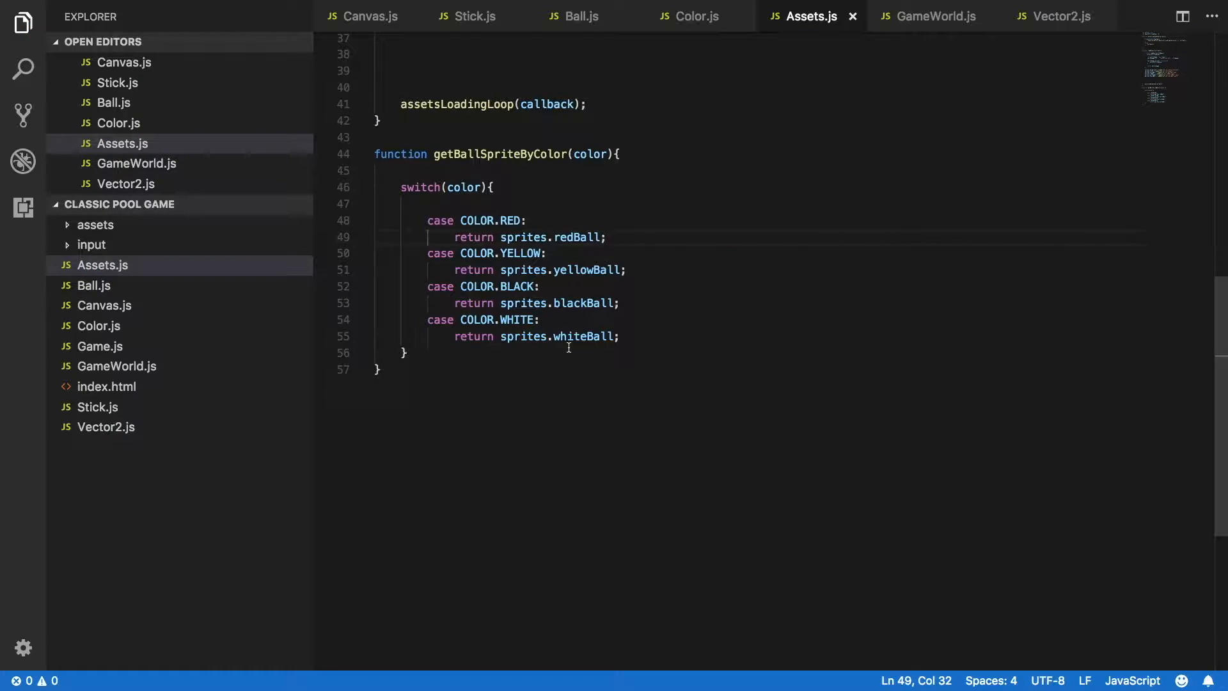
{"action": "mouse_move", "coordinate": [644, 341]}
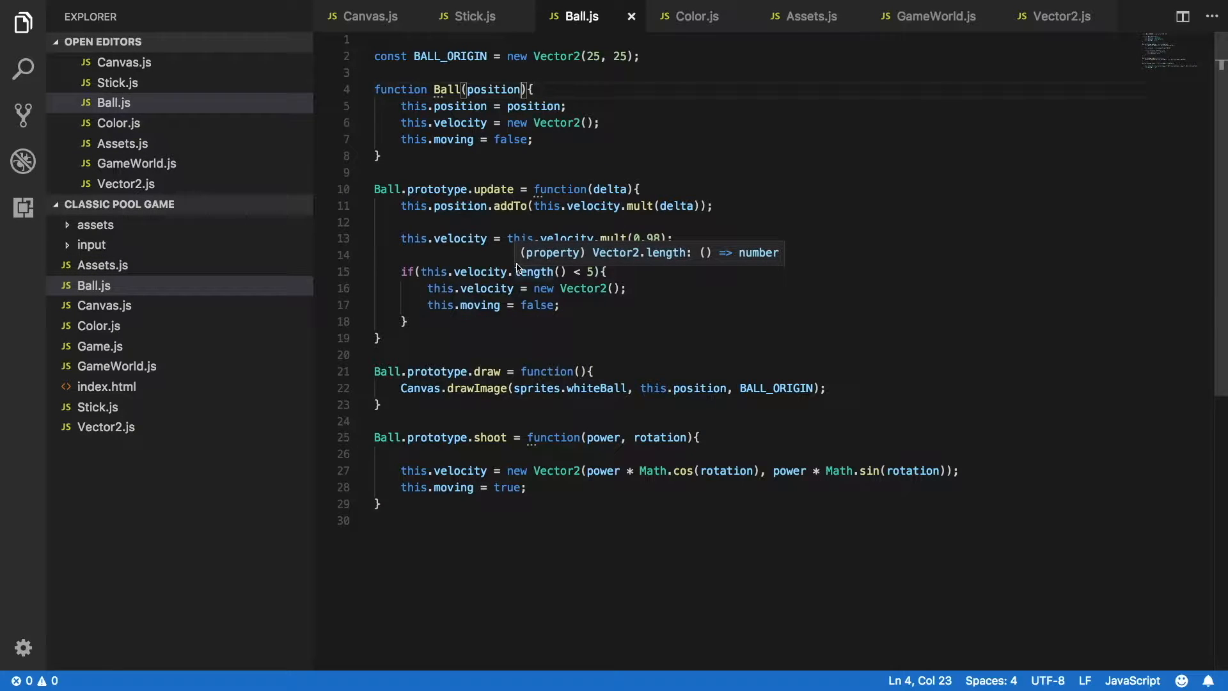
Add a color parameter to Ball and set this.sprite = getBallSpriteByColor(color).
{"action": "type", "text": ", color"}
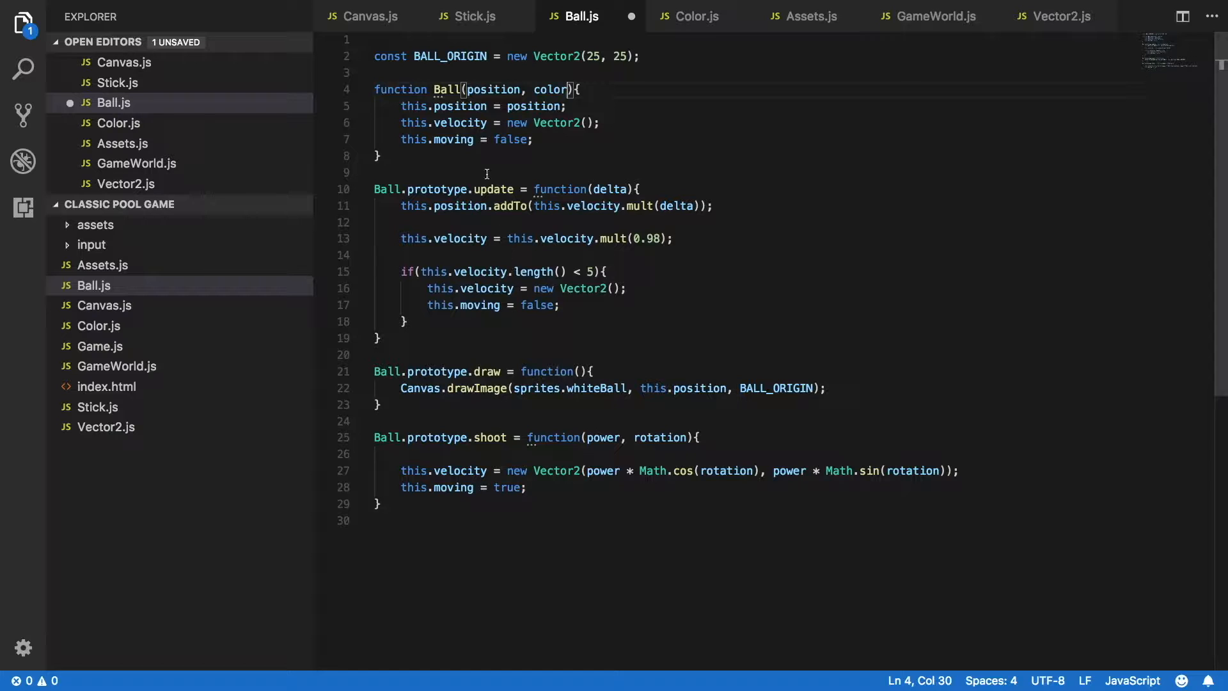
{"action": "type", "text": "t"}
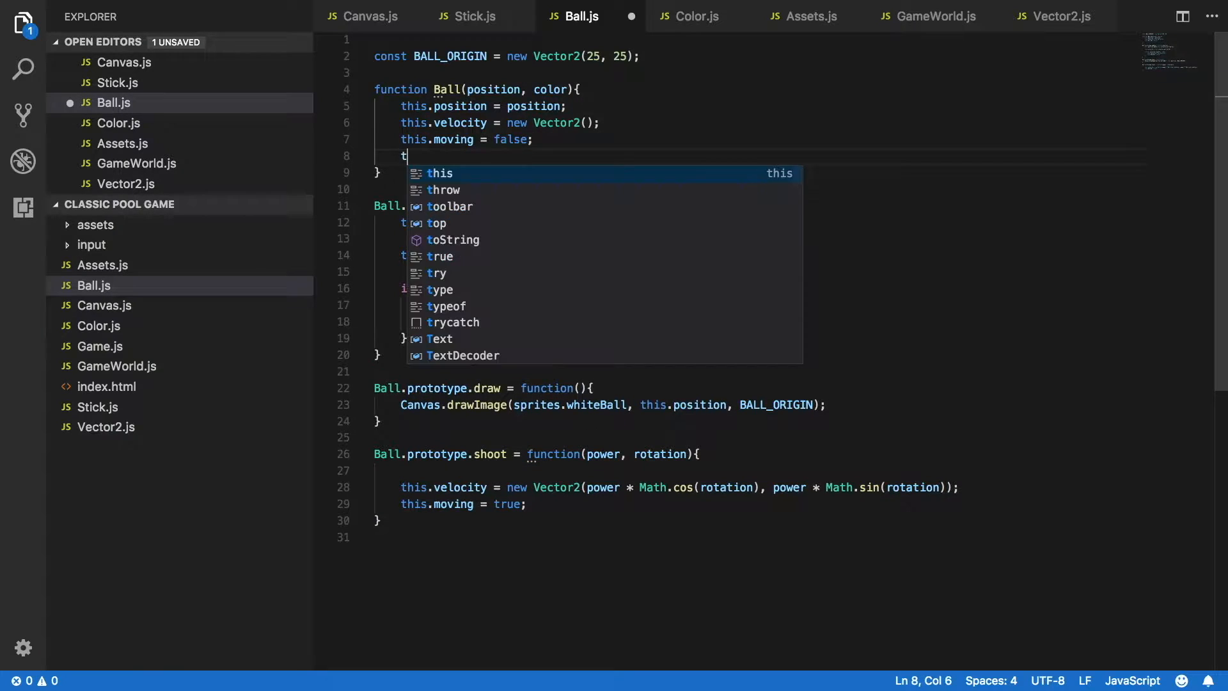
{"action": "type", "text": "his.sprite"}
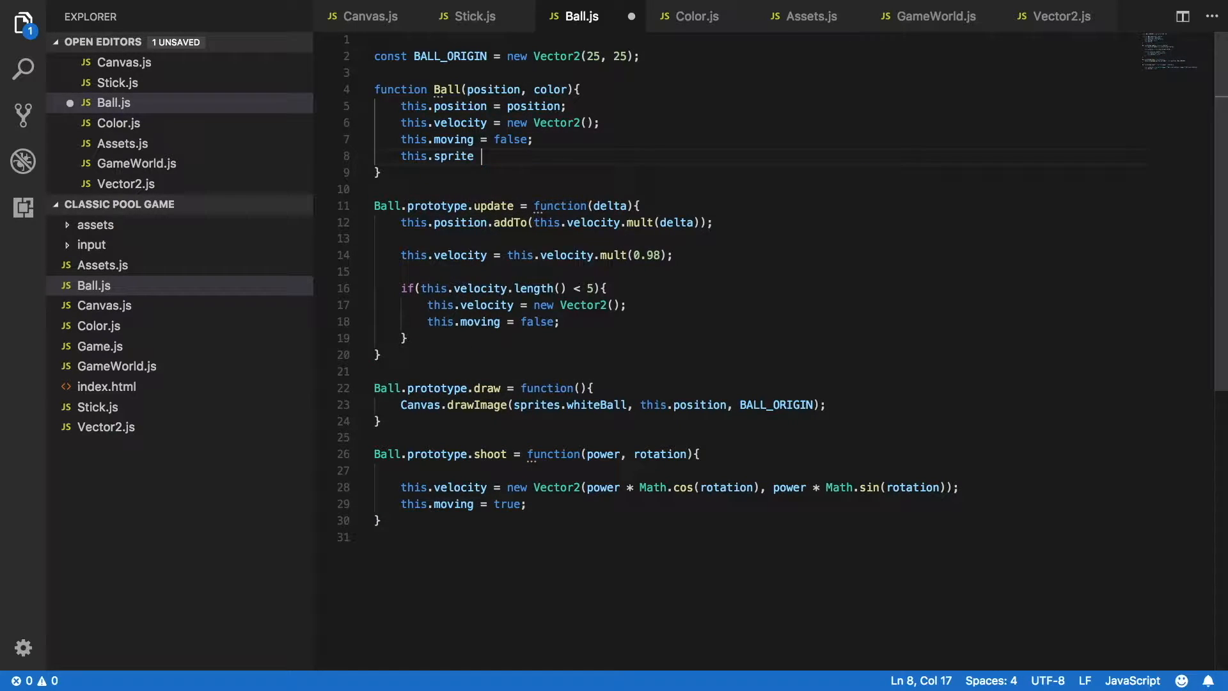
{"action": "type", "text": "= getBallSpriteByColor("}
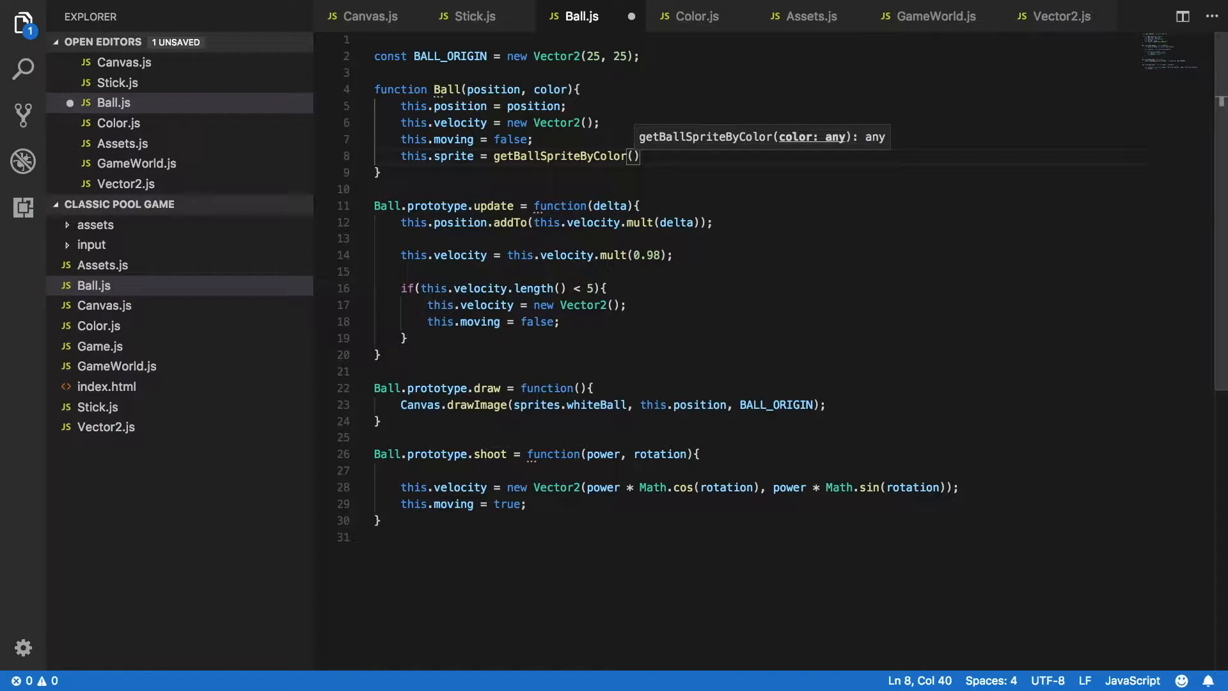
{"action": "type", "text": "color"}
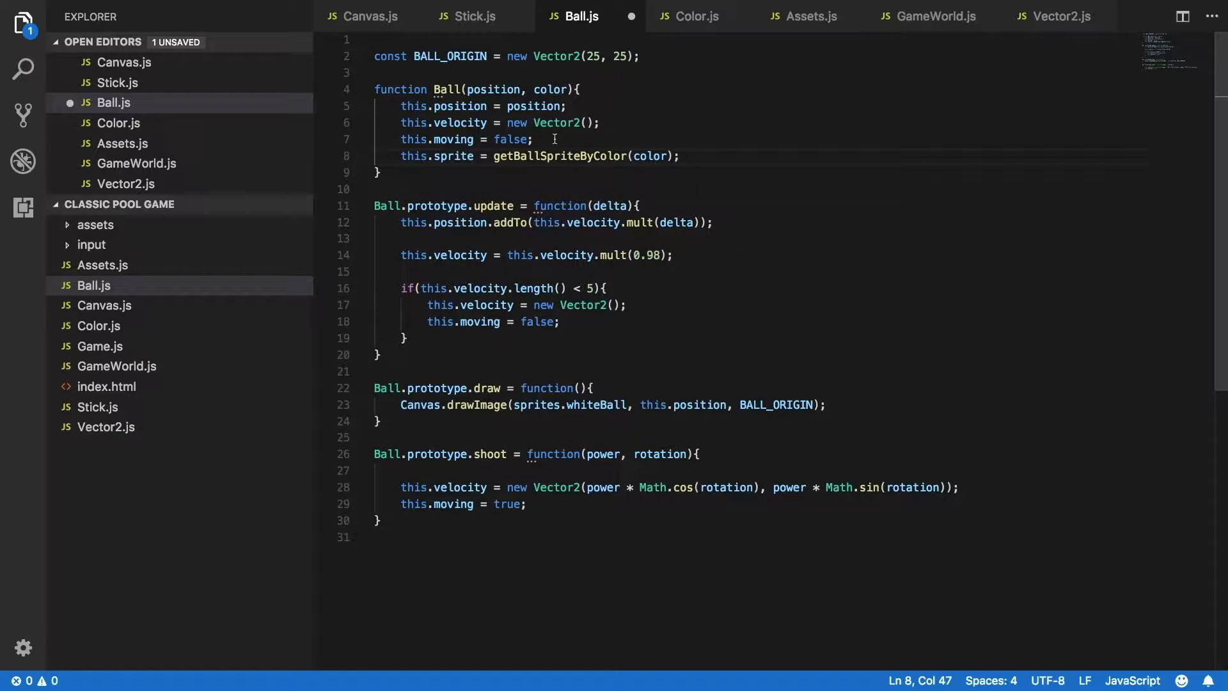
{"action": "mouse_move", "coordinate": [536, 405]}
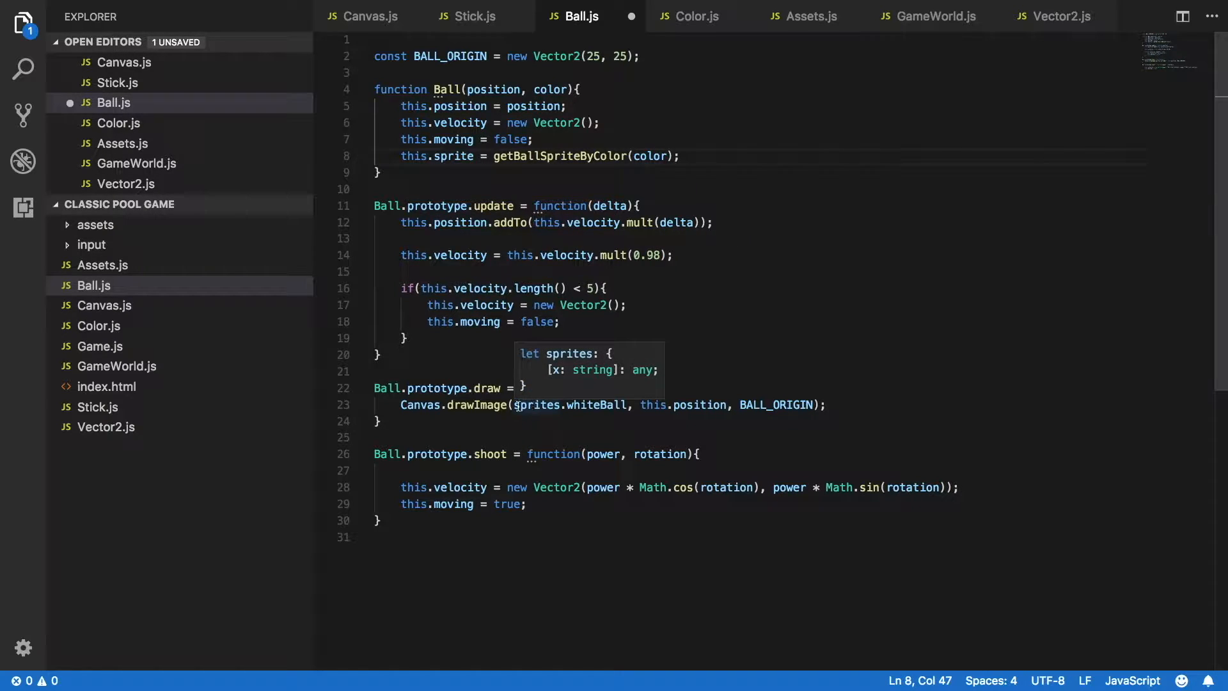
Draw this.sprite instead of sprites.whiteBall in Ball's draw function.
{"action": "double_click", "coordinate": [570, 405]}
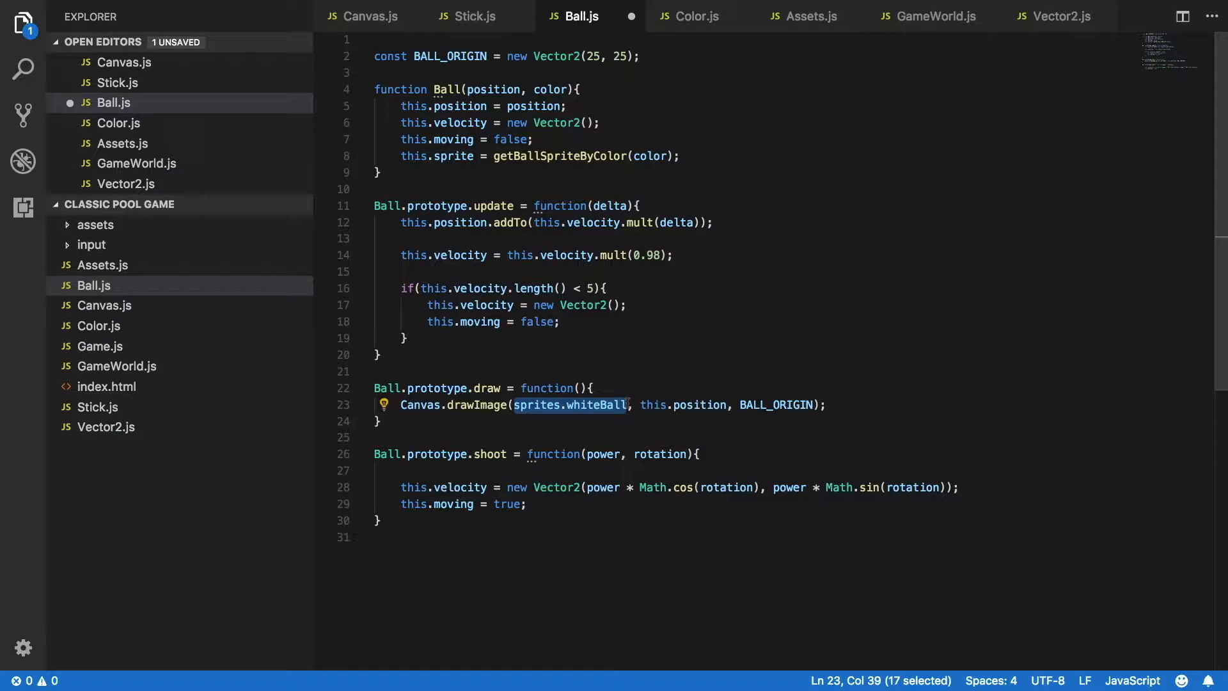
{"action": "type", "text": "this.s"}
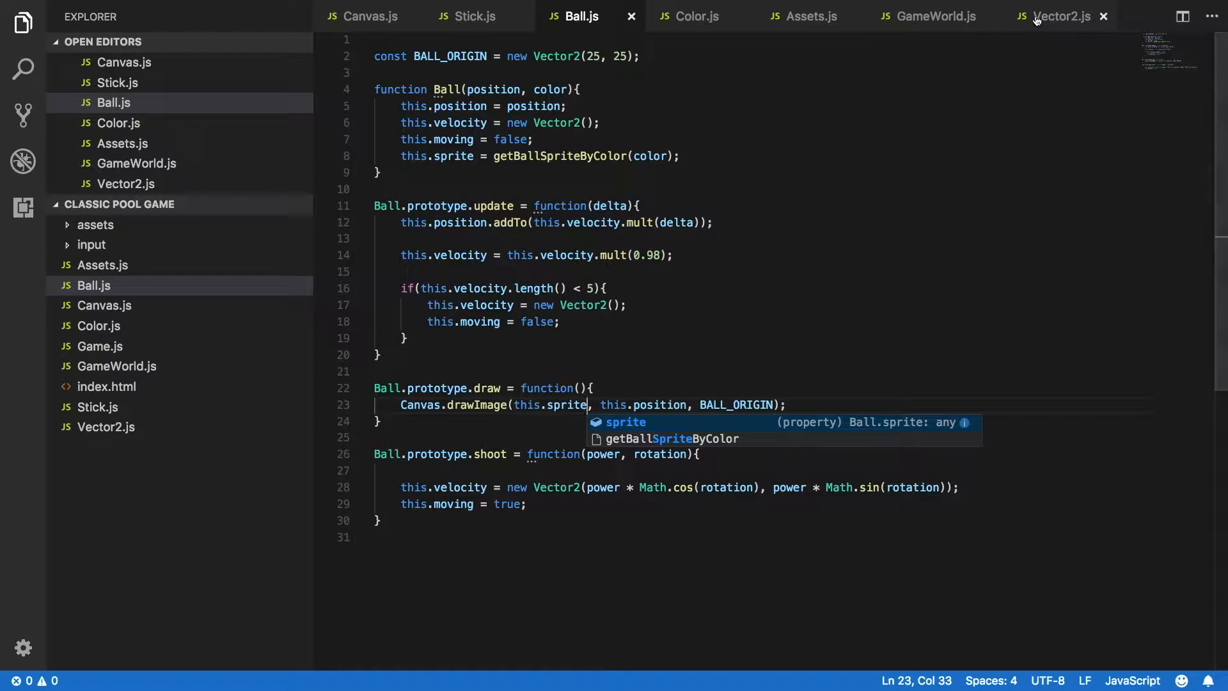
{"action": "left_click", "coordinate": [935, 15]}
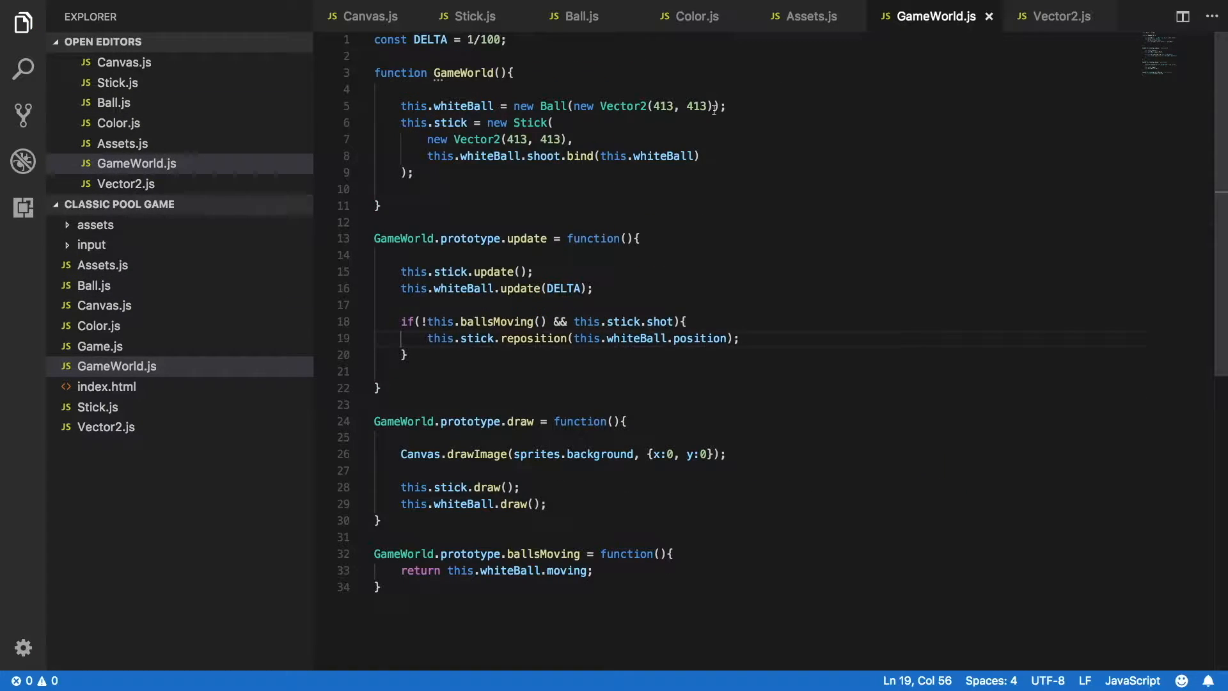
Pass COLOR.WHITE as the second argument when creating the white Ball.
{"action": "type", "text": ", COLOR.WHITE"}
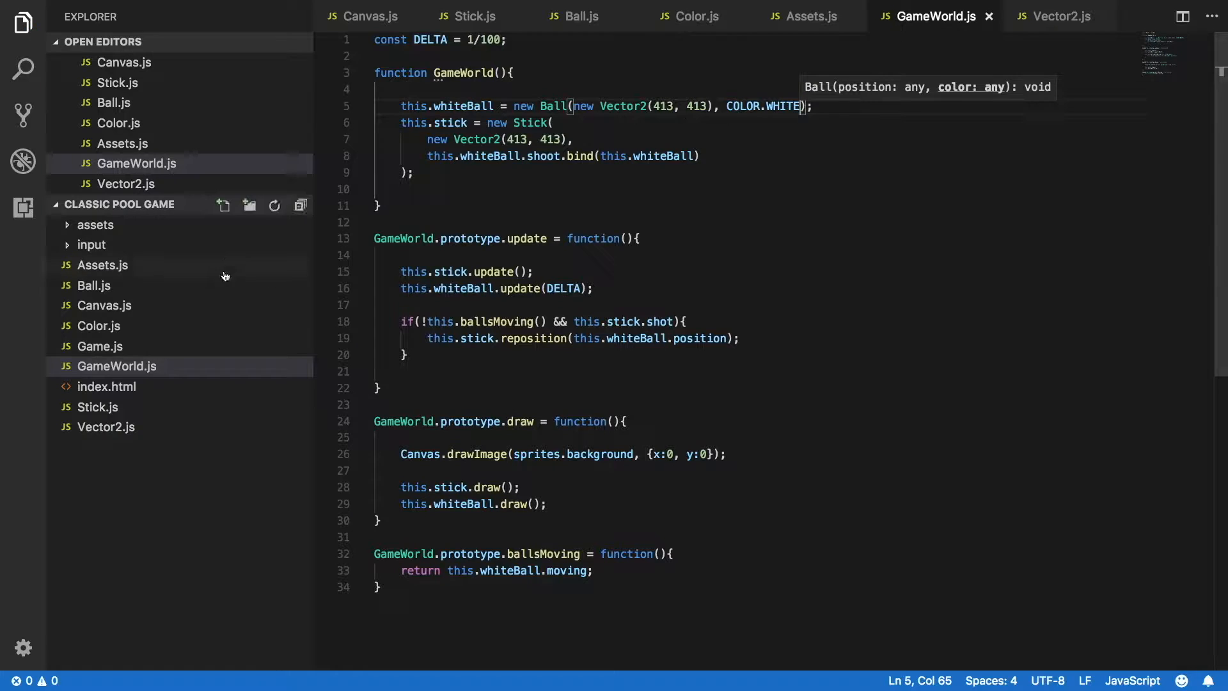
{"action": "left_click", "coordinate": [106, 407]}
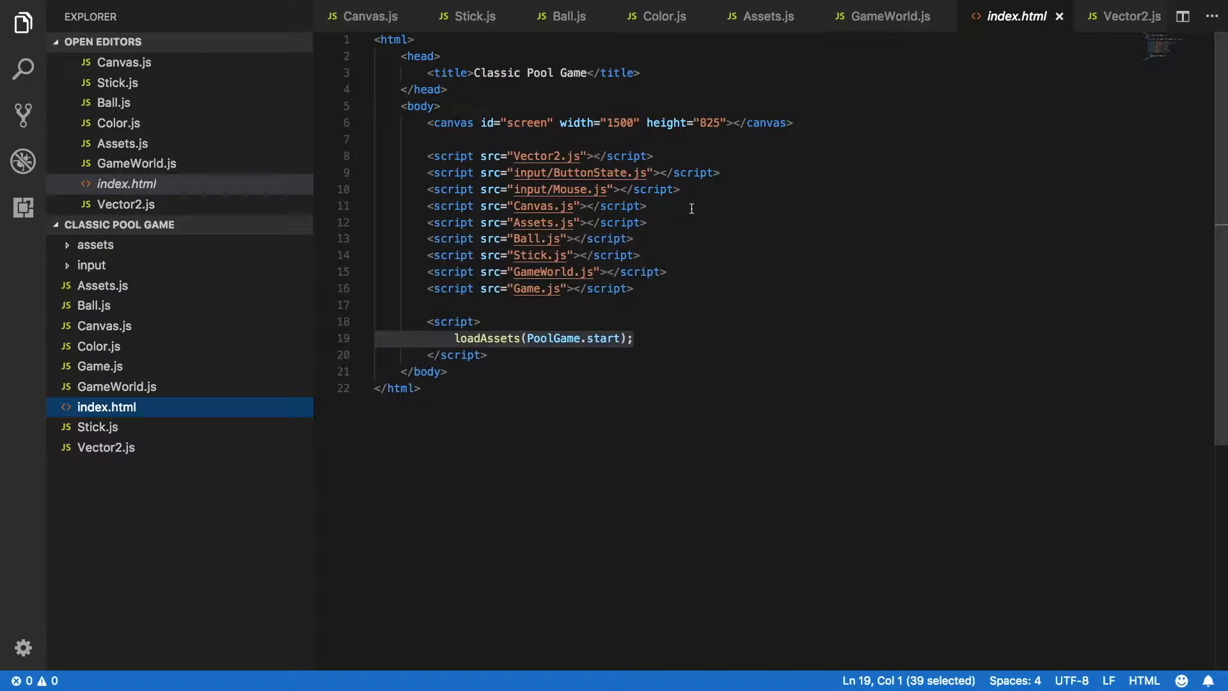
Insert a new script tag after the Canvas.js include, just before Assets.js.
{"action": "key", "text": "Enter"}
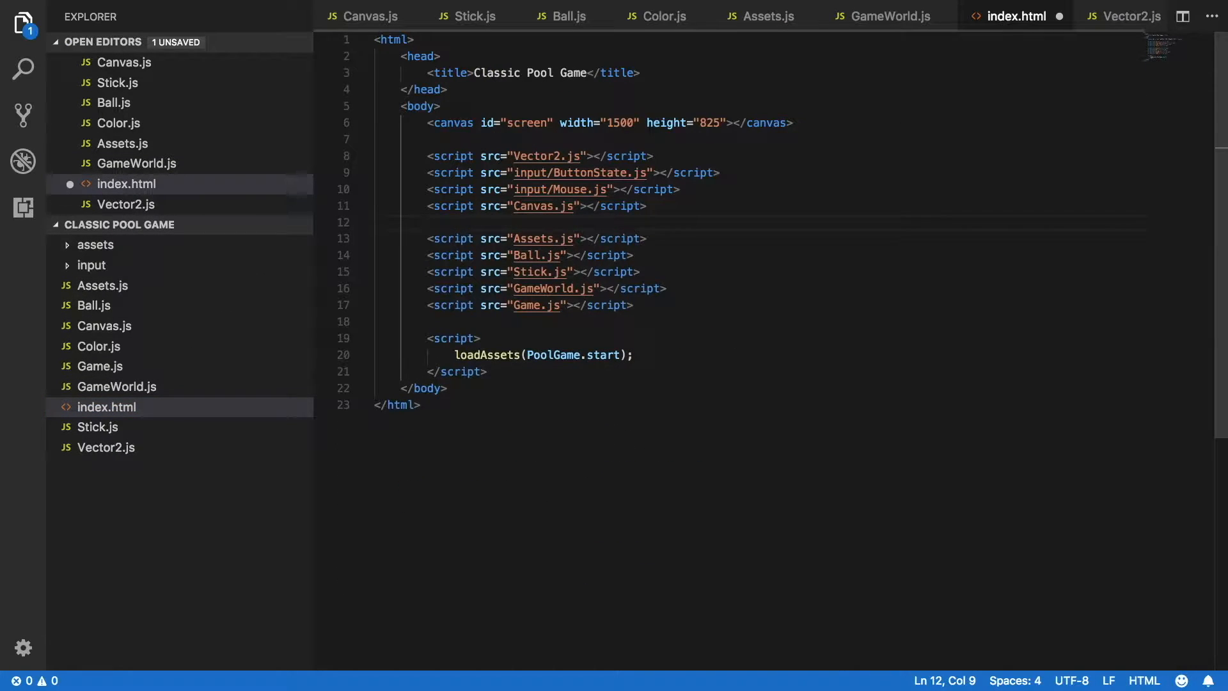
{"action": "type", "text": "<script></script>"}
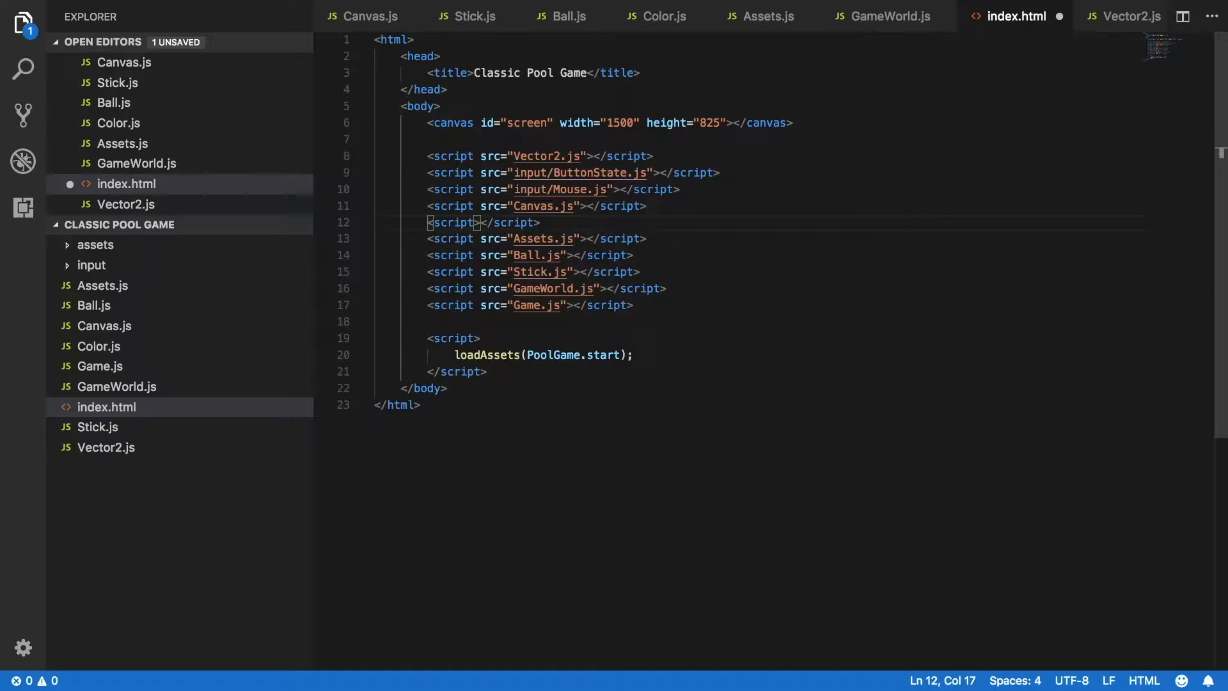
{"action": "type", "text": "s"}
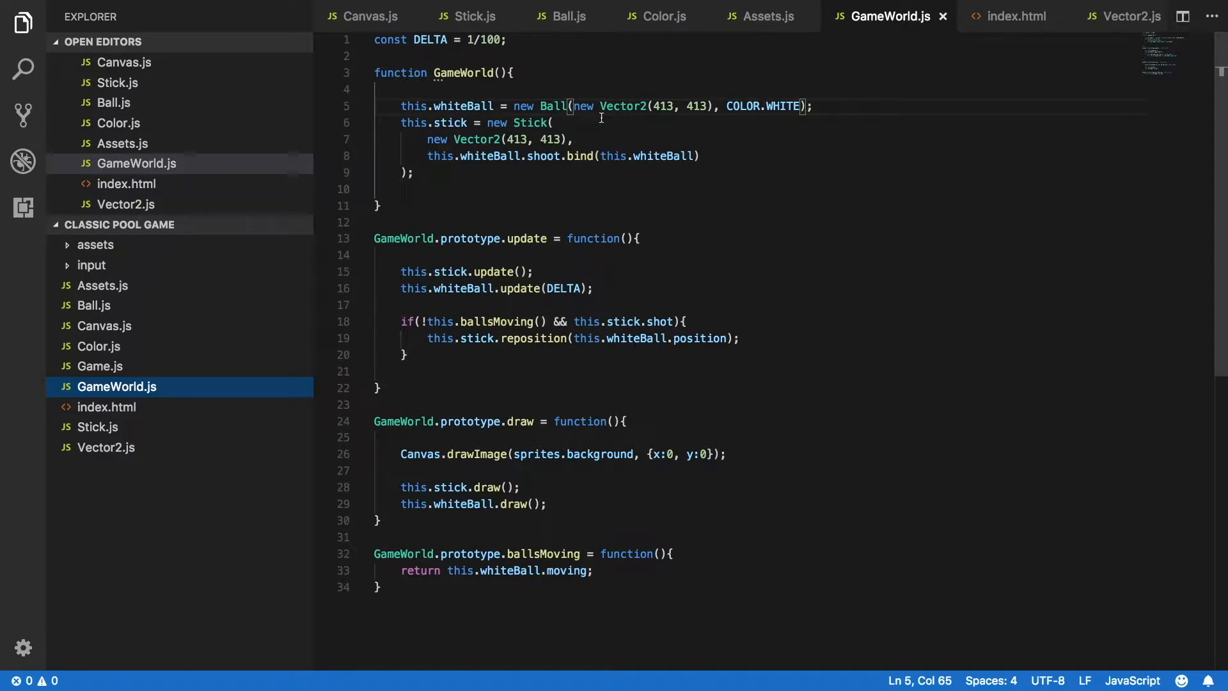
Check the cue ball colour in Chrome and correct its colour argument to WHITE.
{"action": "key", "text": "Backspace"}
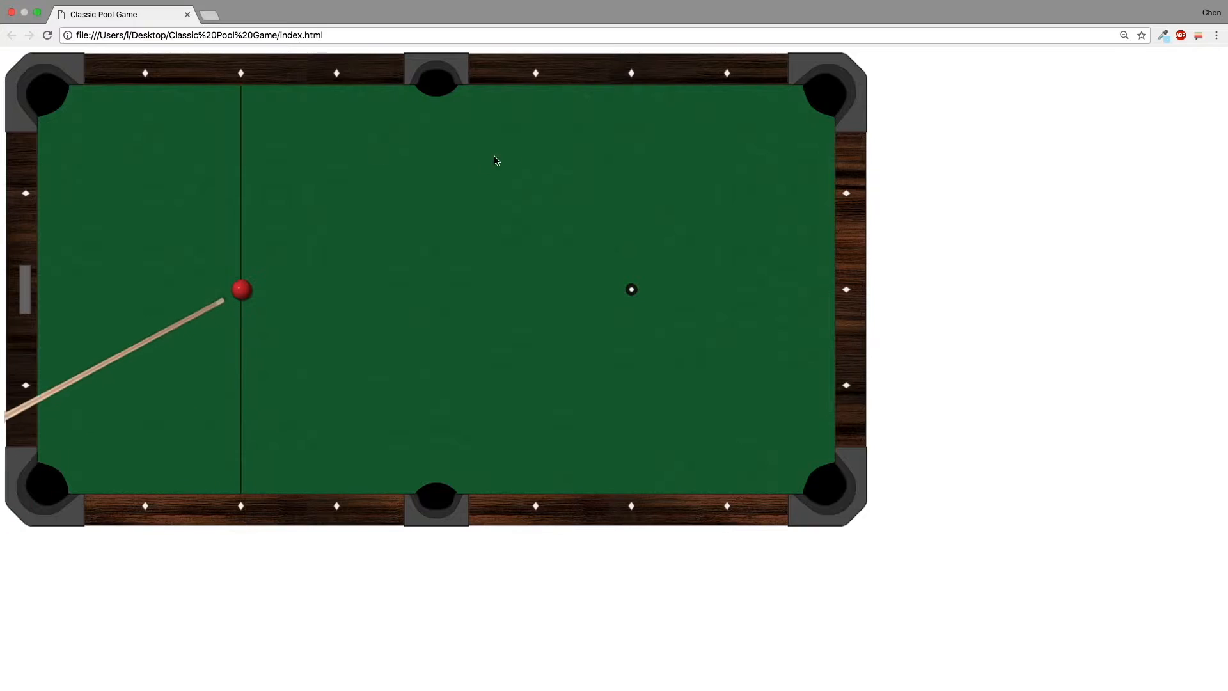
{"action": "mouse_move", "coordinate": [616, 195]}
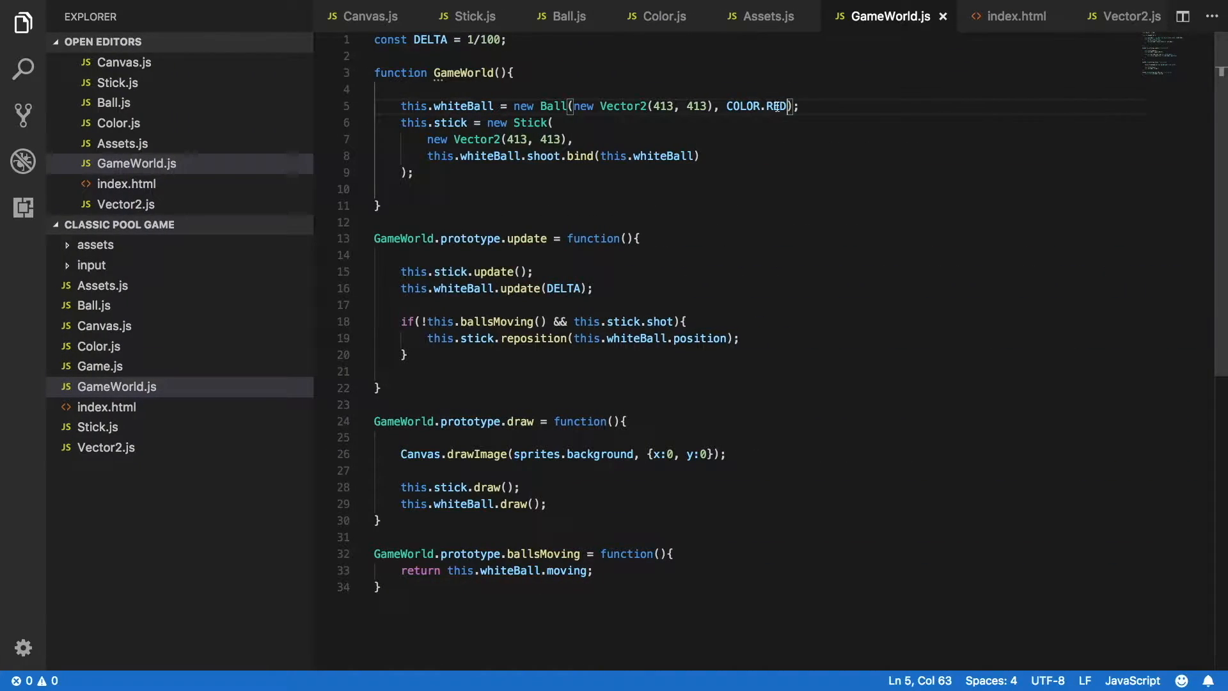
{"action": "type", "text": "WHITE"}
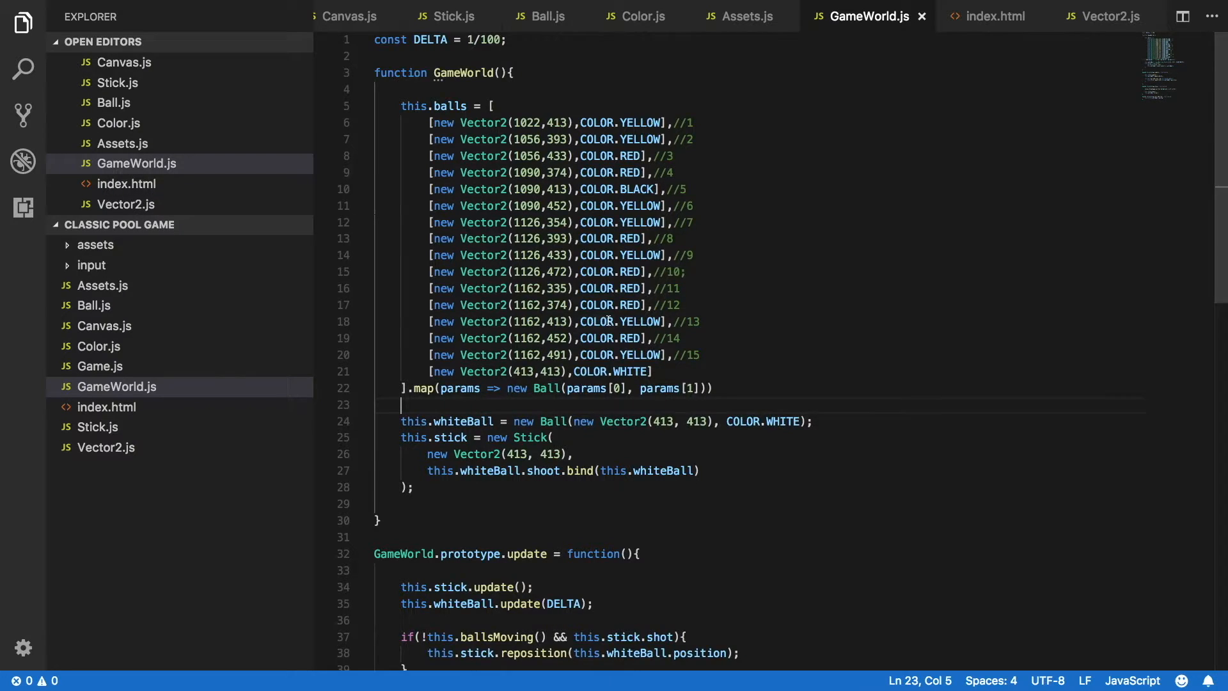
Set whiteBall to this.balls[this.balls.length - 1], the last ball in the array.
{"action": "scroll", "scroll_direction": "down", "scroll_amount": 3}
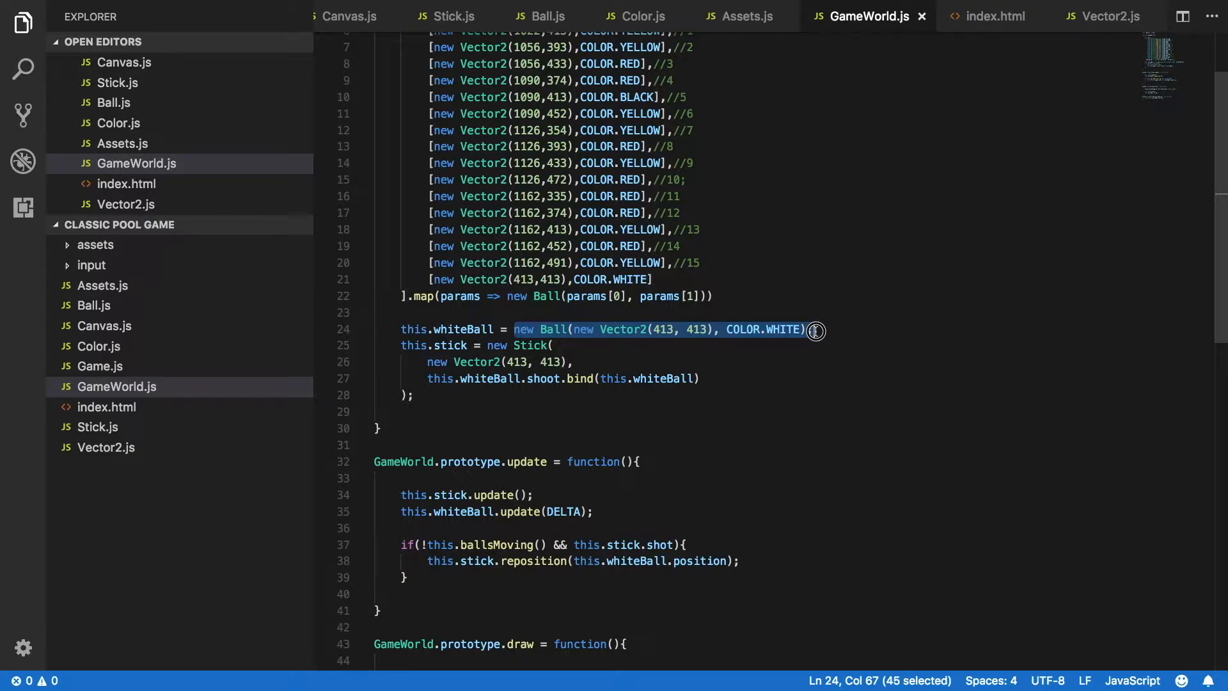
{"action": "type", "text": "this.whiteBall = this."}
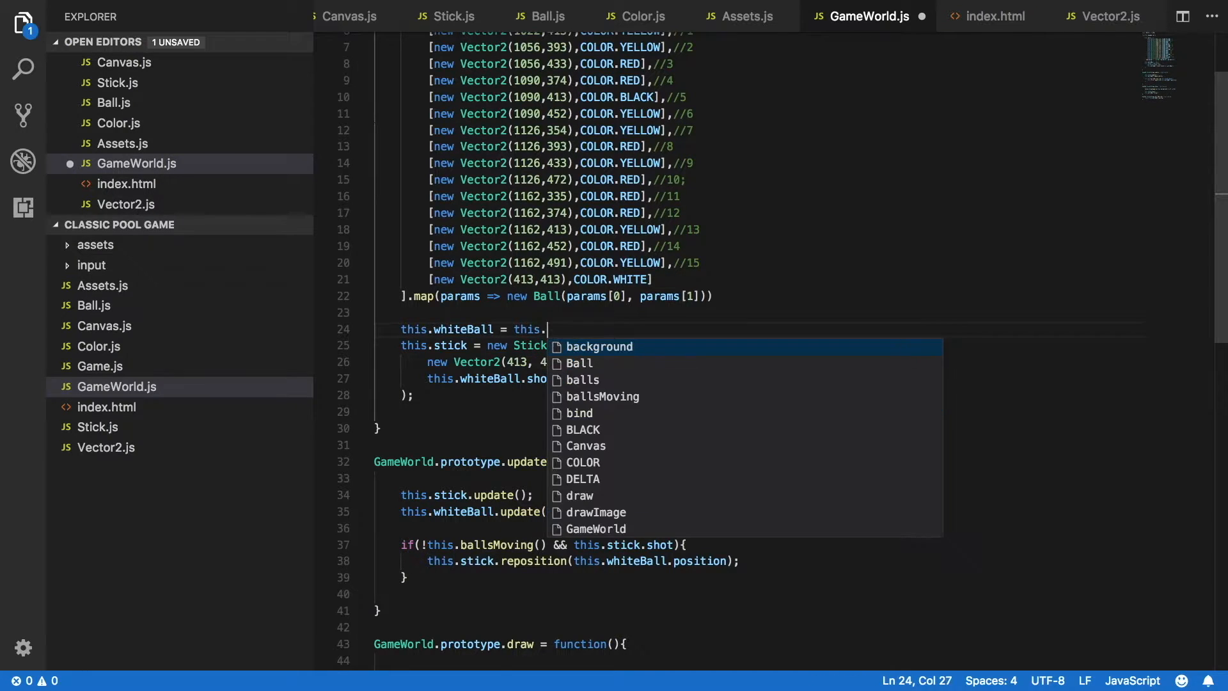
{"action": "type", "text": "balls[t"}
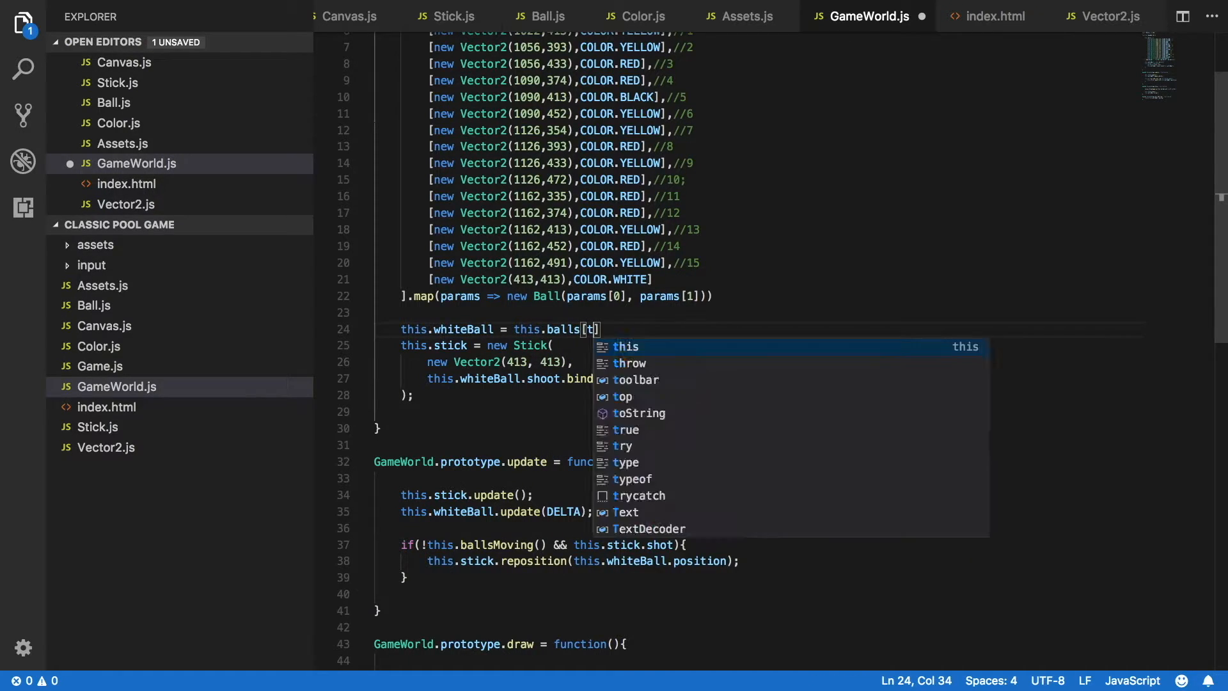
{"action": "type", "text": "his.balls.length - 1"}
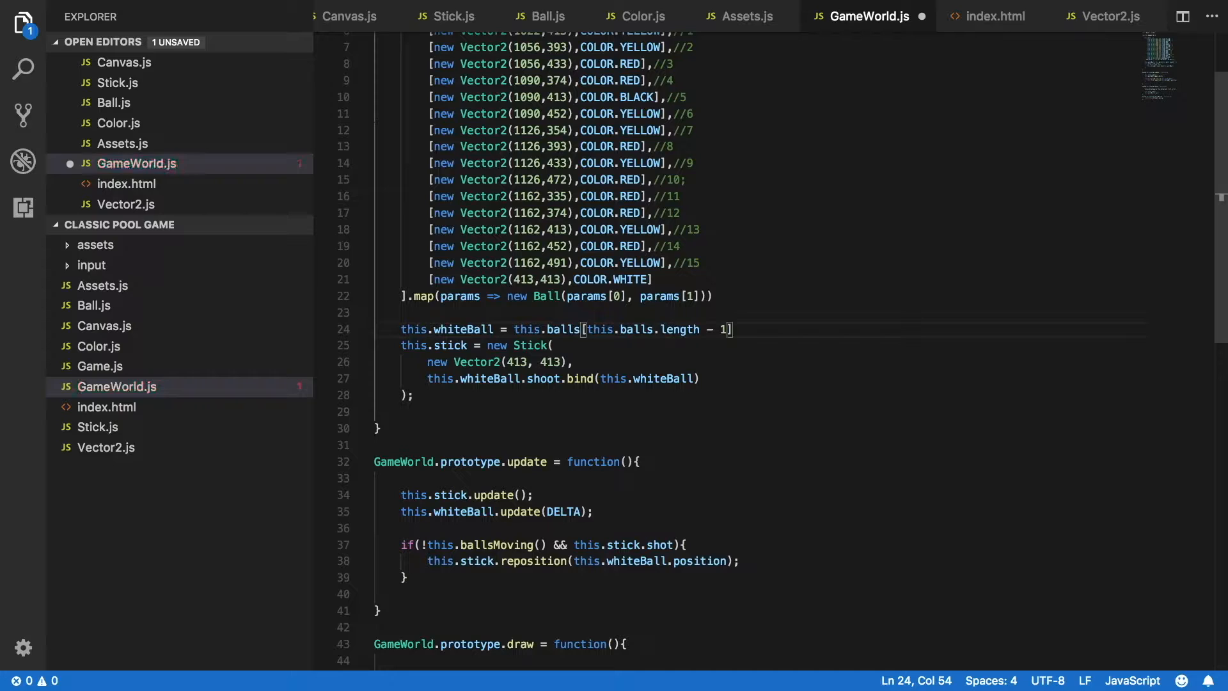
{"action": "type", "text": ";"}
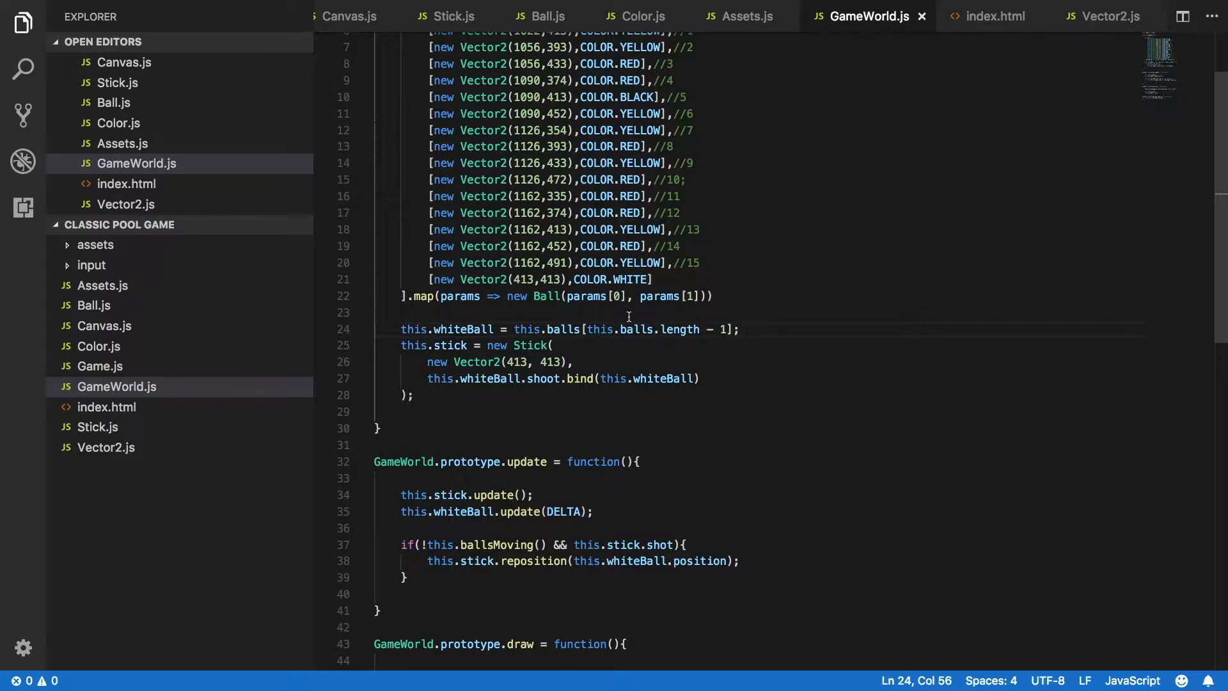
{"action": "scroll", "scroll_direction": "down", "scroll_amount": 3}
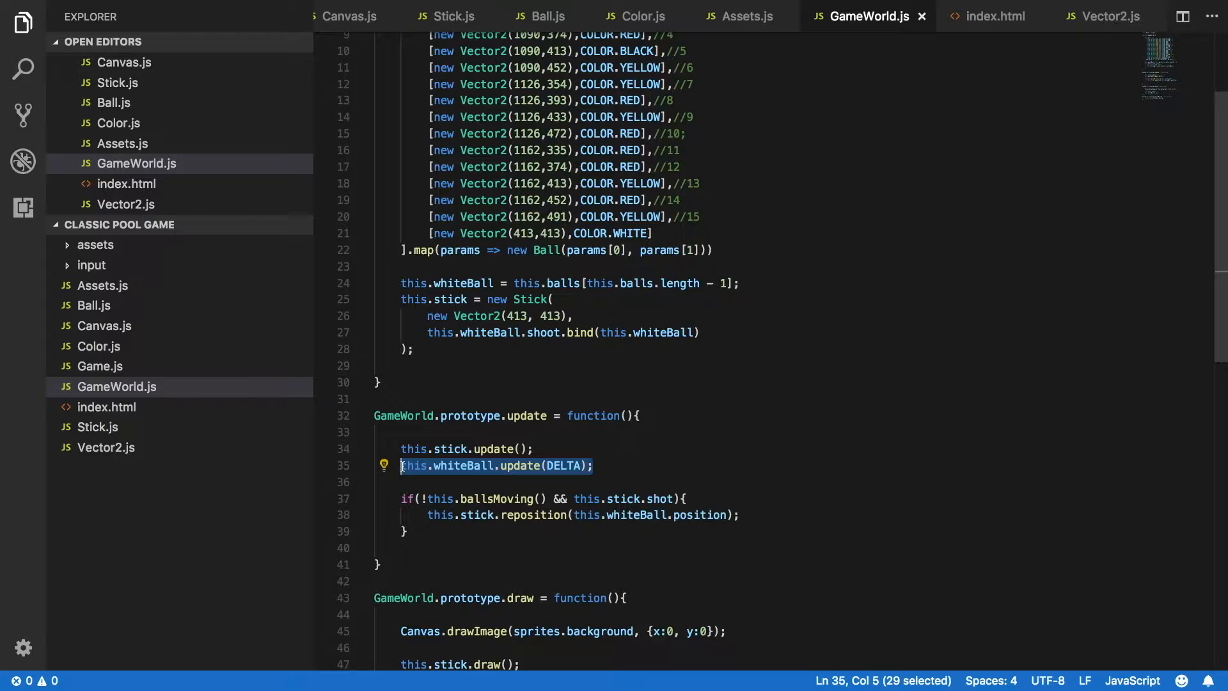
Replace the white-ball update with a for loop calling this.balls[i].update(DELTA).
{"action": "type", "text": "for"}
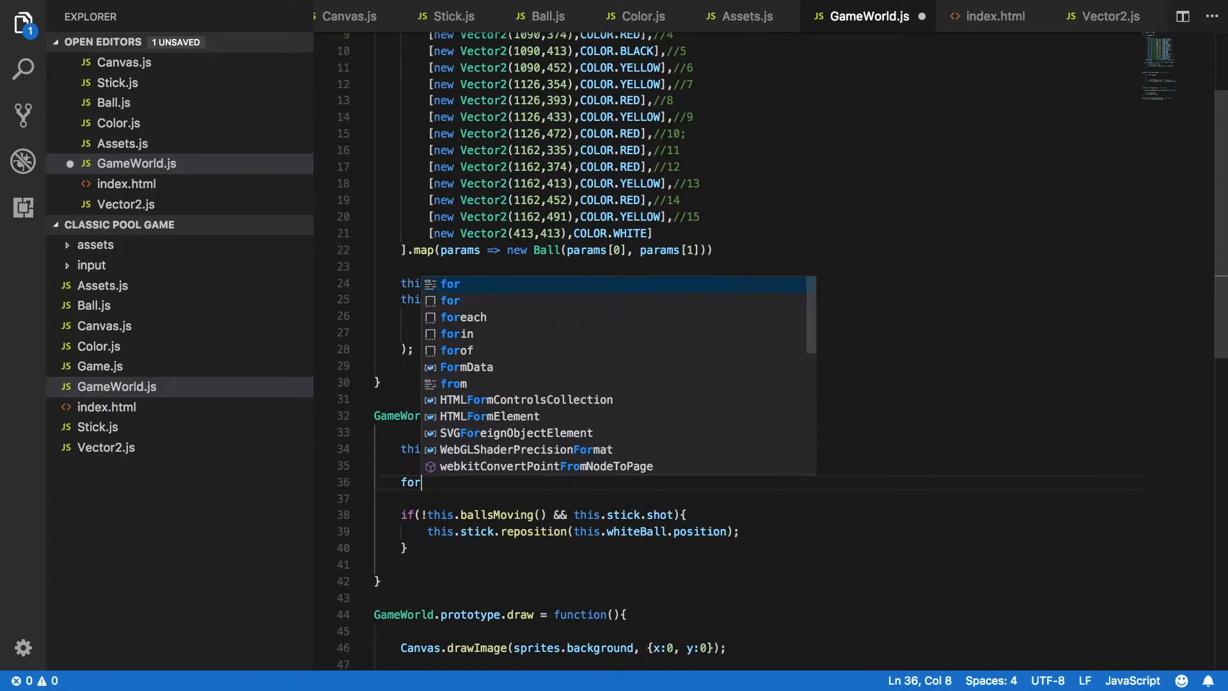
{"action": "type", "text": "(let i"}
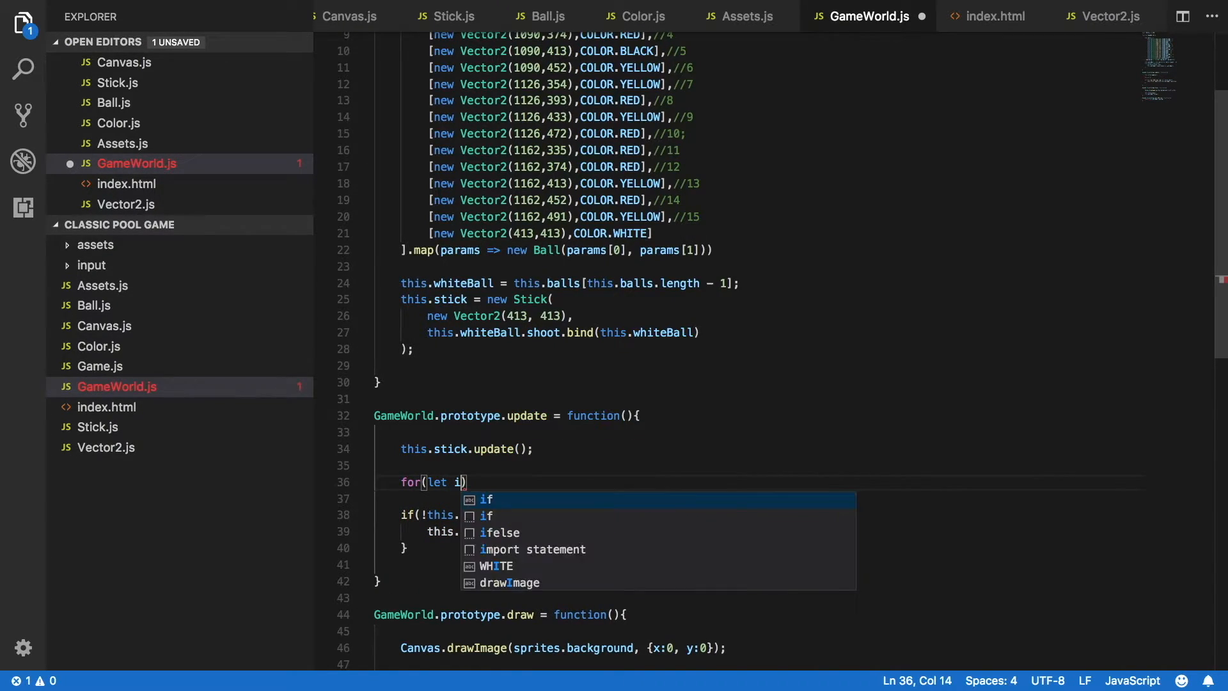
{"action": "type", "text": "= 0 ; i"}
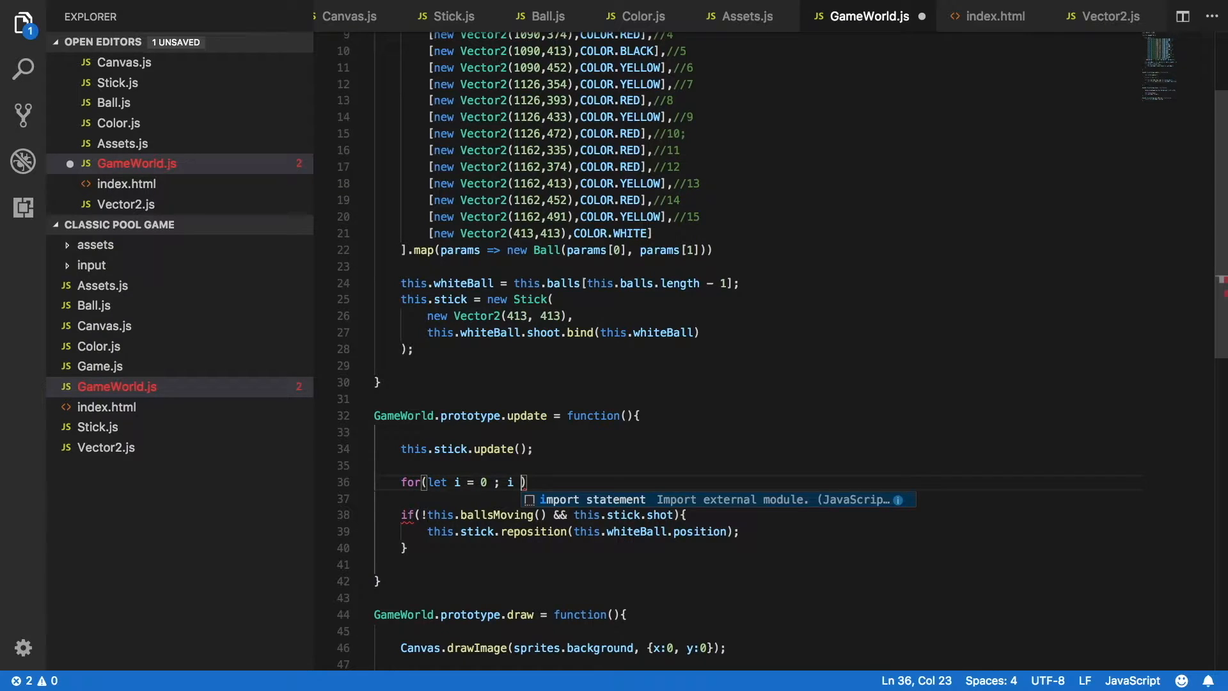
{"action": "type", "text": "< this.balls.length"}
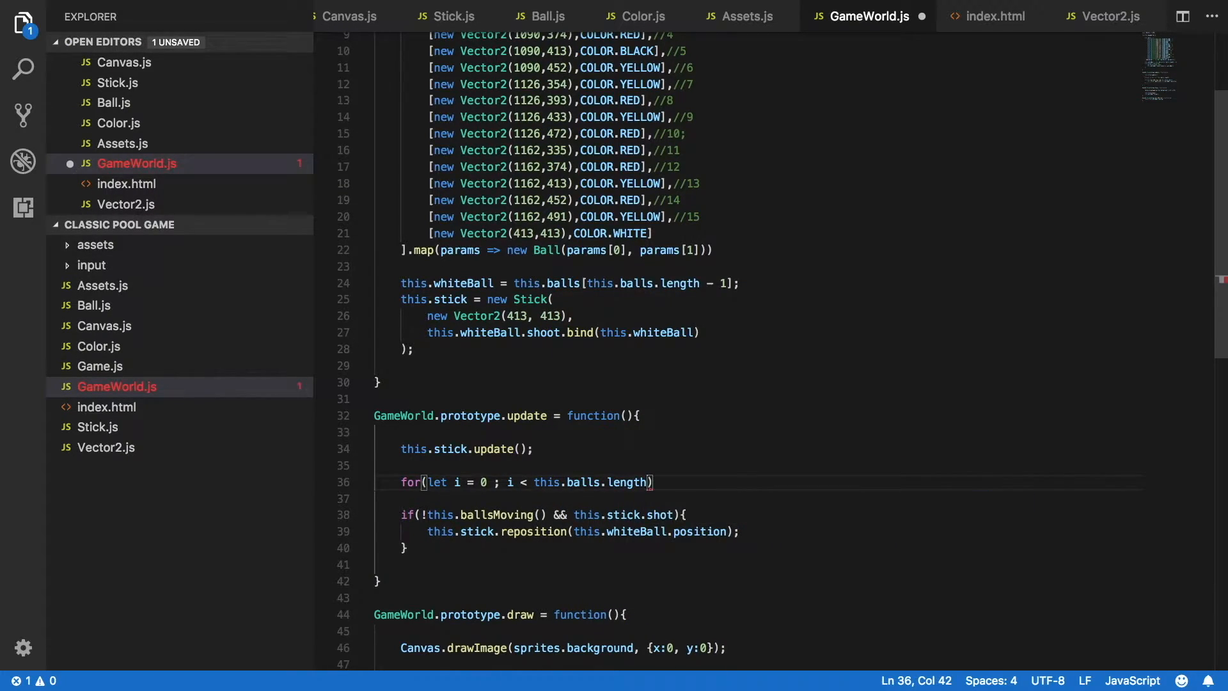
{"action": "type", "text": "i++"}
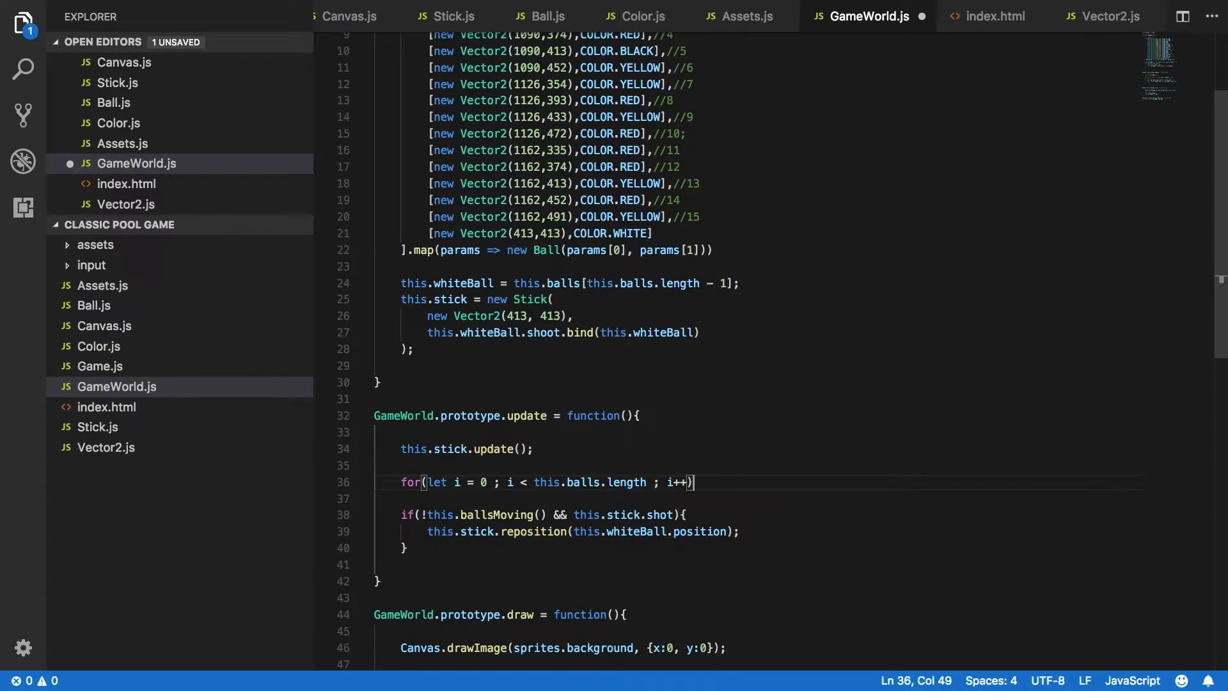
{"action": "key", "text": "Enter"}
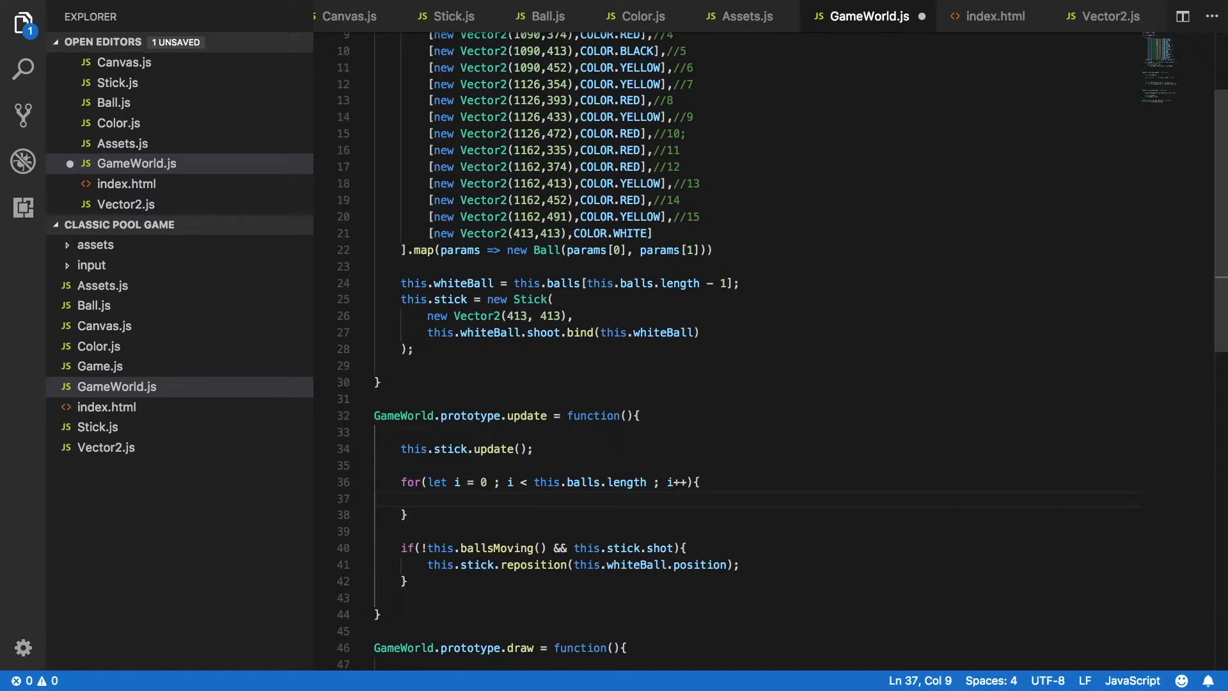
{"action": "type", "text": "this.balls"}
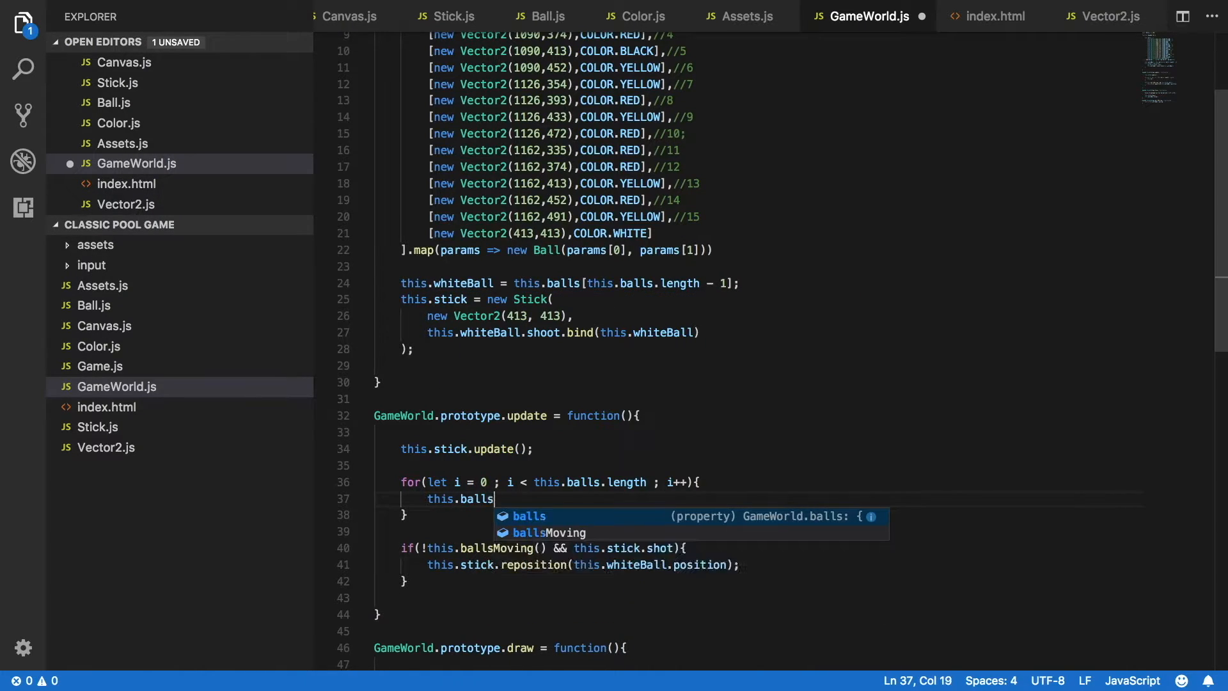
{"action": "type", "text": "[i]"}
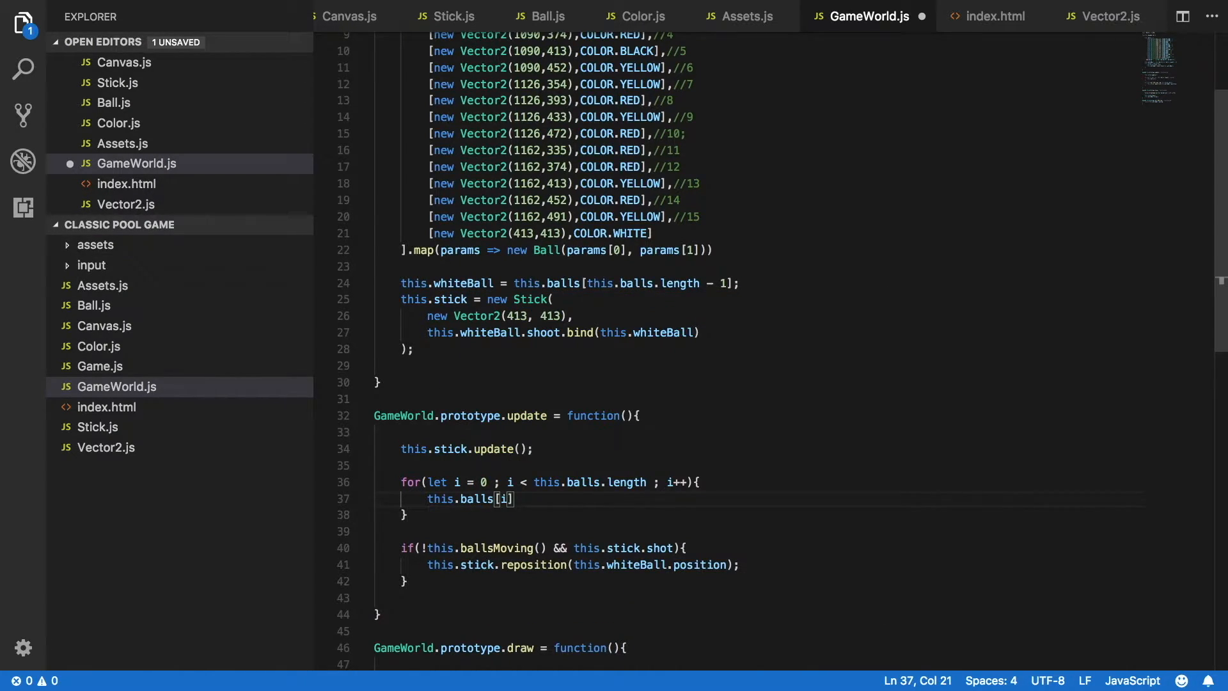
{"action": "type", "text": ".update"}
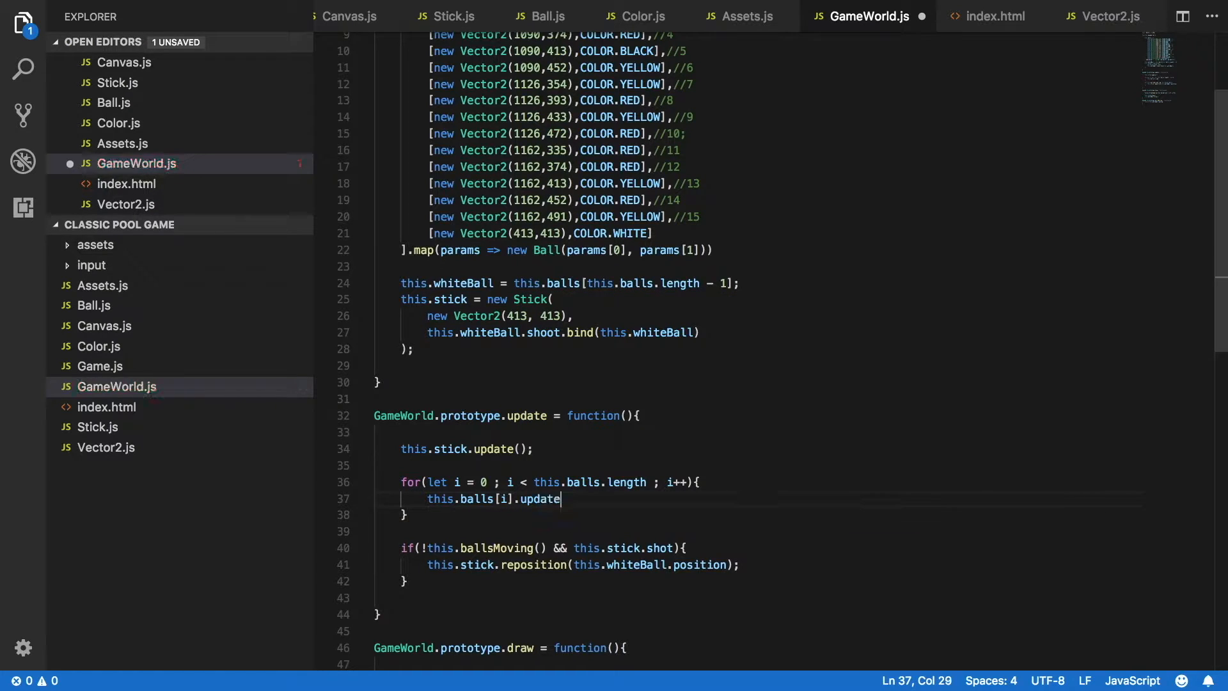
{"action": "type", "text": "(DELTA);"}
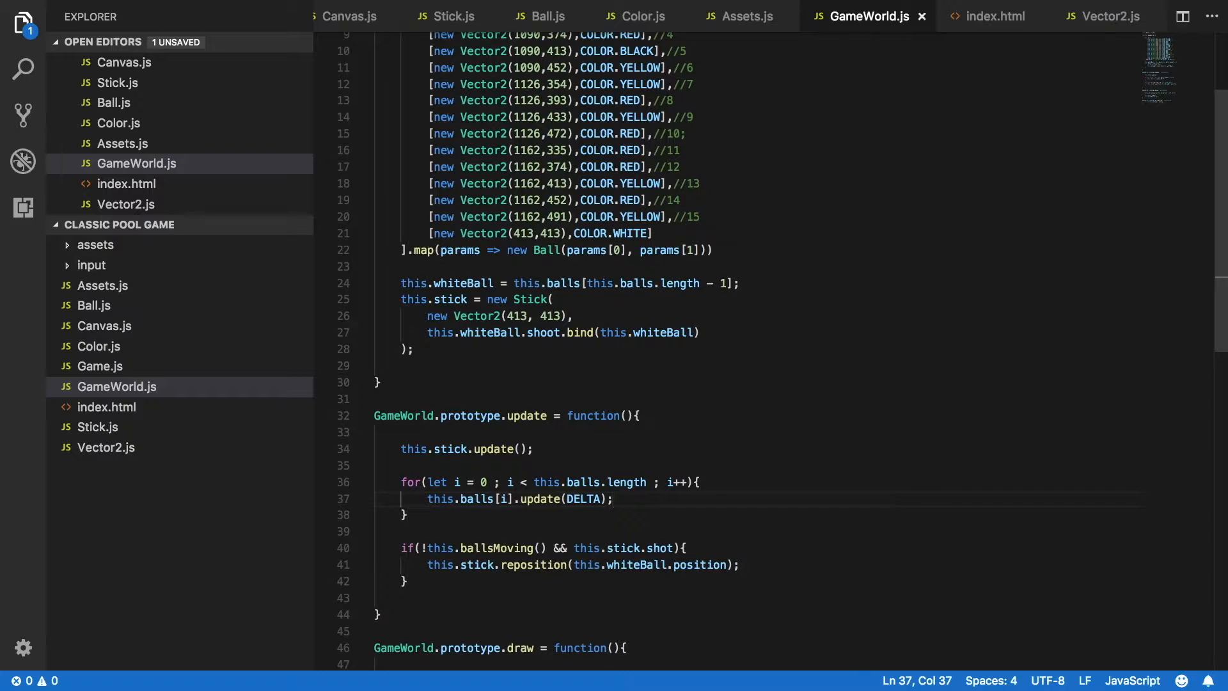
{"action": "scroll", "scroll_direction": "down", "scroll_amount": 3}
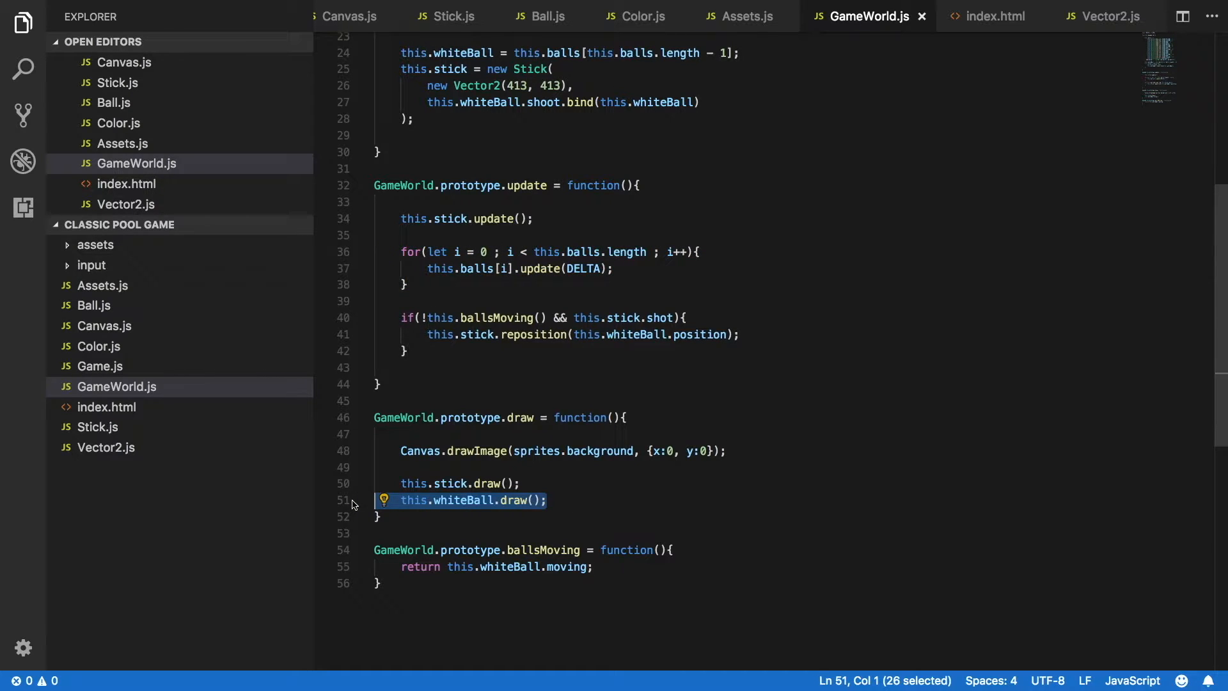
Replace this.whiteBall.draw() with a loop calling draw() on every ball.
{"action": "key", "text": "Delete"}
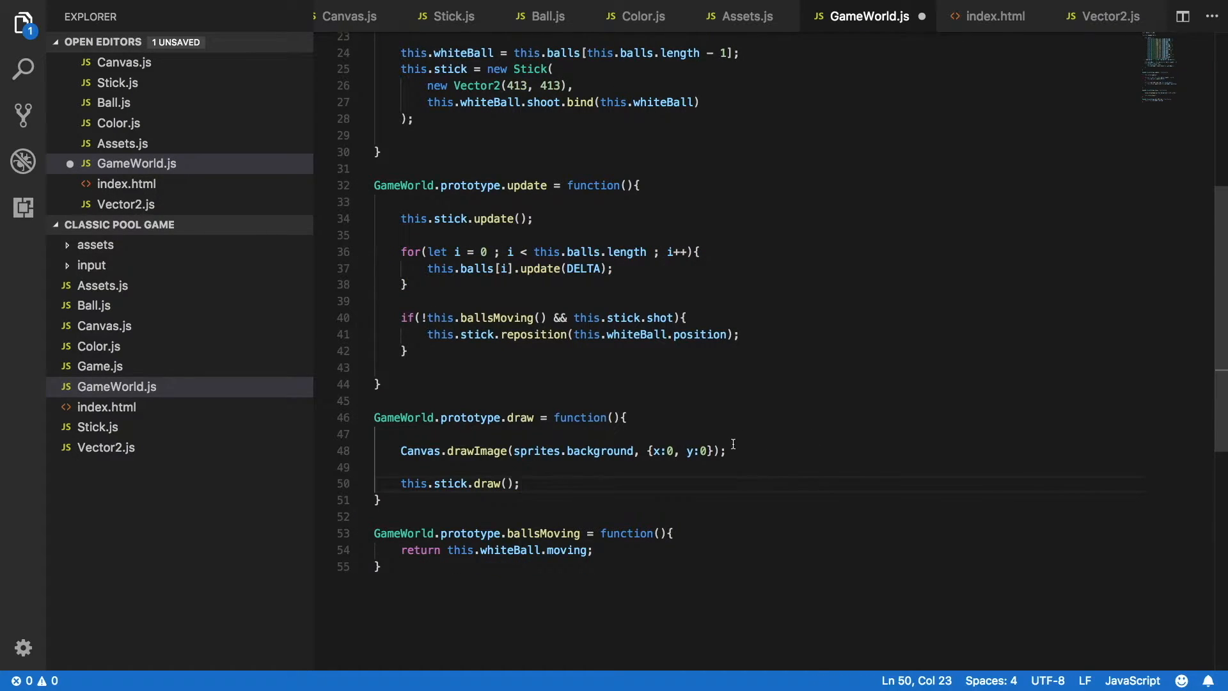
{"action": "key", "text": "Enter"}
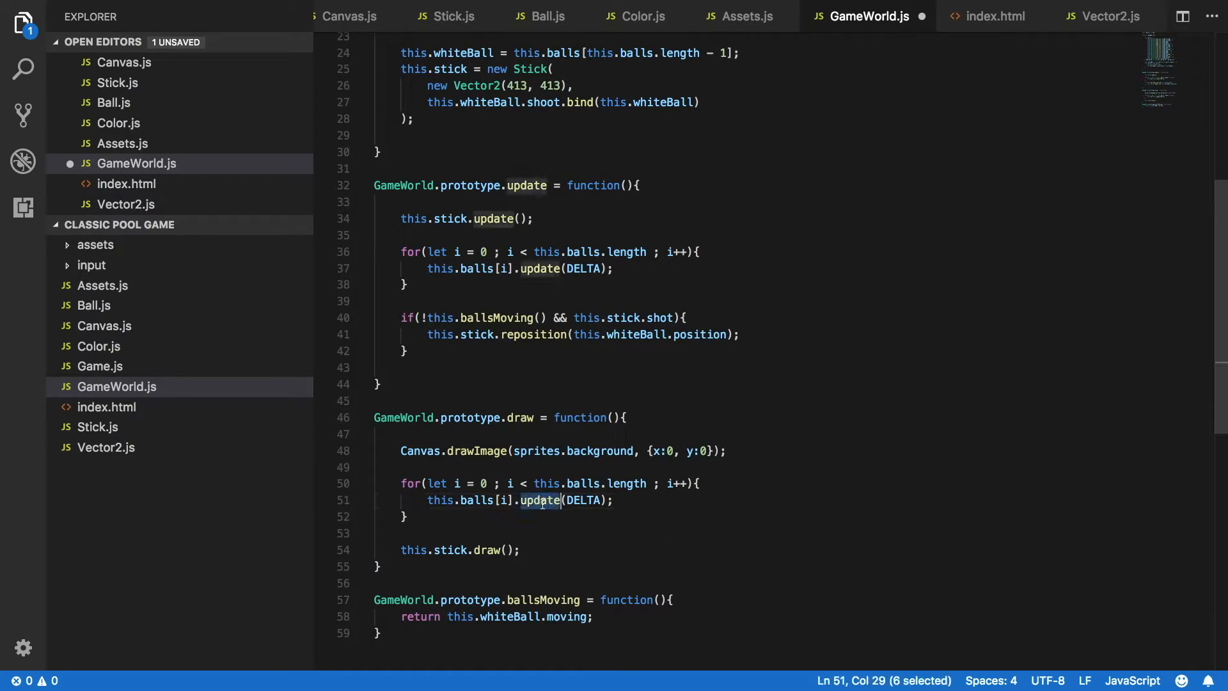
{"action": "type", "text": "draw"}
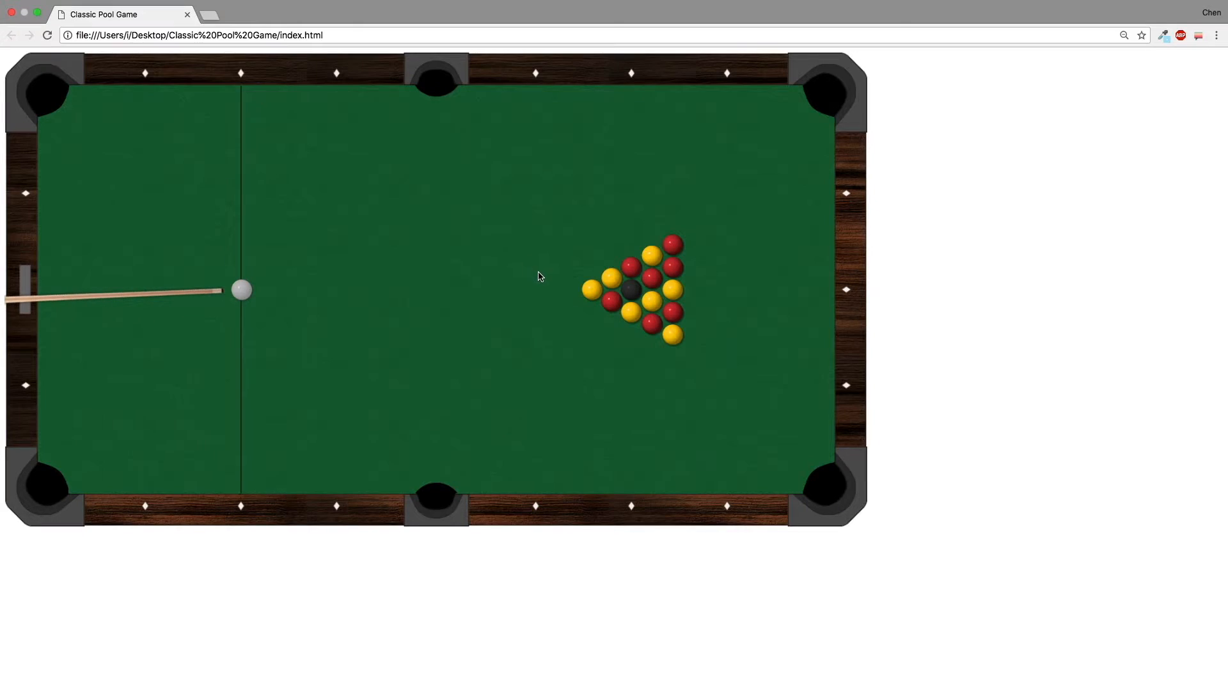
{"action": "mouse_move", "coordinate": [384, 423]}
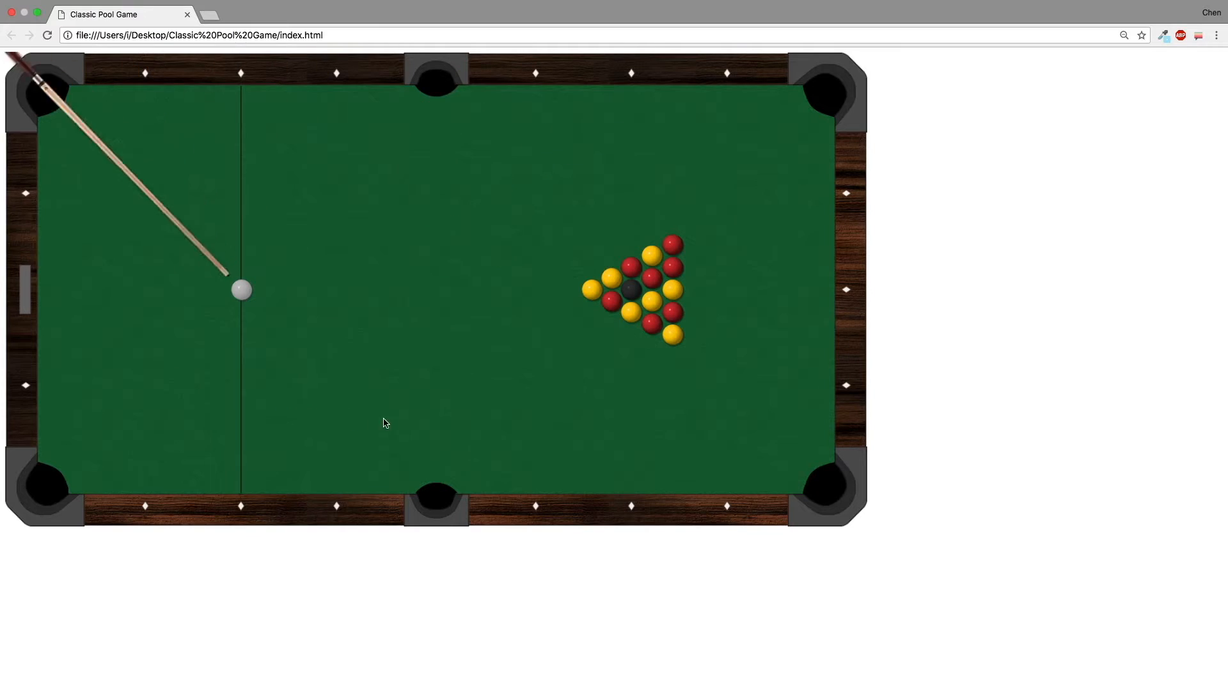
{"action": "mouse_move", "coordinate": [522, 249]}
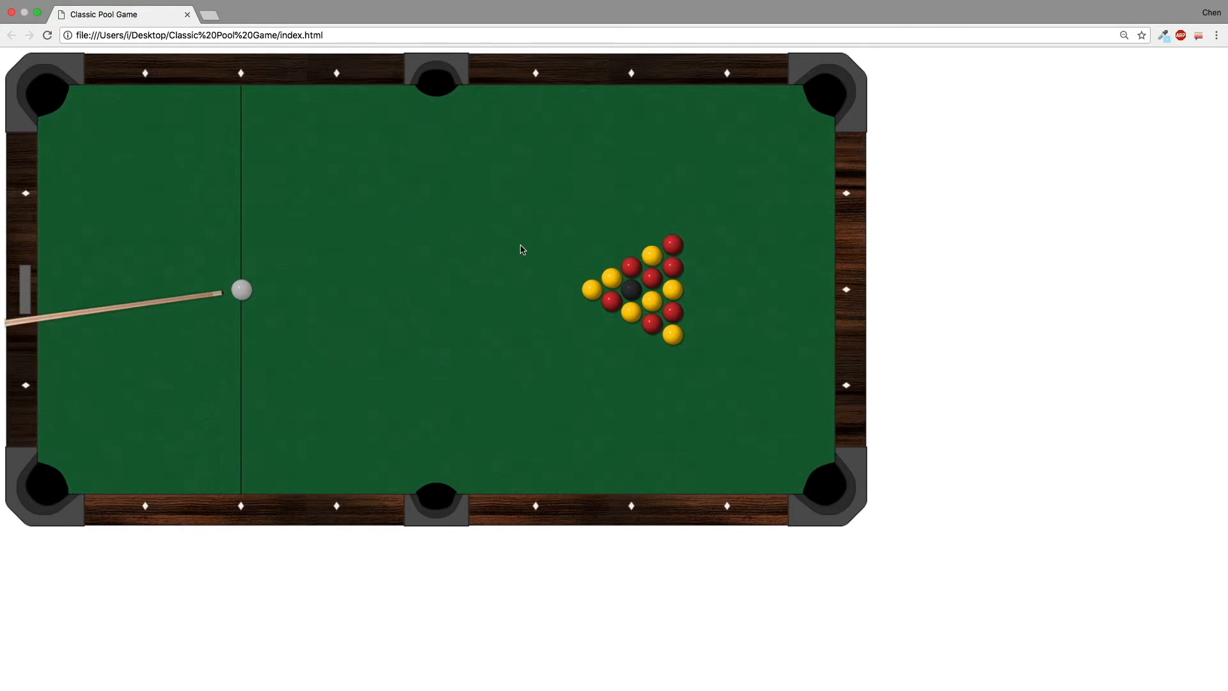
{"action": "mouse_move", "coordinate": [546, 286]}
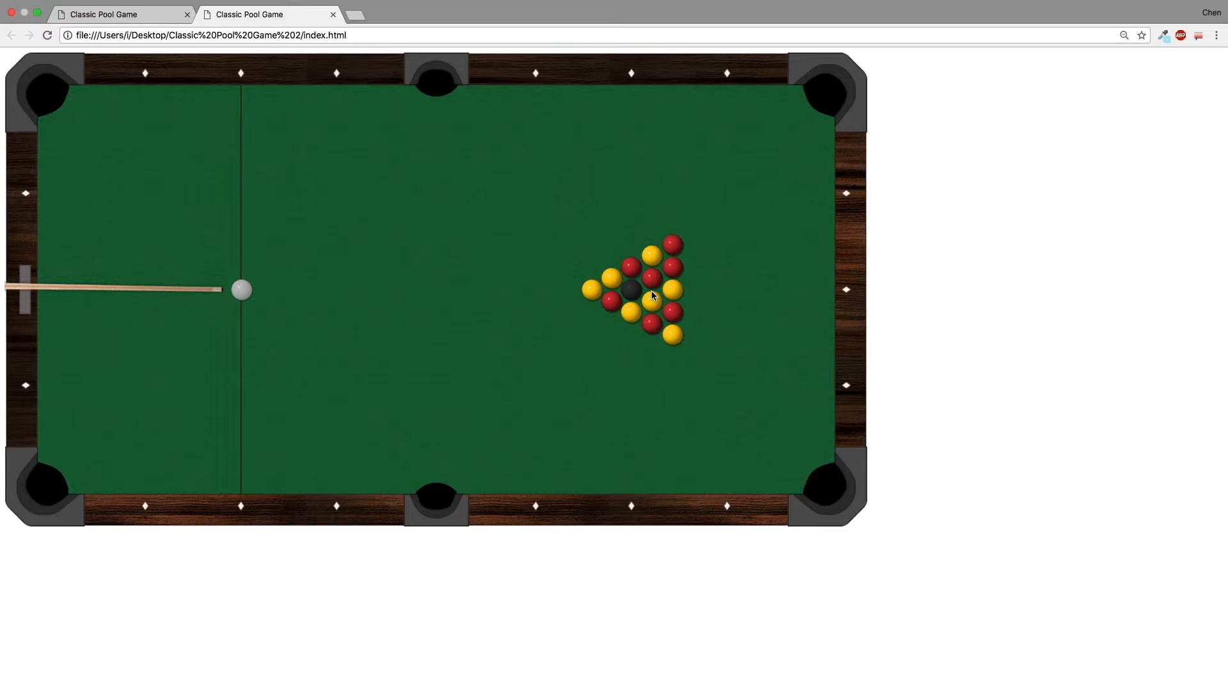
{"action": "mouse_move", "coordinate": [621, 309]}
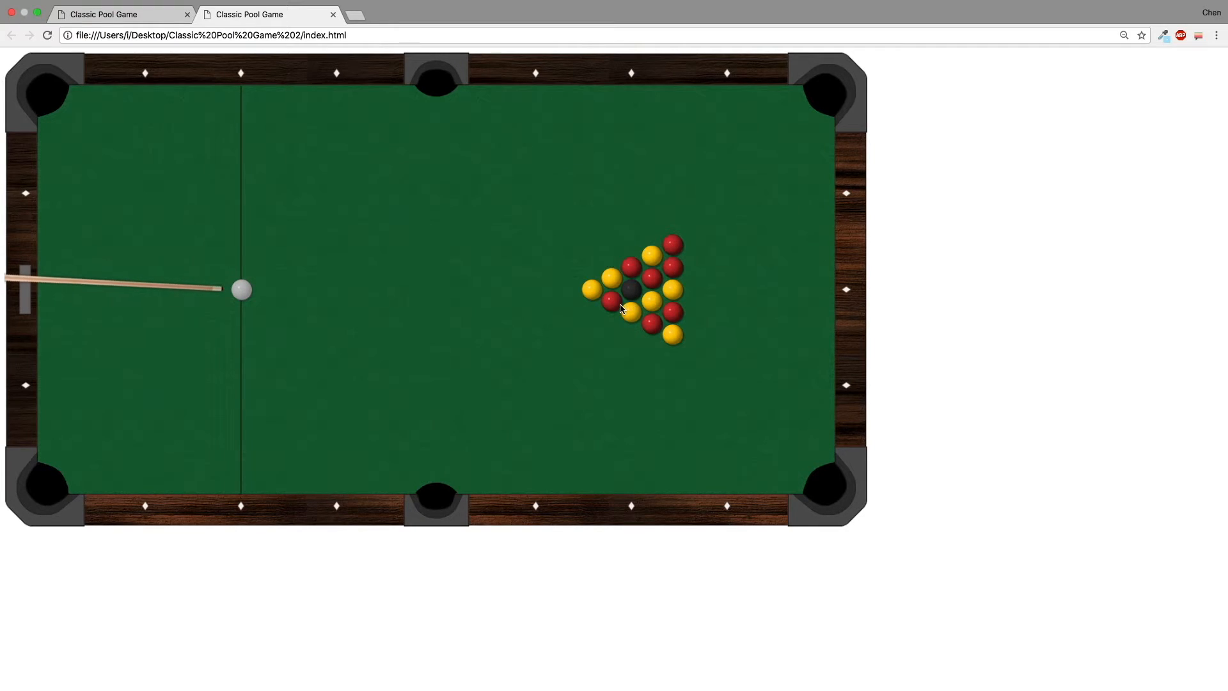
{"action": "mouse_move", "coordinate": [567, 203]}
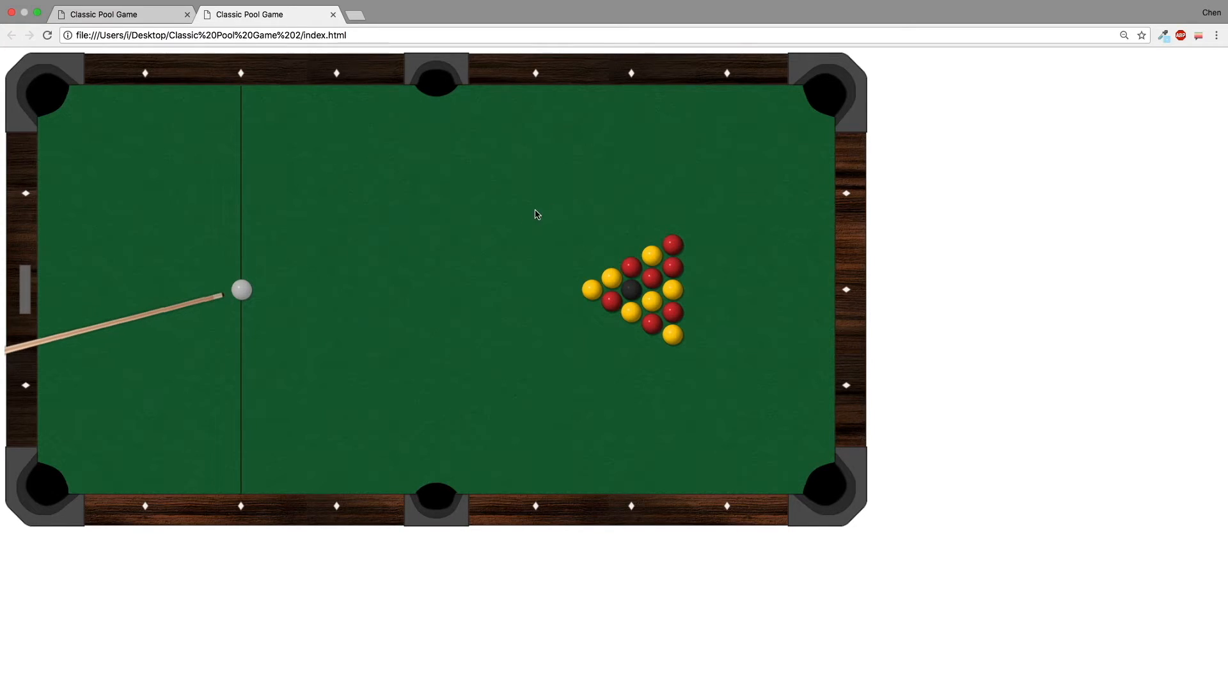
{"action": "mouse_move", "coordinate": [634, 289]}
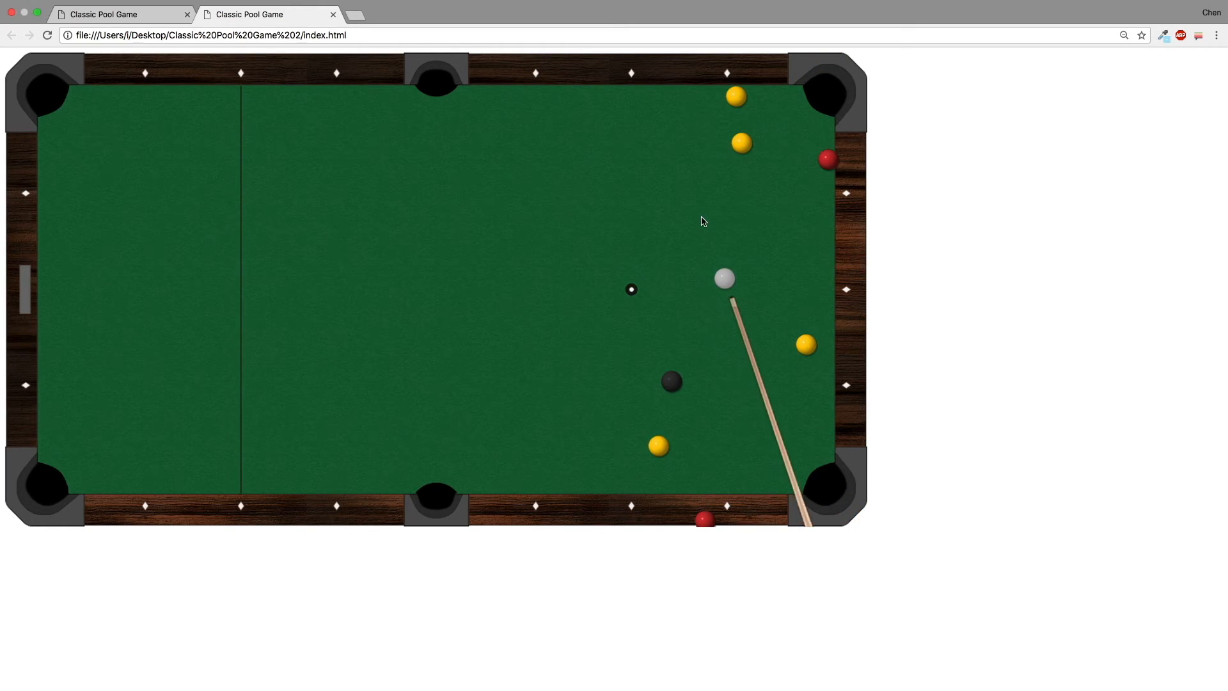
{"action": "mouse_move", "coordinate": [761, 209]}
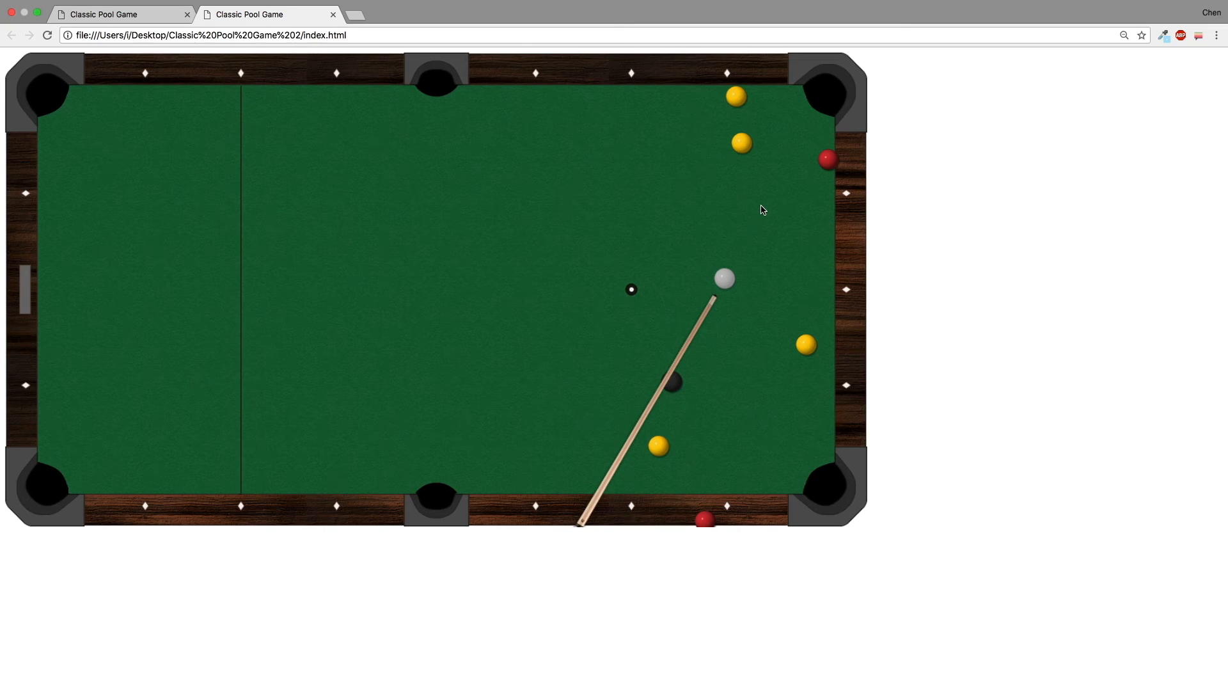